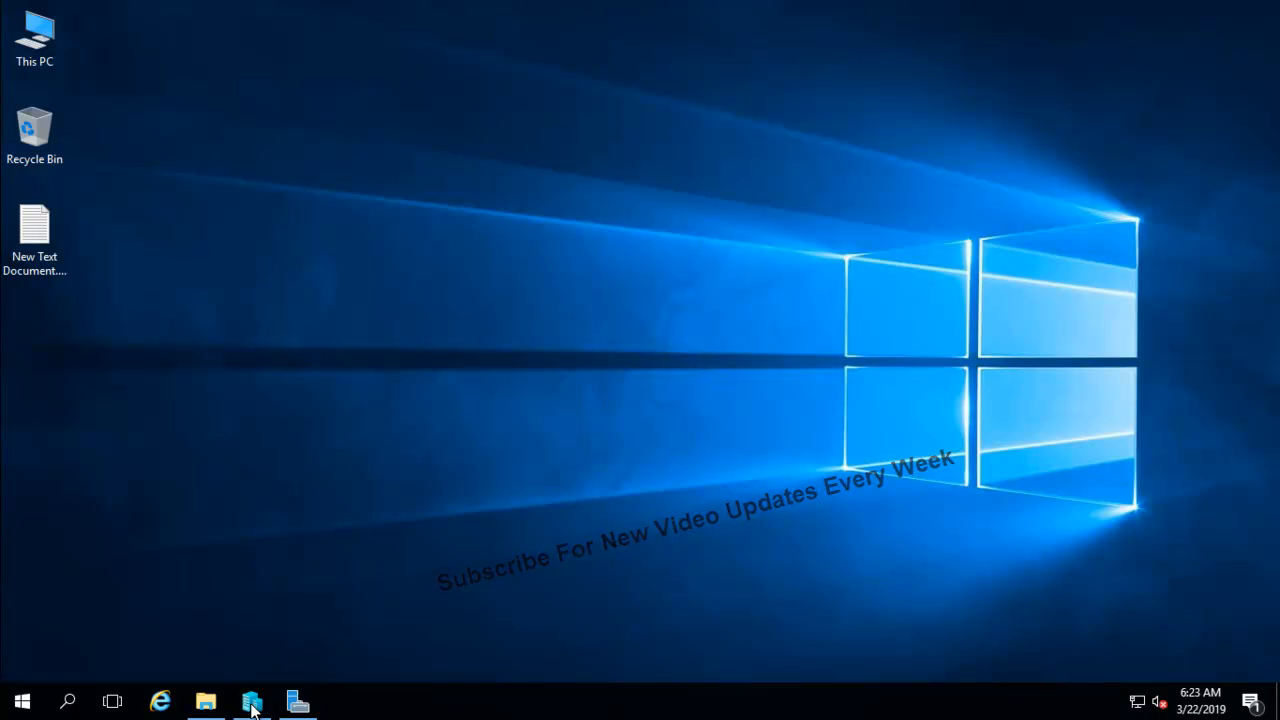
Launch DNS Manager from the Server Manager Tools menu.
click(252, 700)
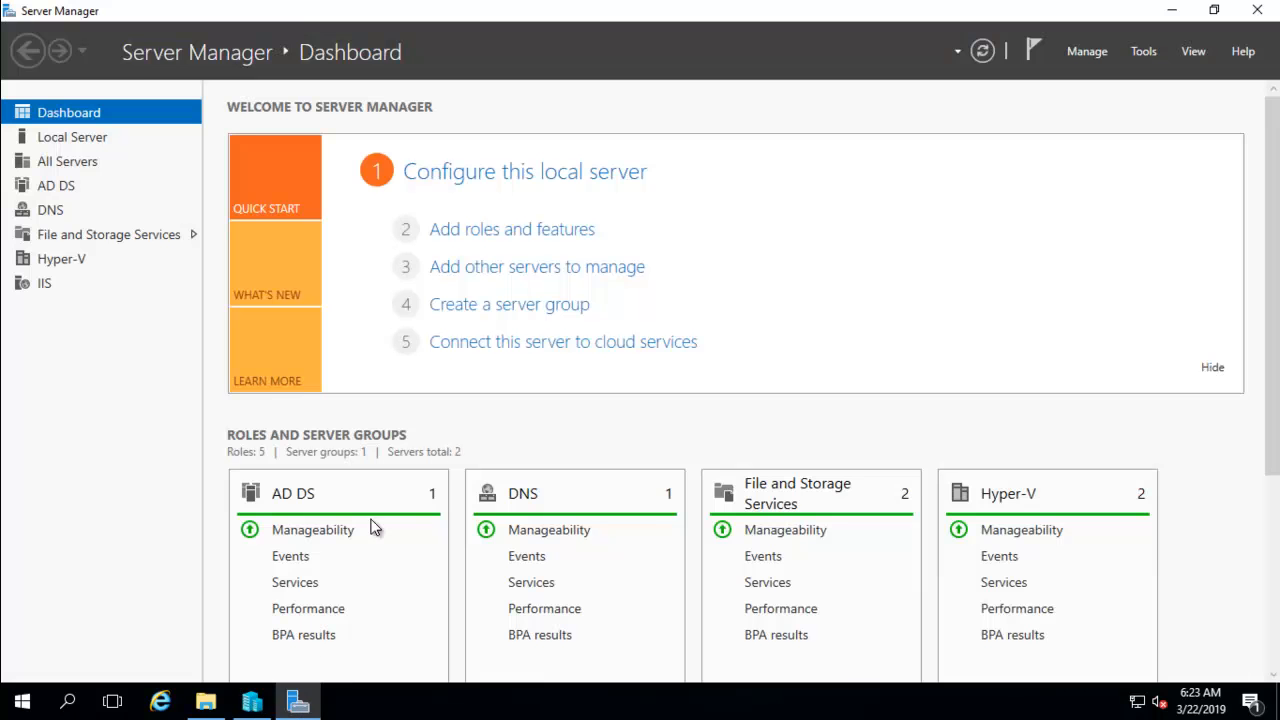
click(1144, 52)
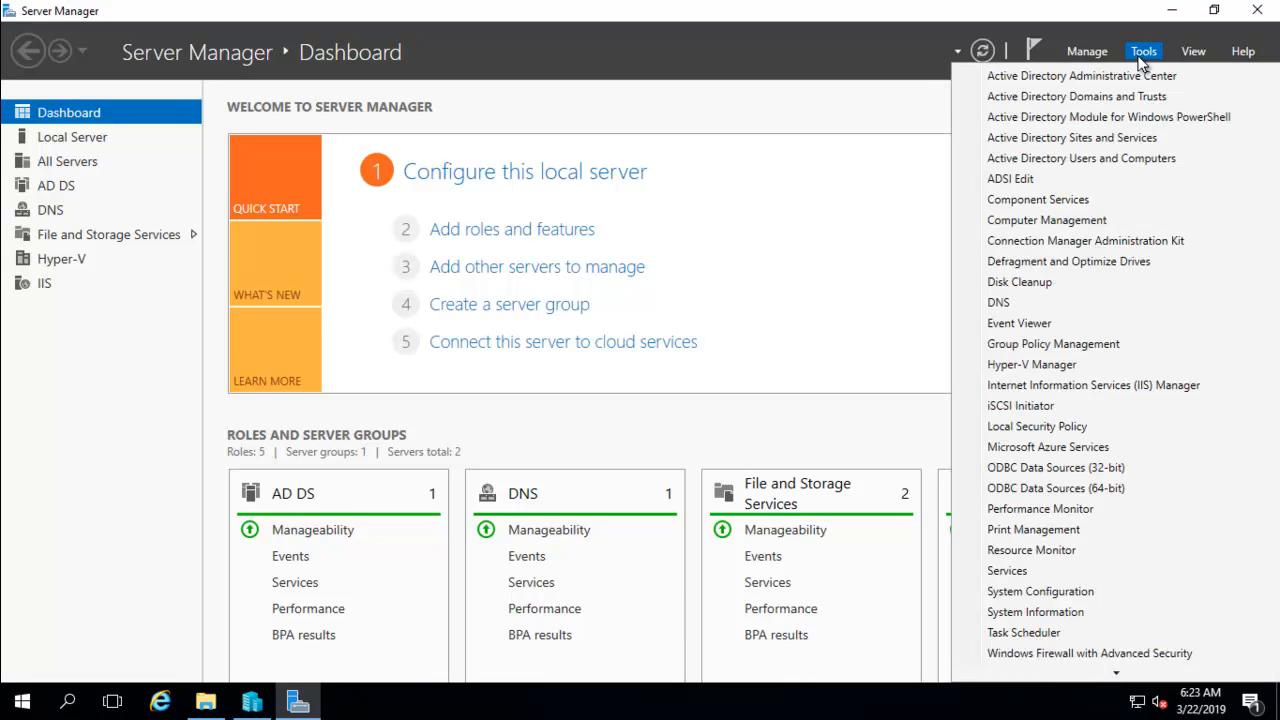
click(998, 302)
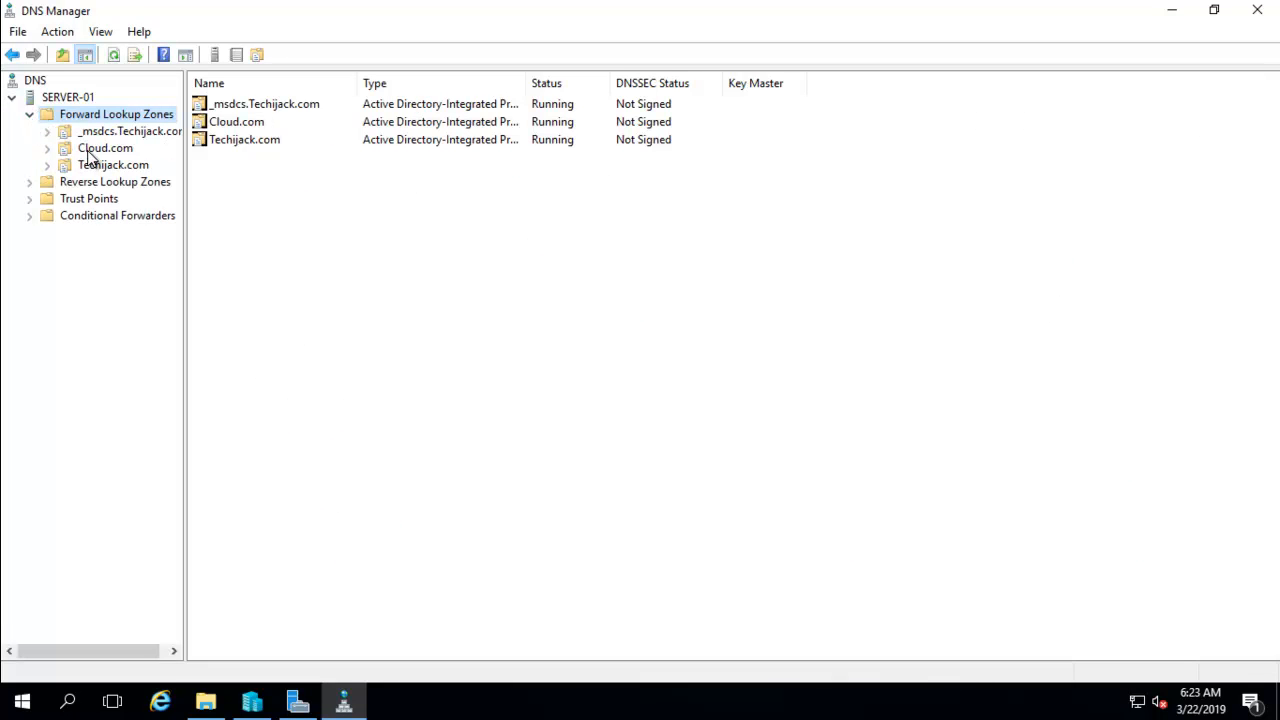
Inspect Cloud.com and Techijack.com records, then bring up the Cloud.com zone actions for DNSSEC.
click(104, 148)
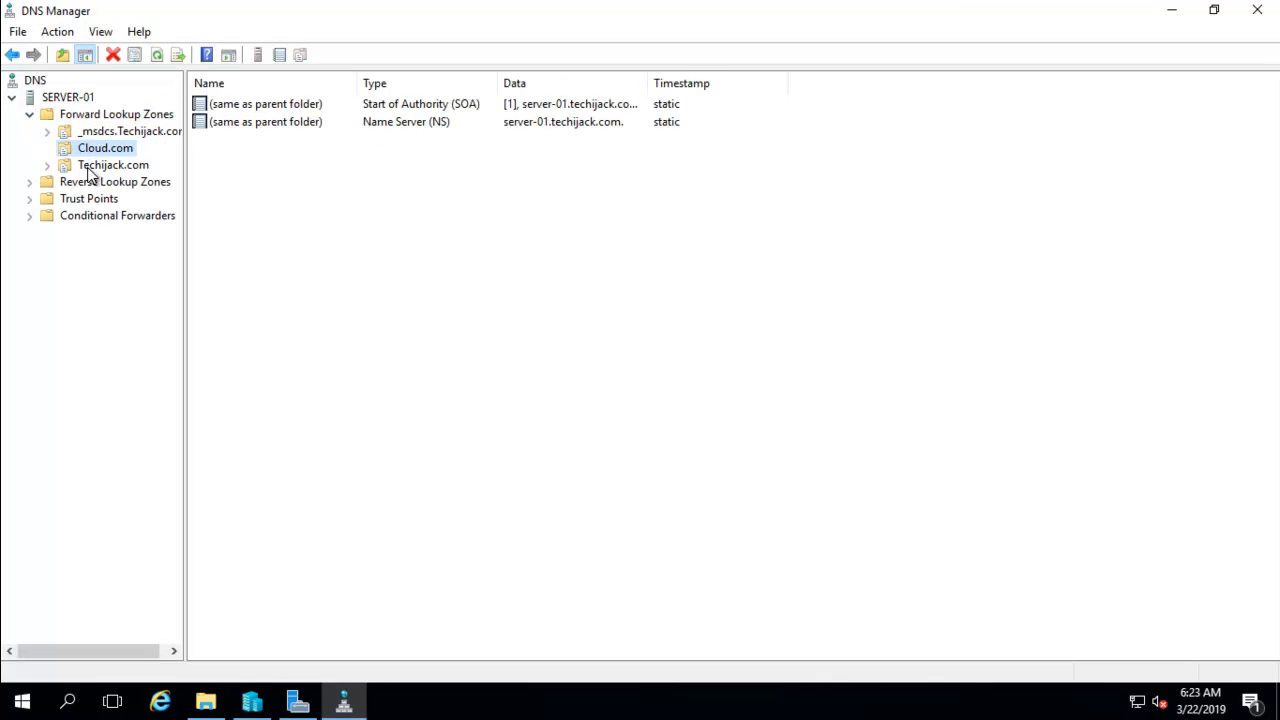
click(112, 164)
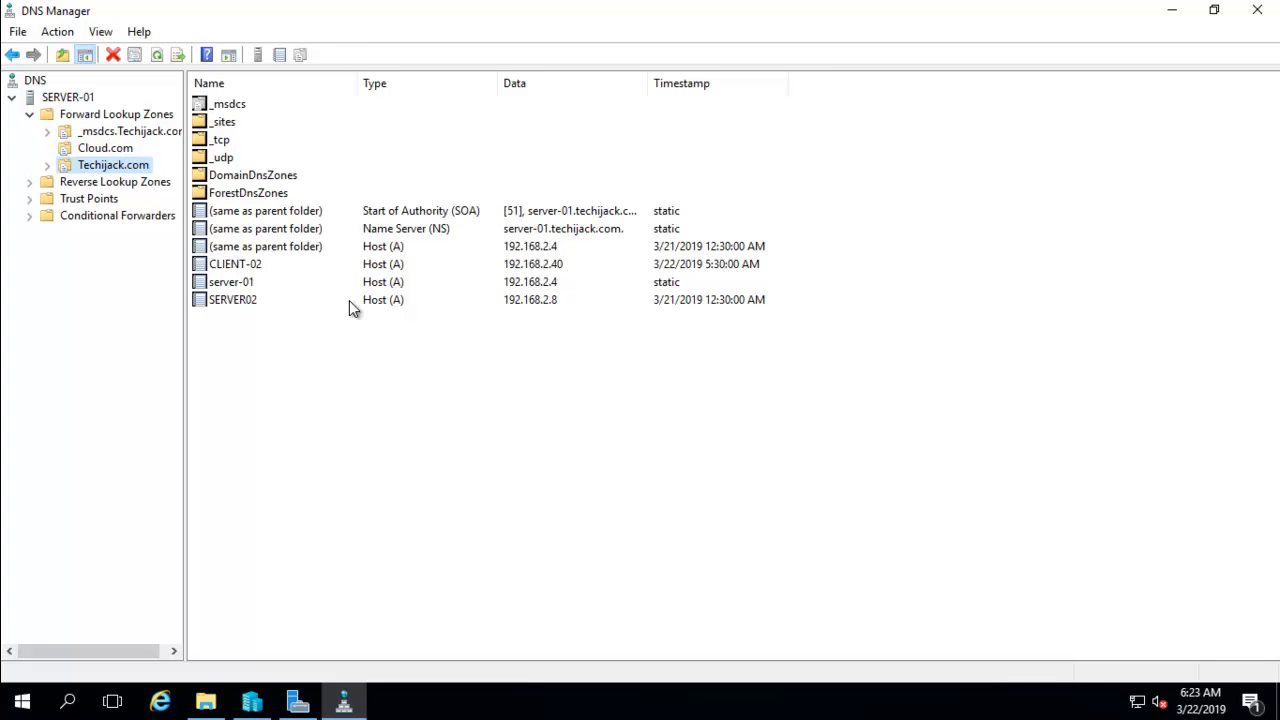
mouse_move(410, 270)
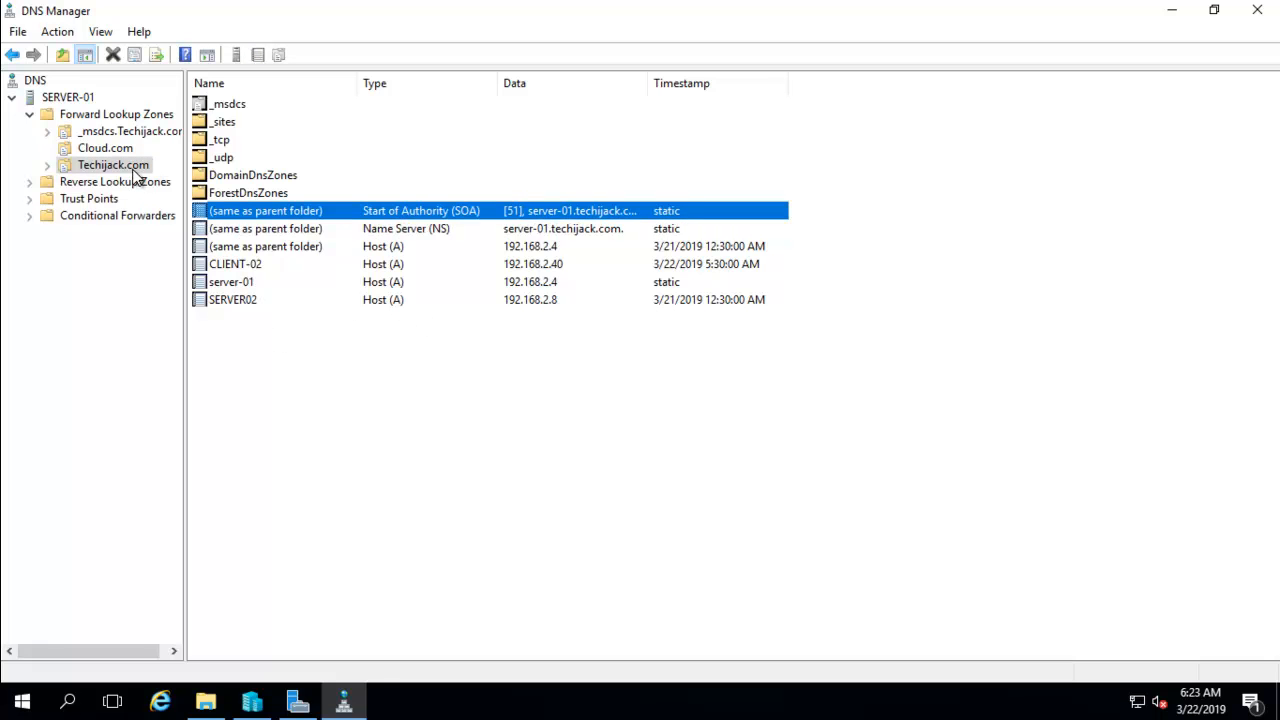
right_click(112, 164)
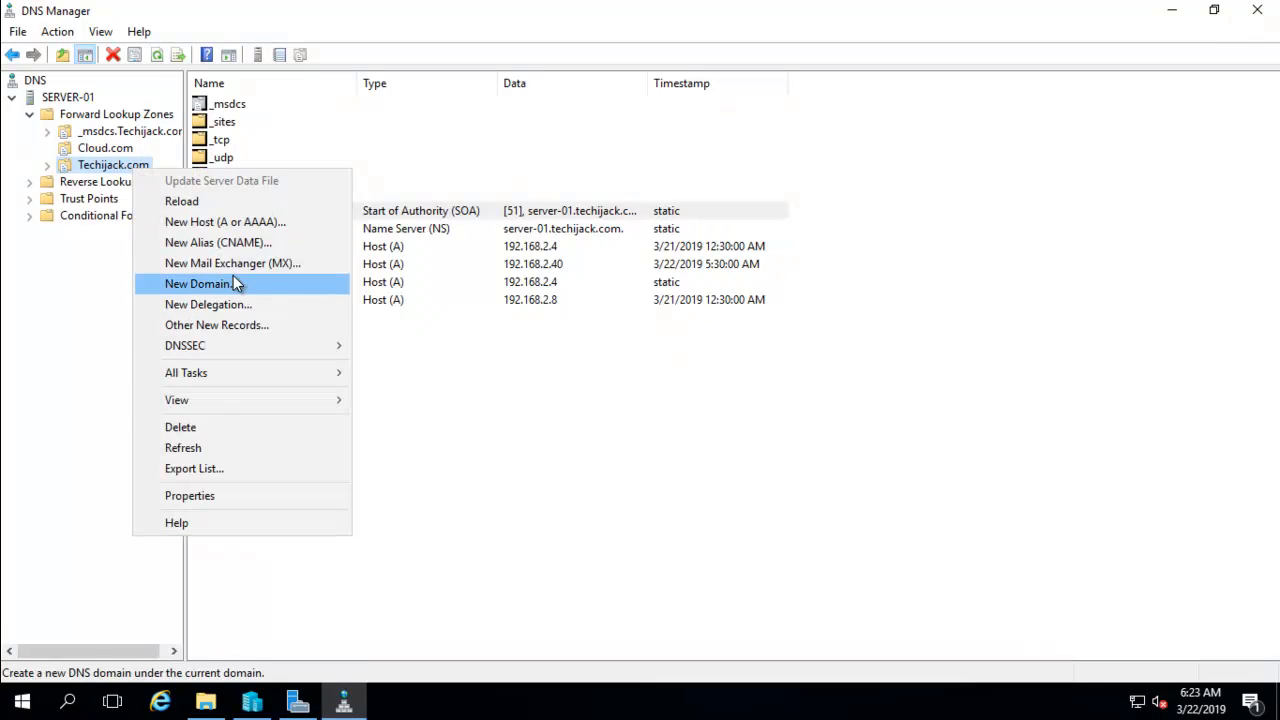
mouse_move(224, 220)
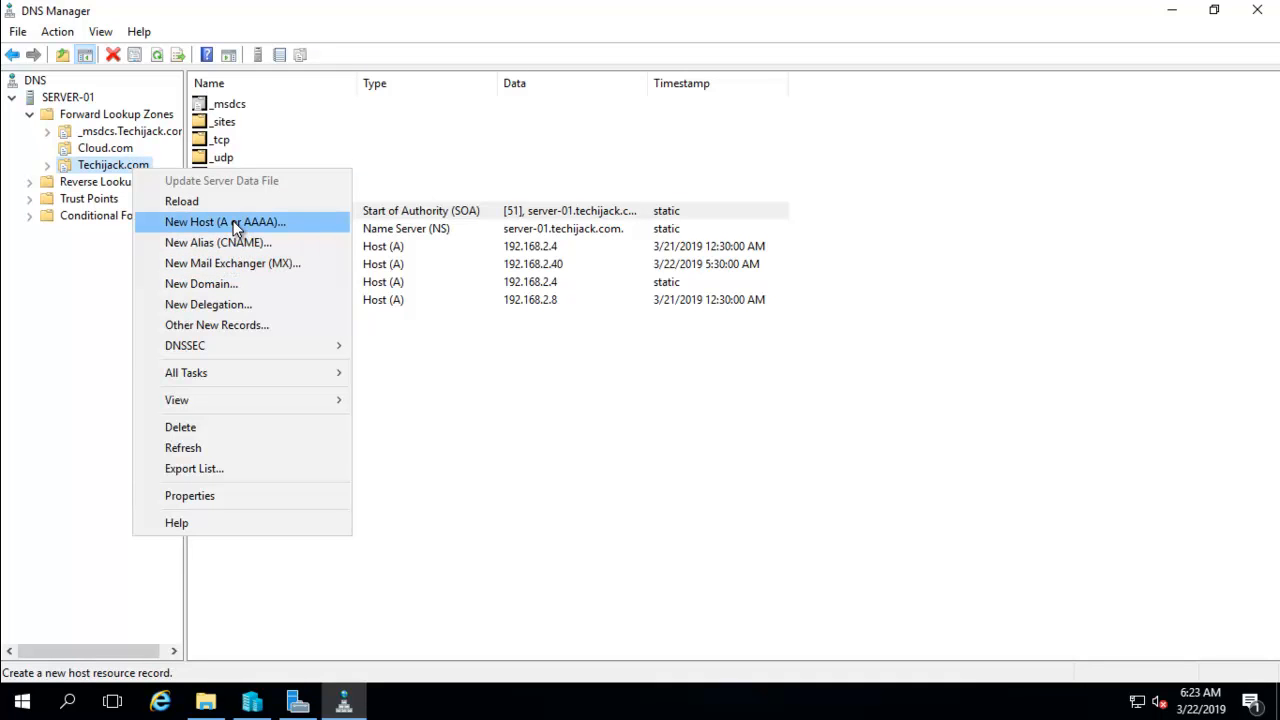
click(104, 148)
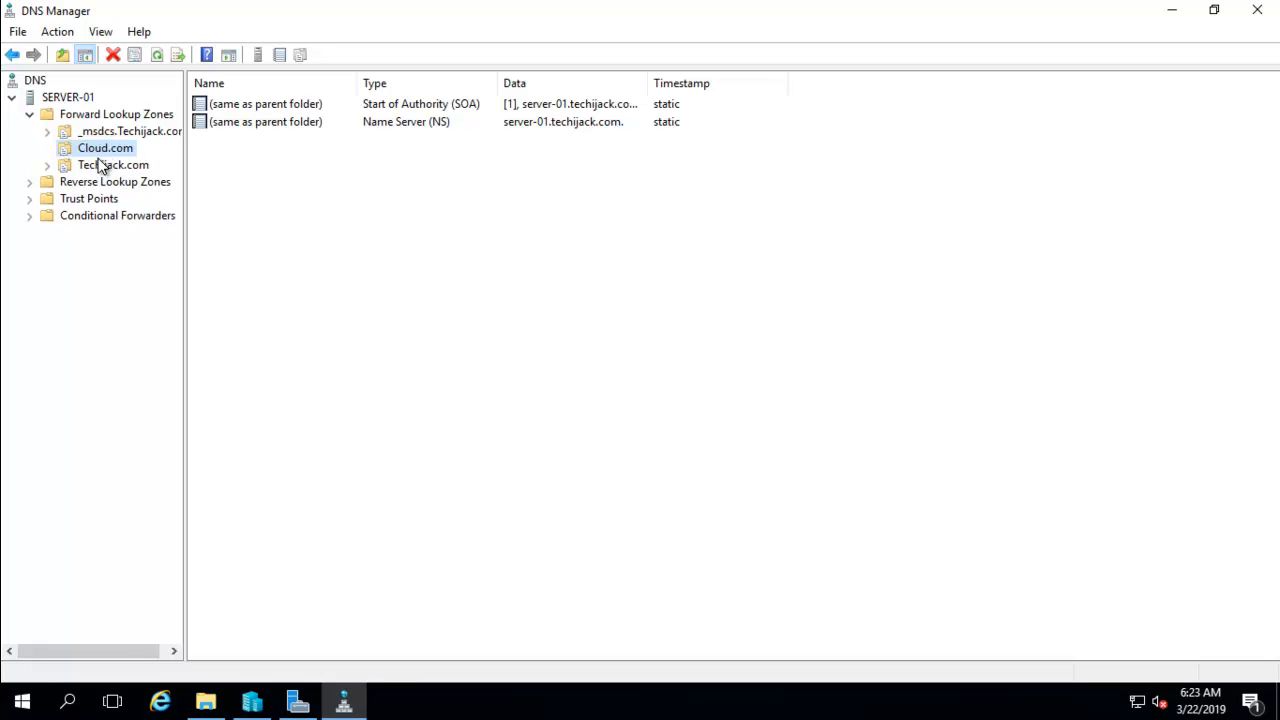
right_click(104, 148)
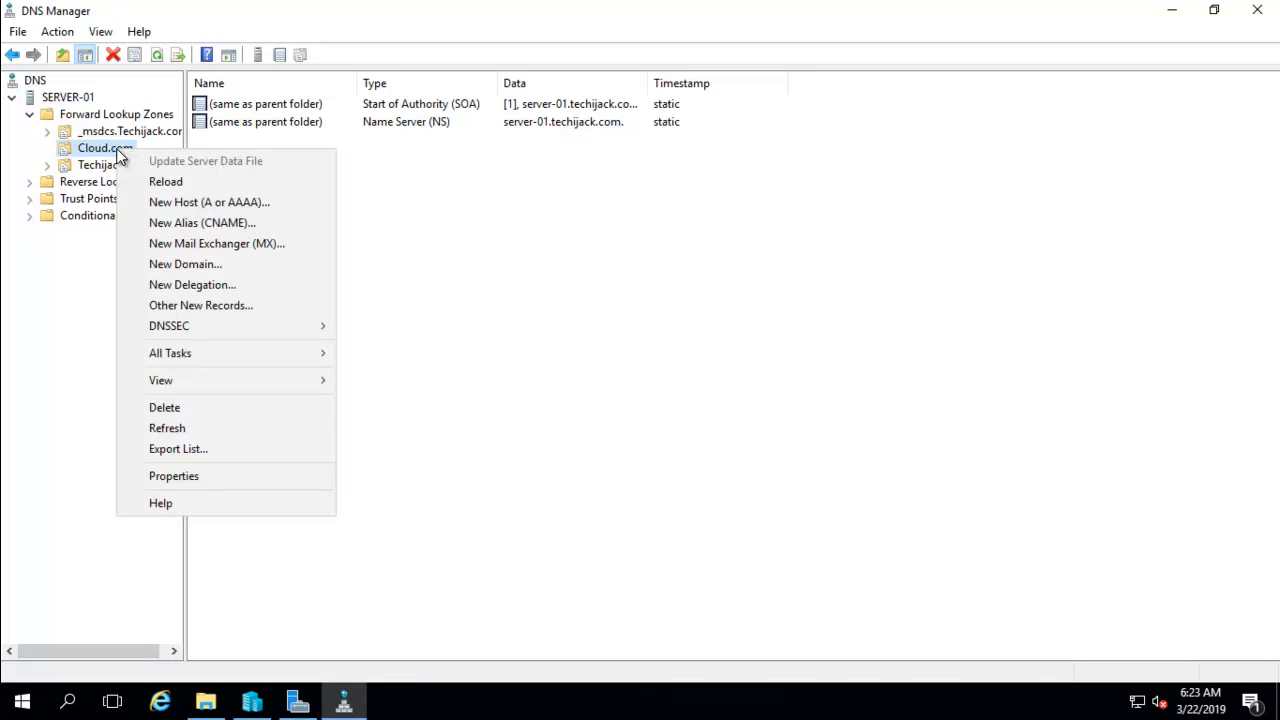
mouse_move(180, 332)
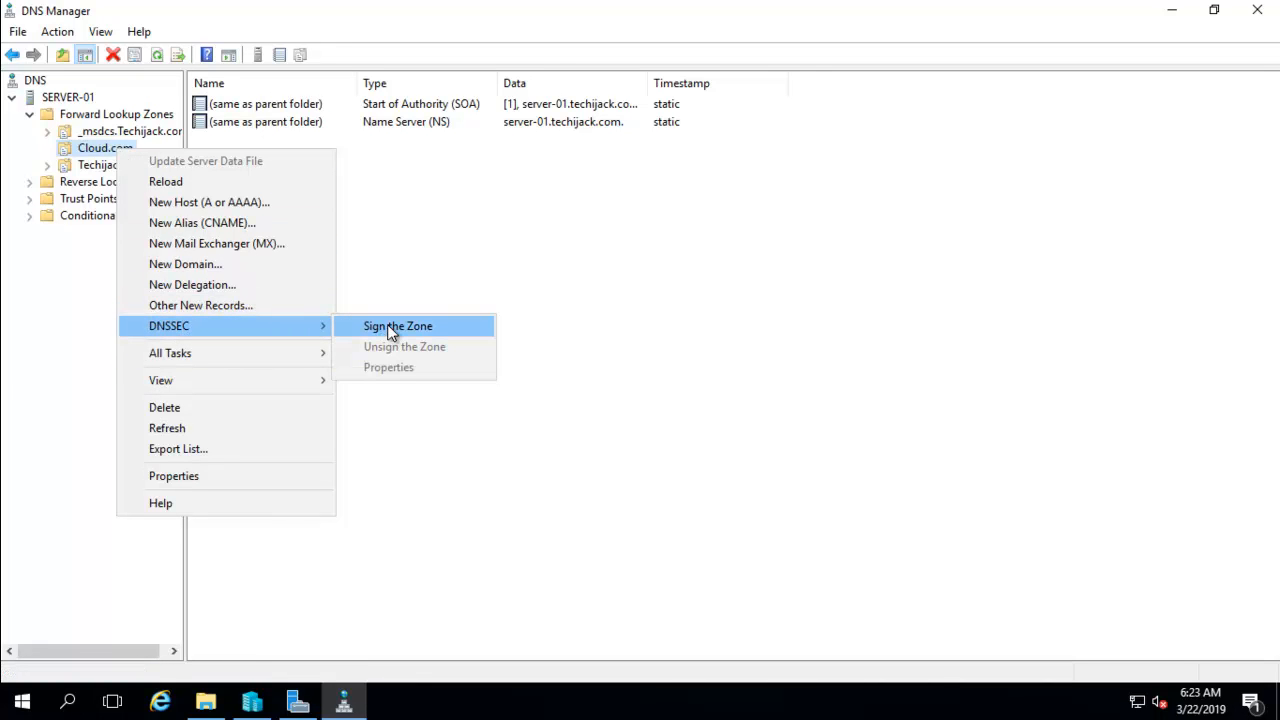
Run the Zone Signing Wizard for Cloud.com using default signing settings until signing completes.
click(396, 324)
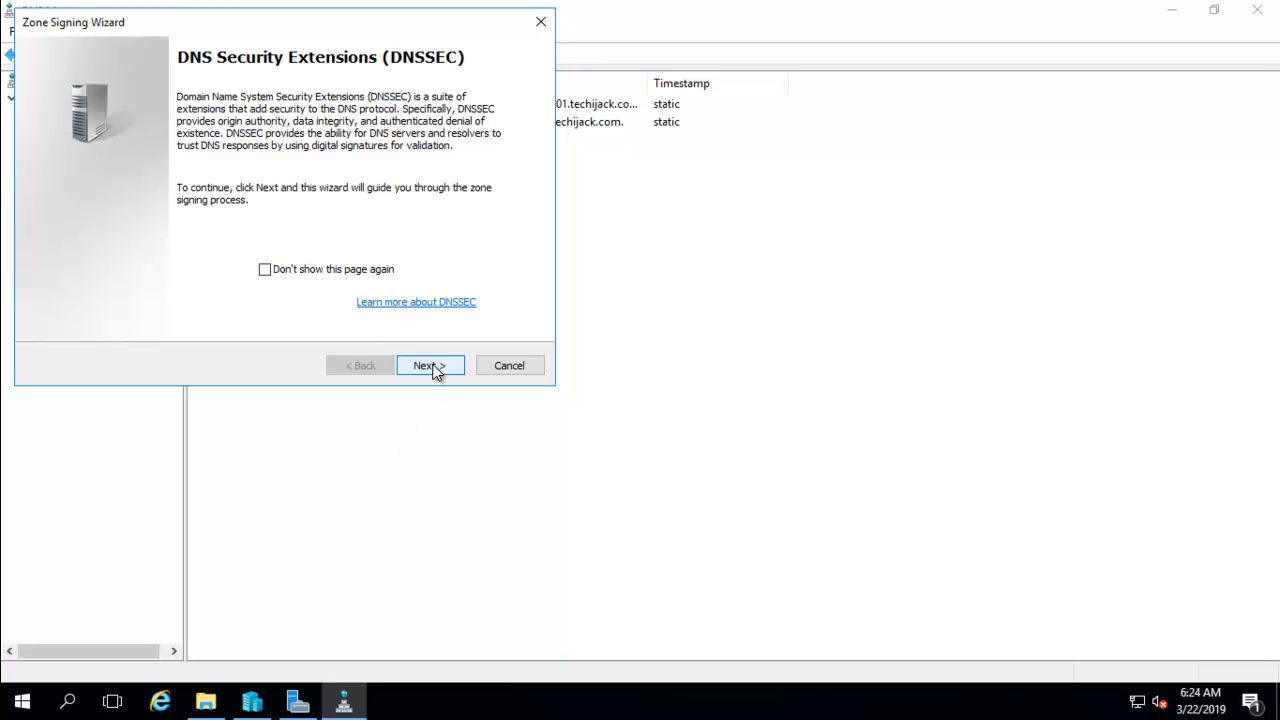
click(430, 364)
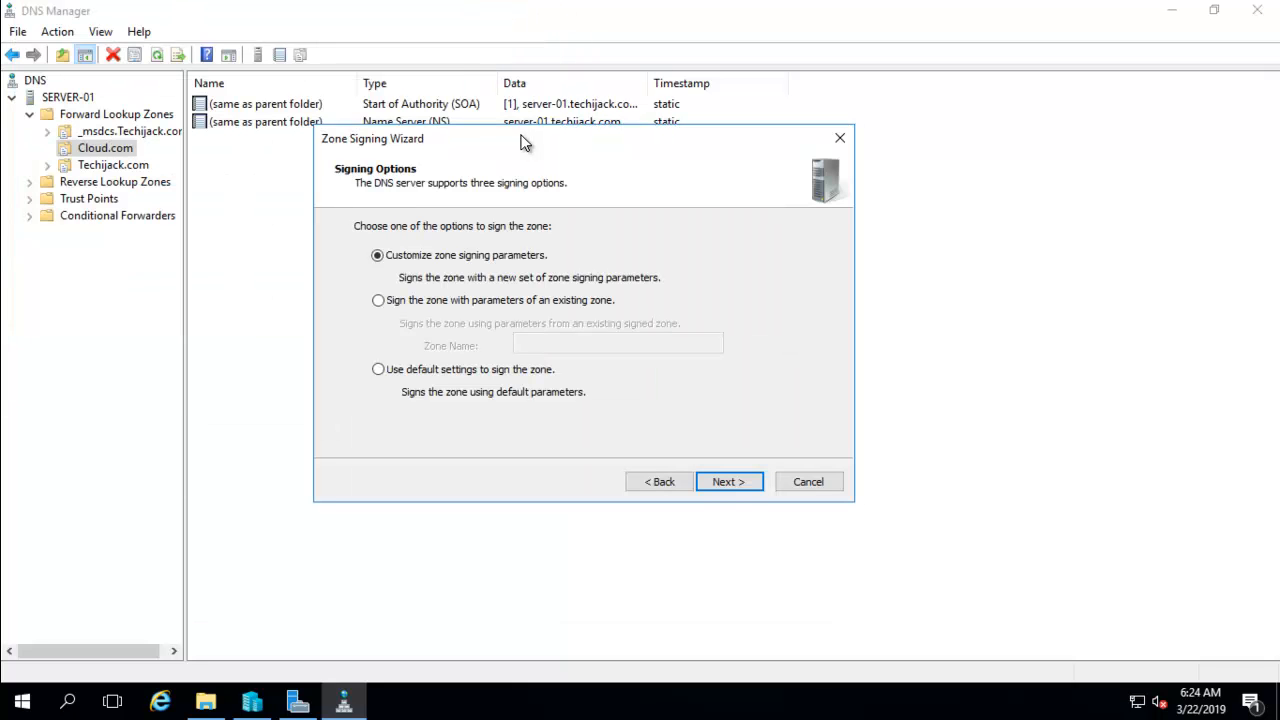
mouse_move(528, 140)
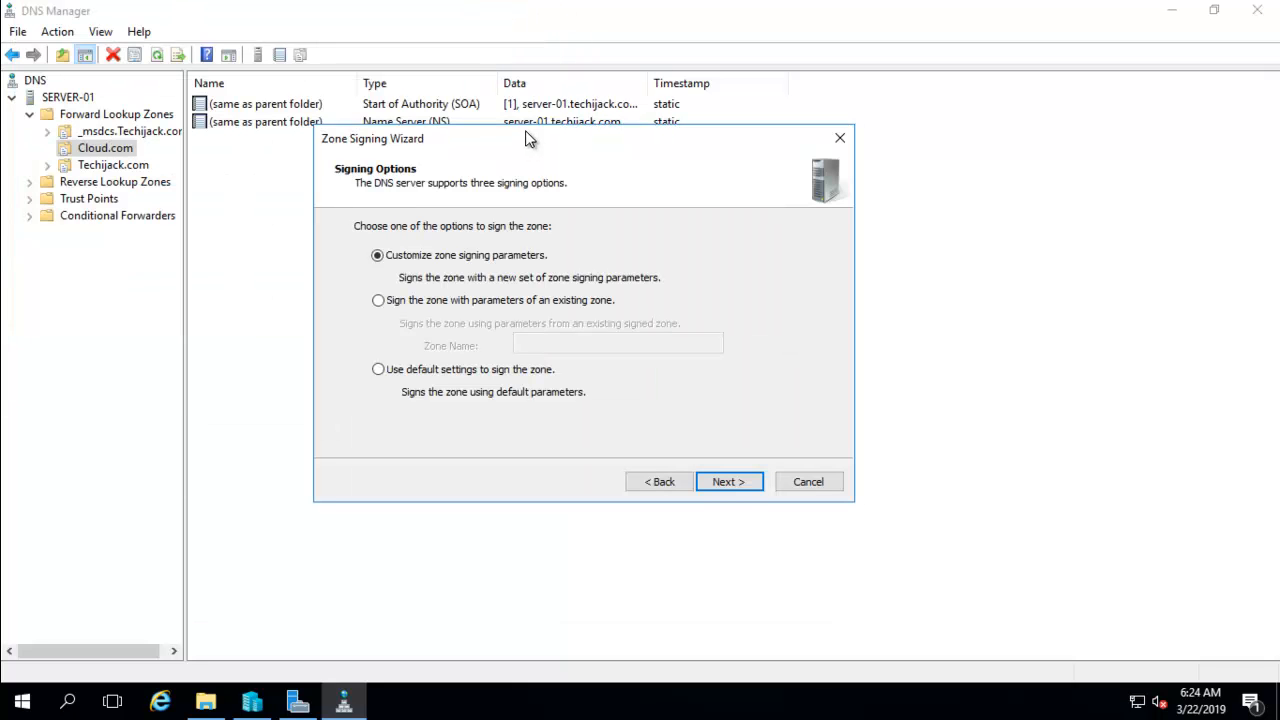
mouse_move(388, 272)
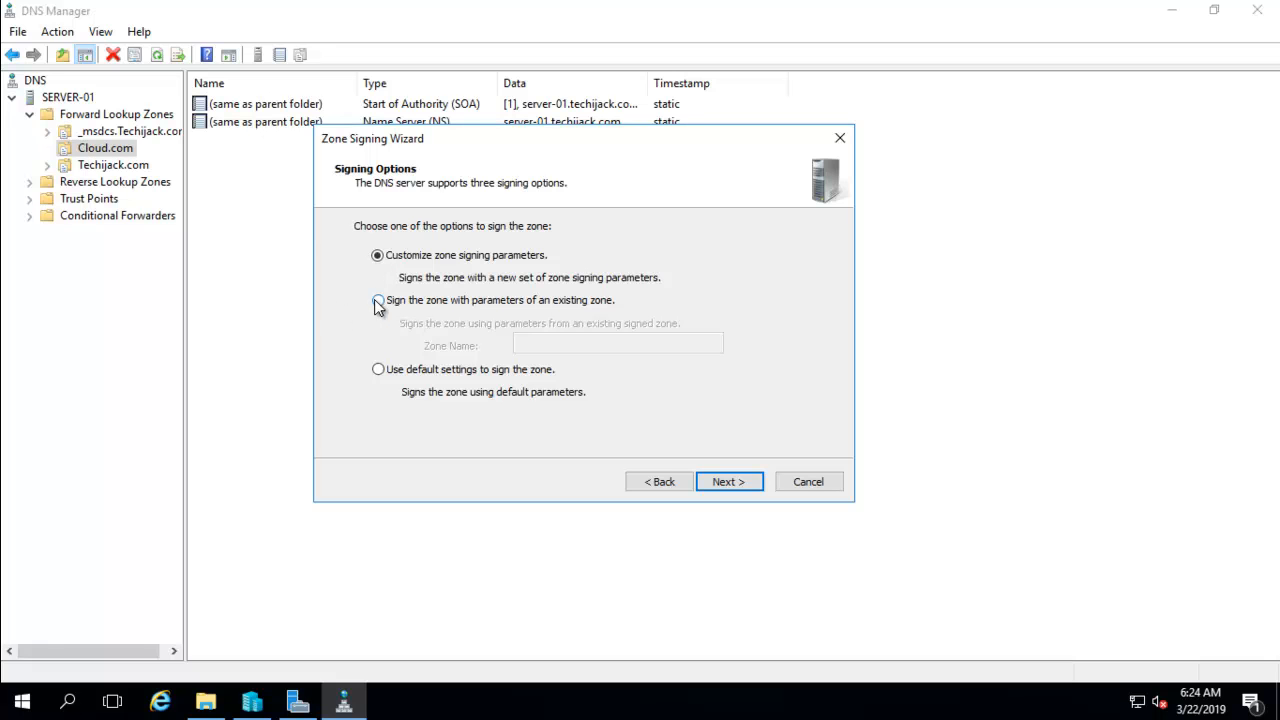
click(378, 300)
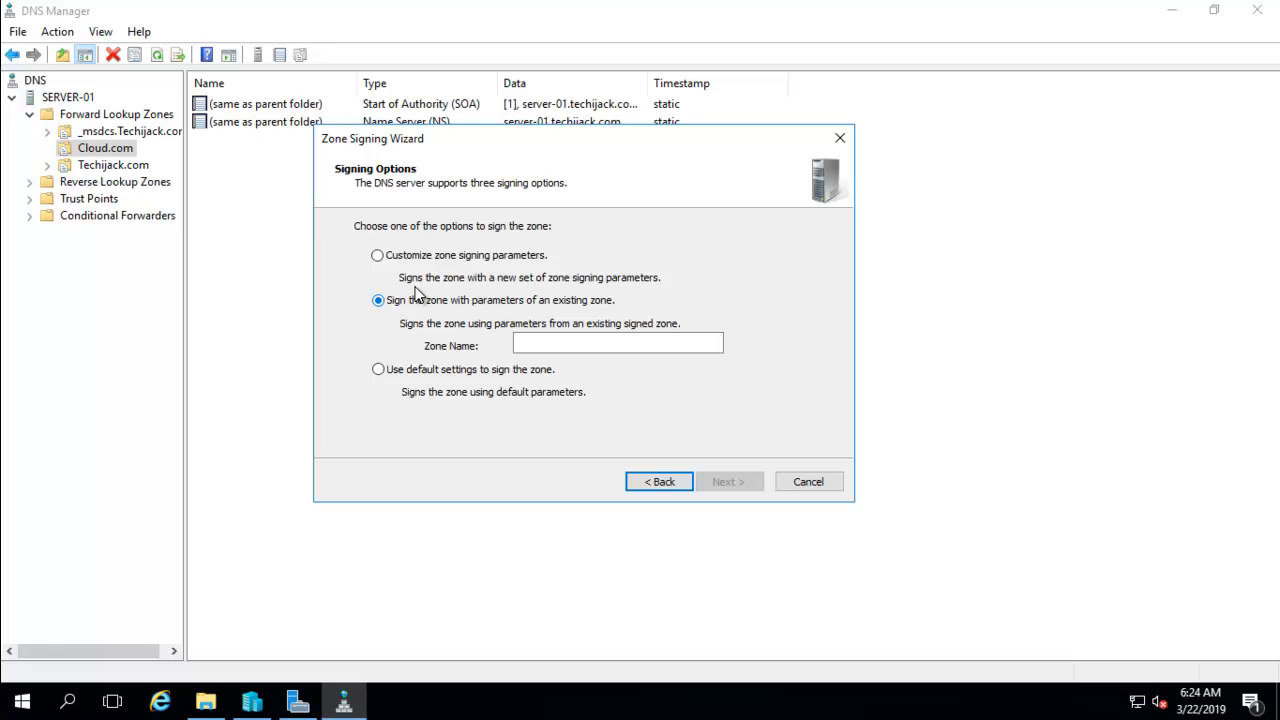
click(378, 368)
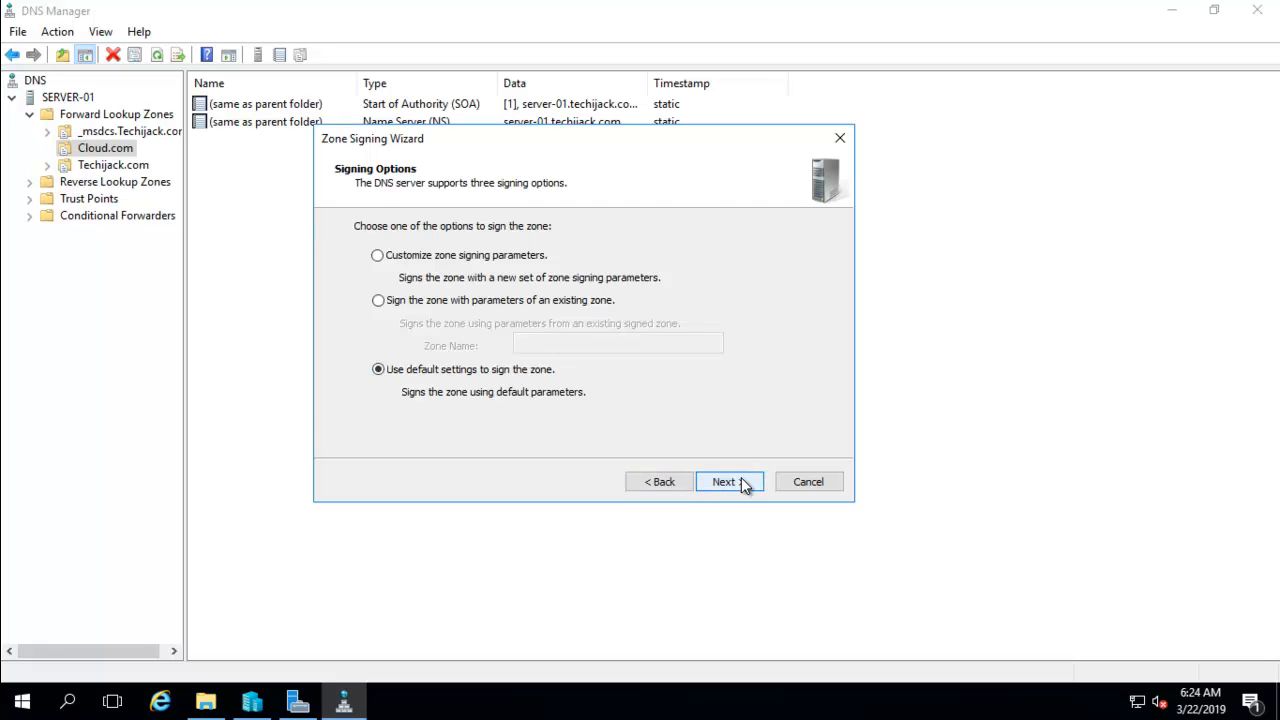
click(728, 480)
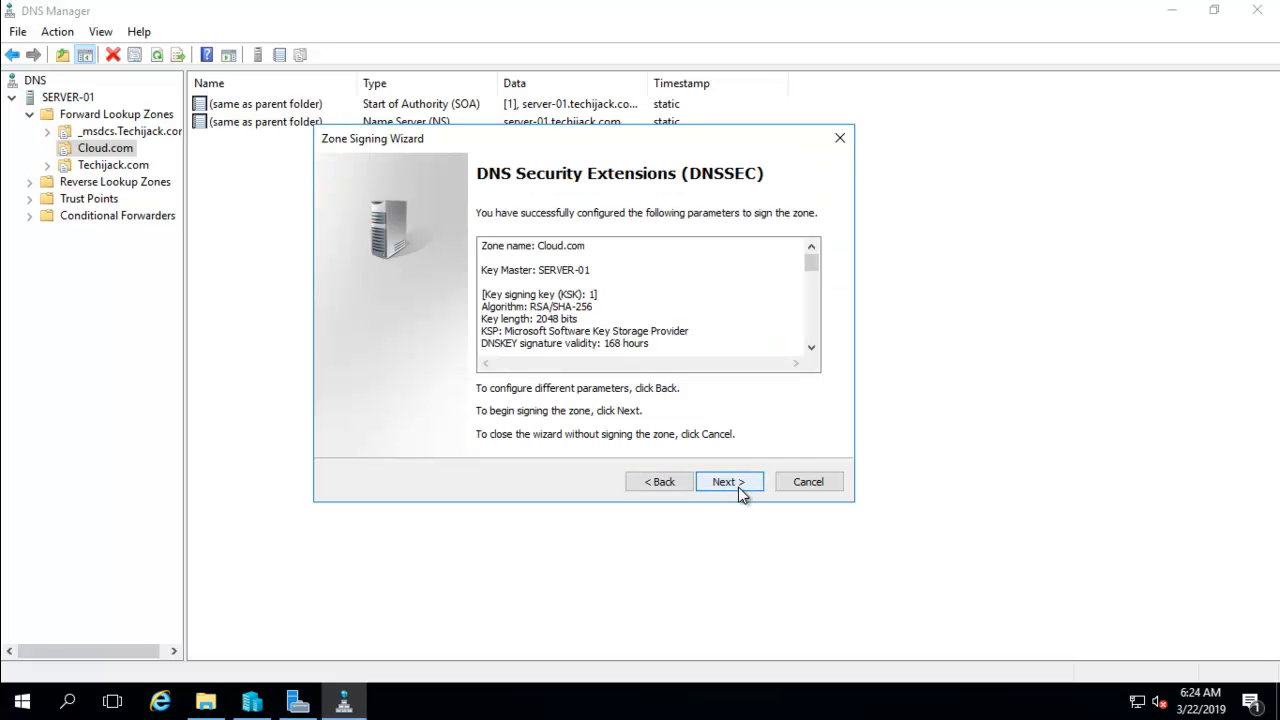
click(728, 480)
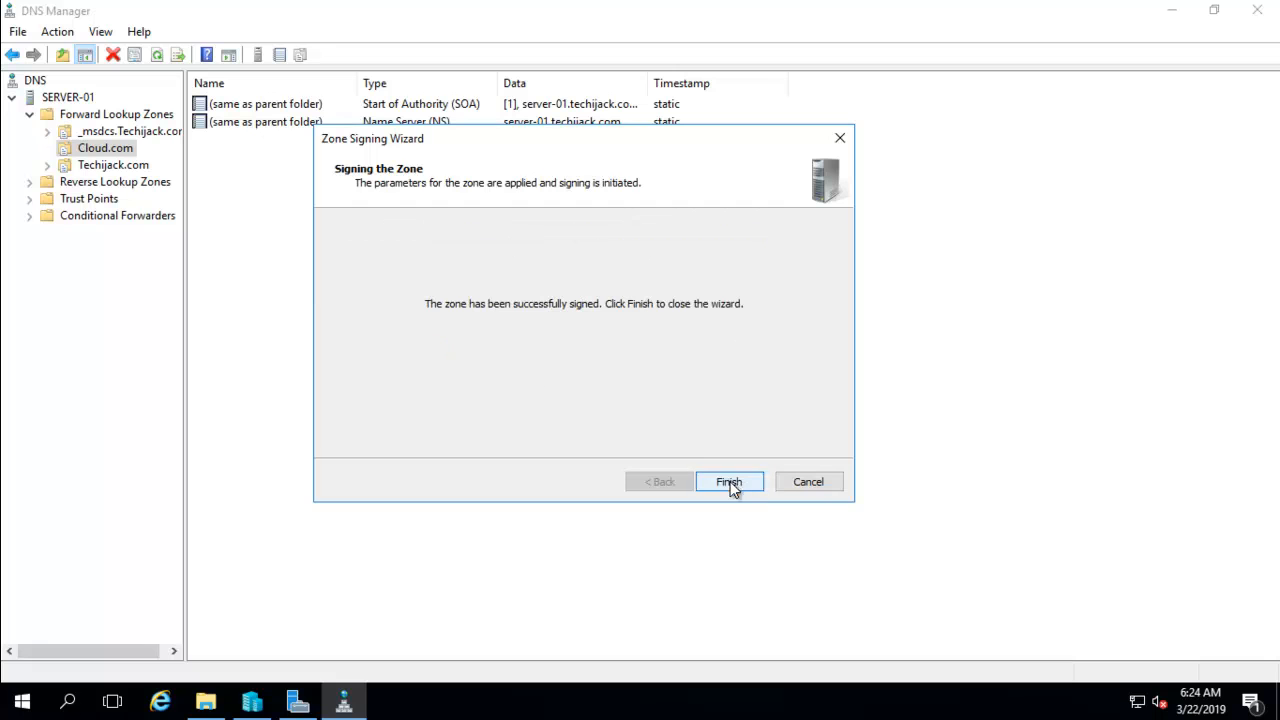
mouse_move(532, 320)
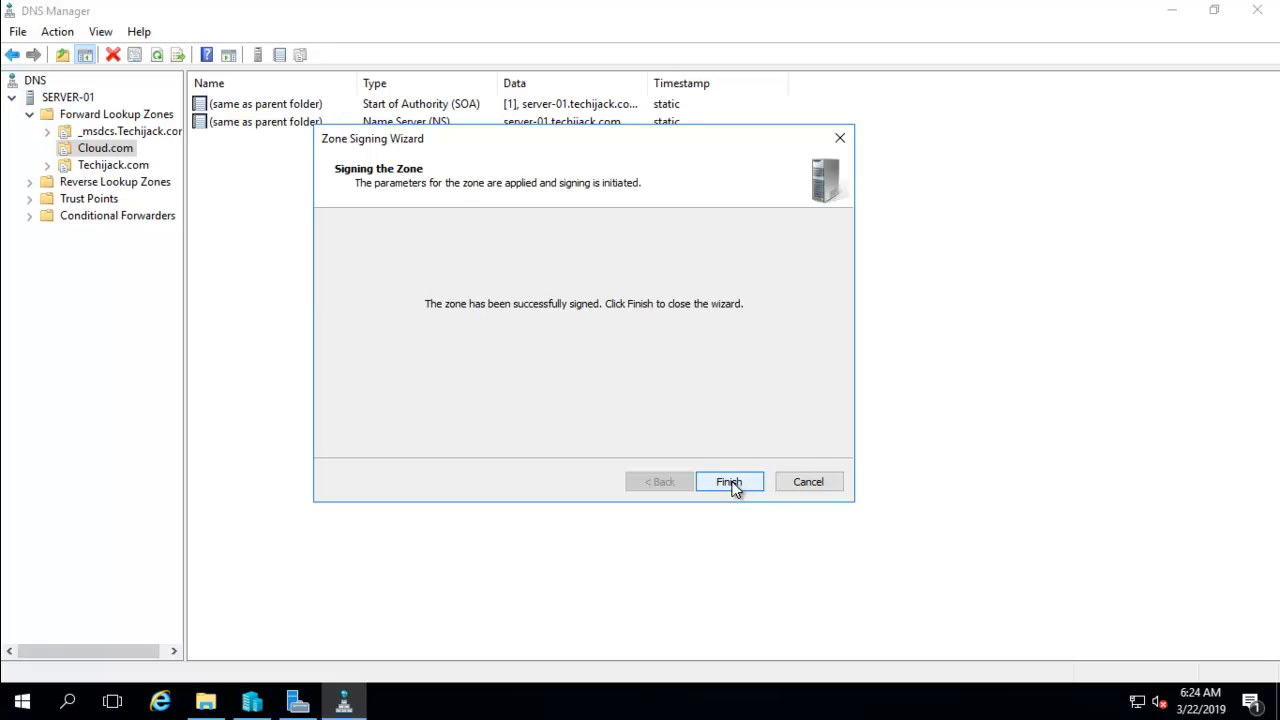
Review Cloud.com's new DNSKEY, RRSIG and NSEC3 records and compare with unsigned Techijack.com.
click(728, 480)
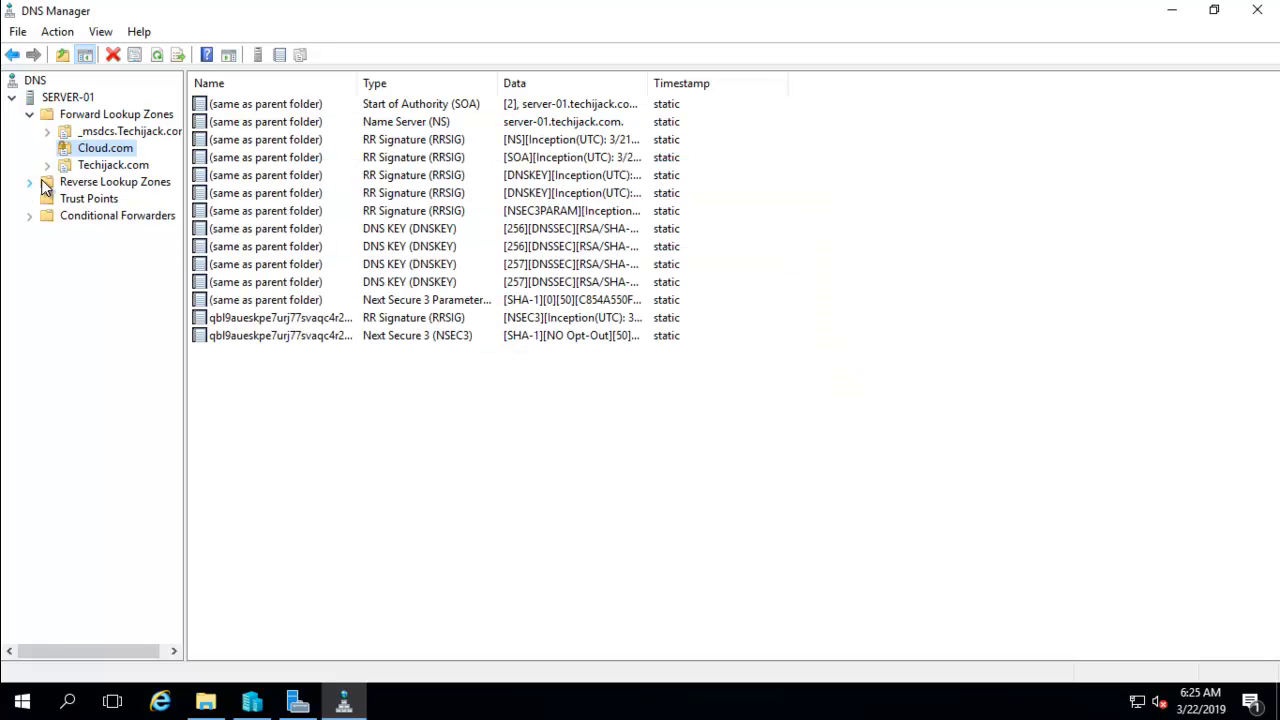
mouse_move(64, 156)
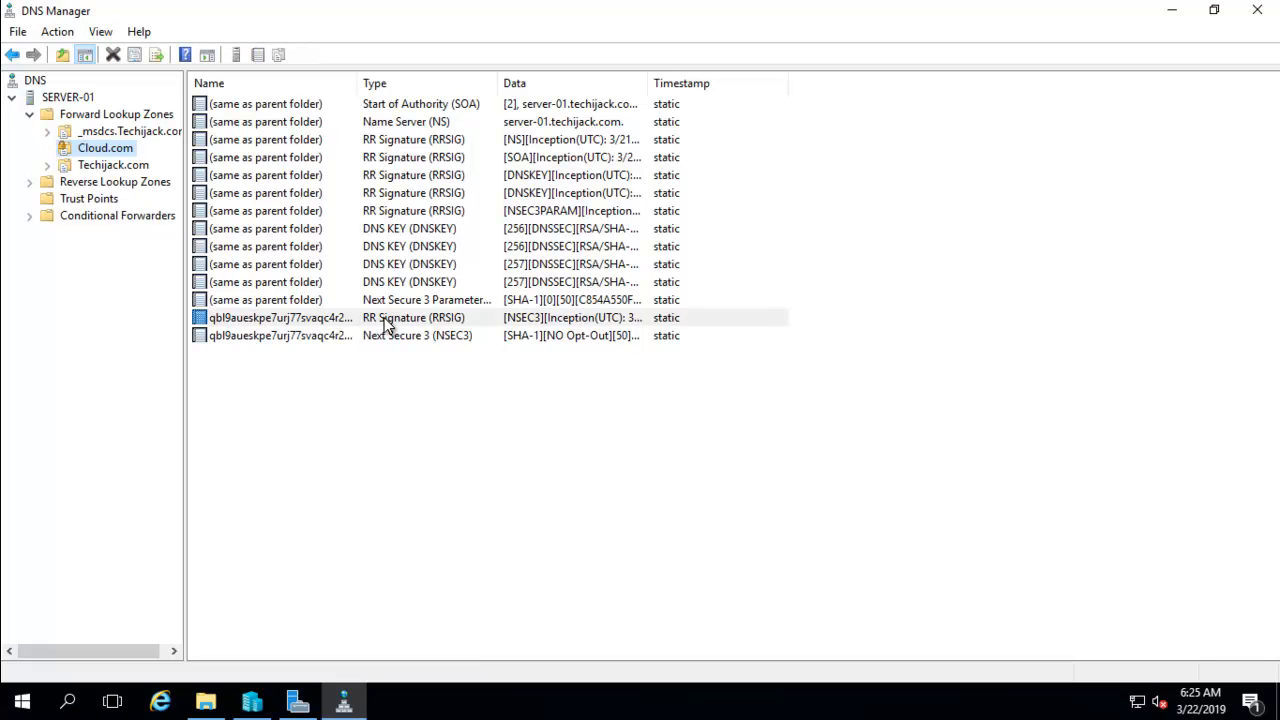
click(412, 316)
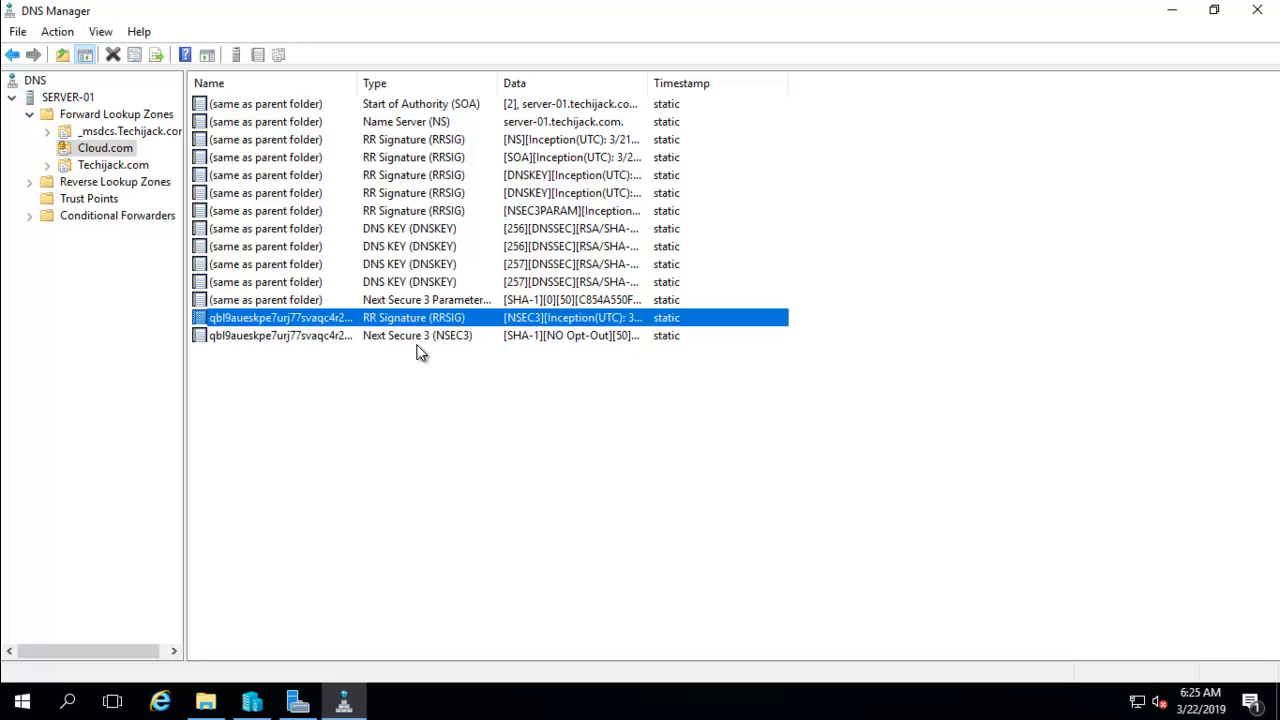
click(416, 336)
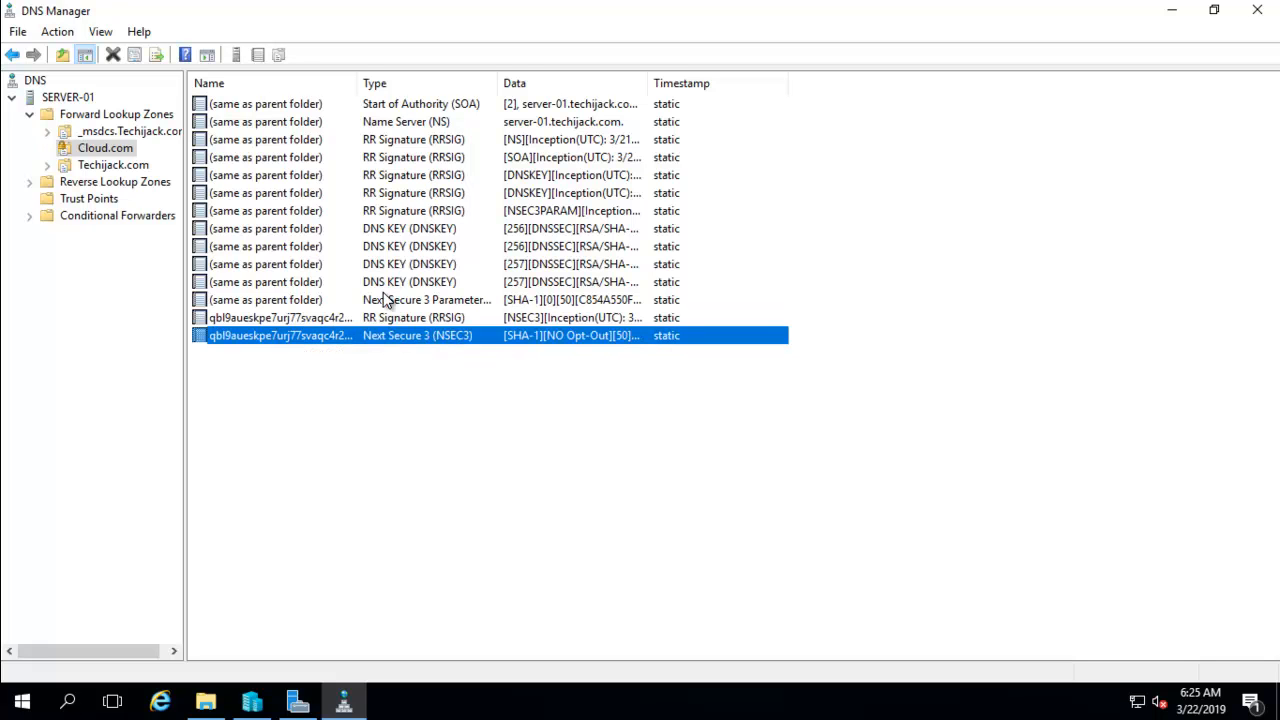
mouse_move(368, 340)
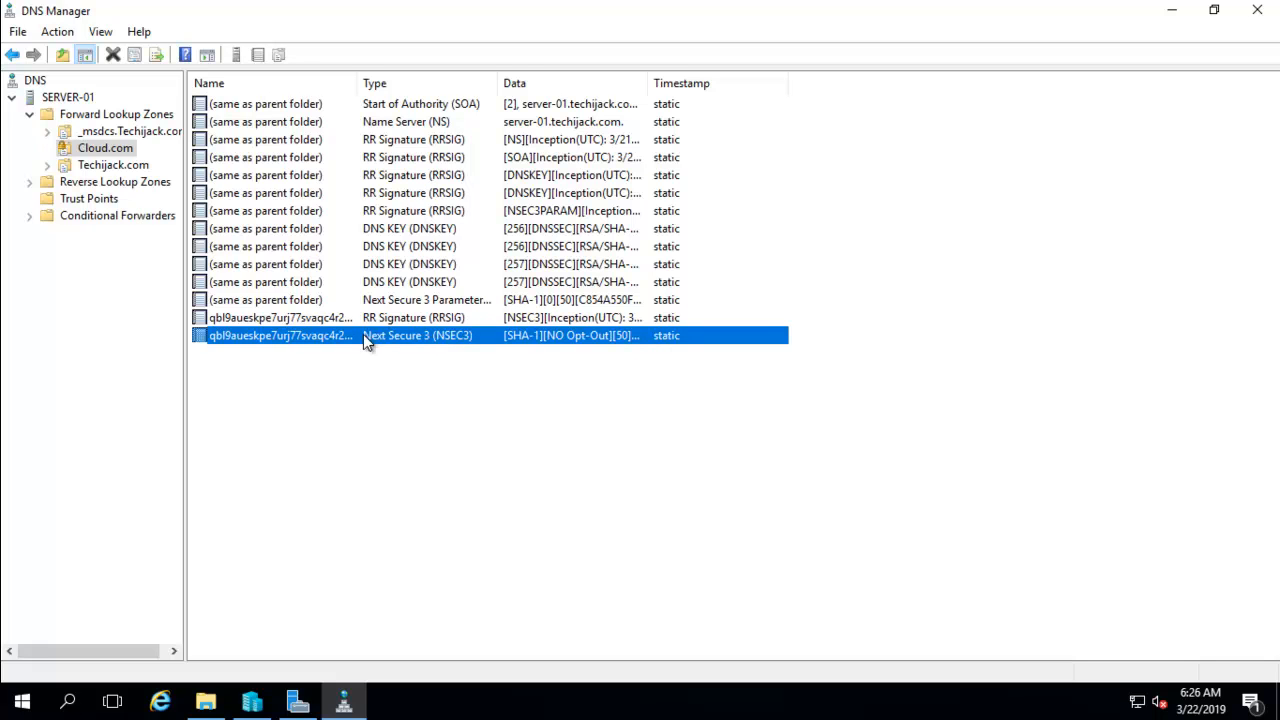
click(112, 164)
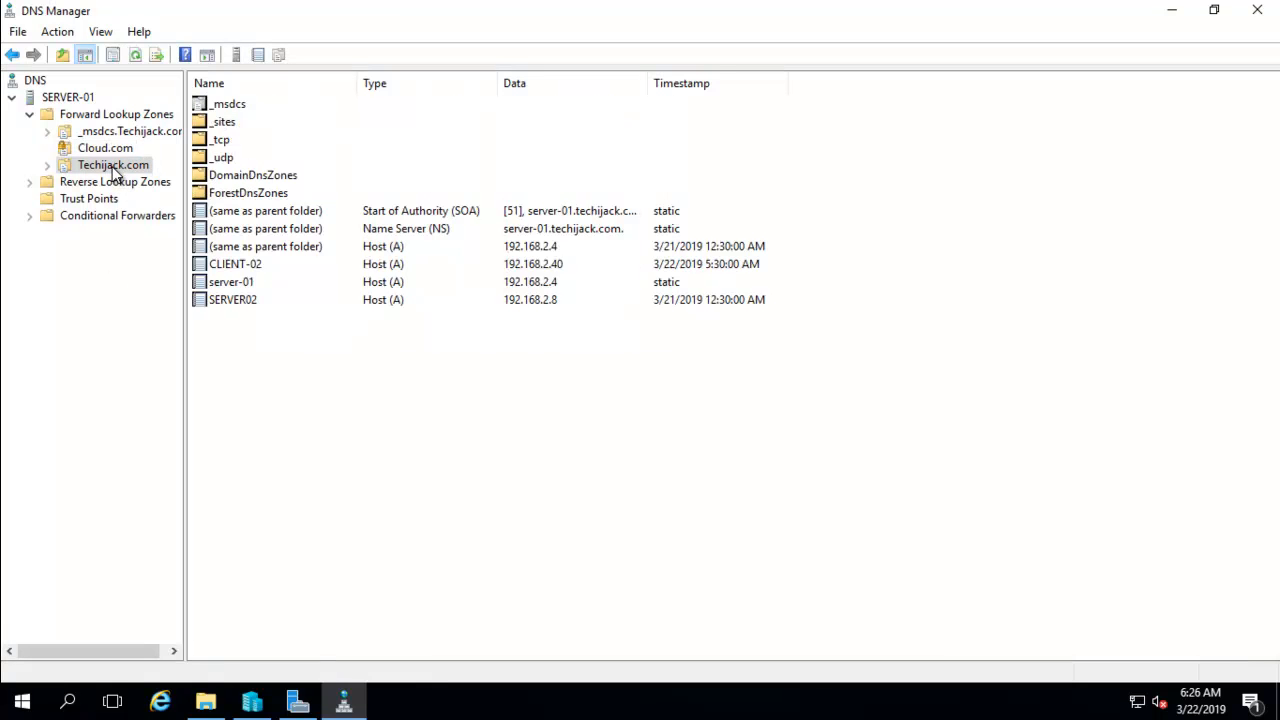
mouse_move(296, 280)
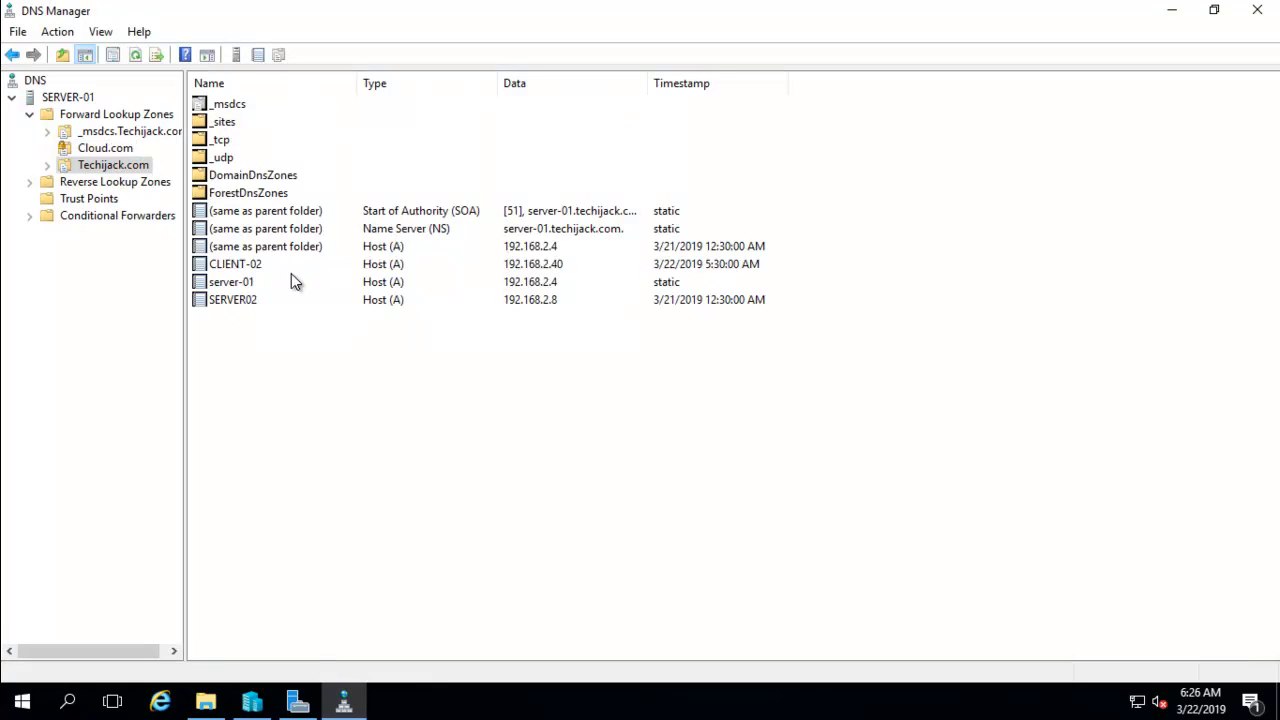
mouse_move(446, 336)
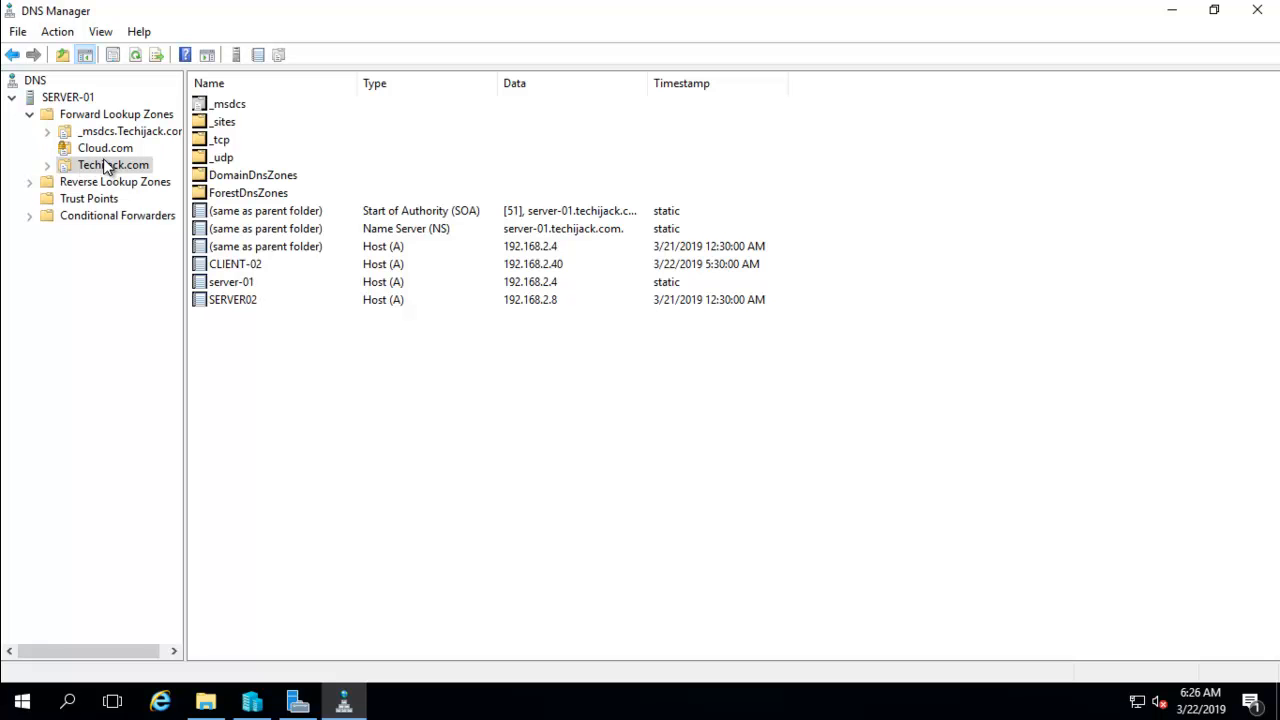
click(104, 148)
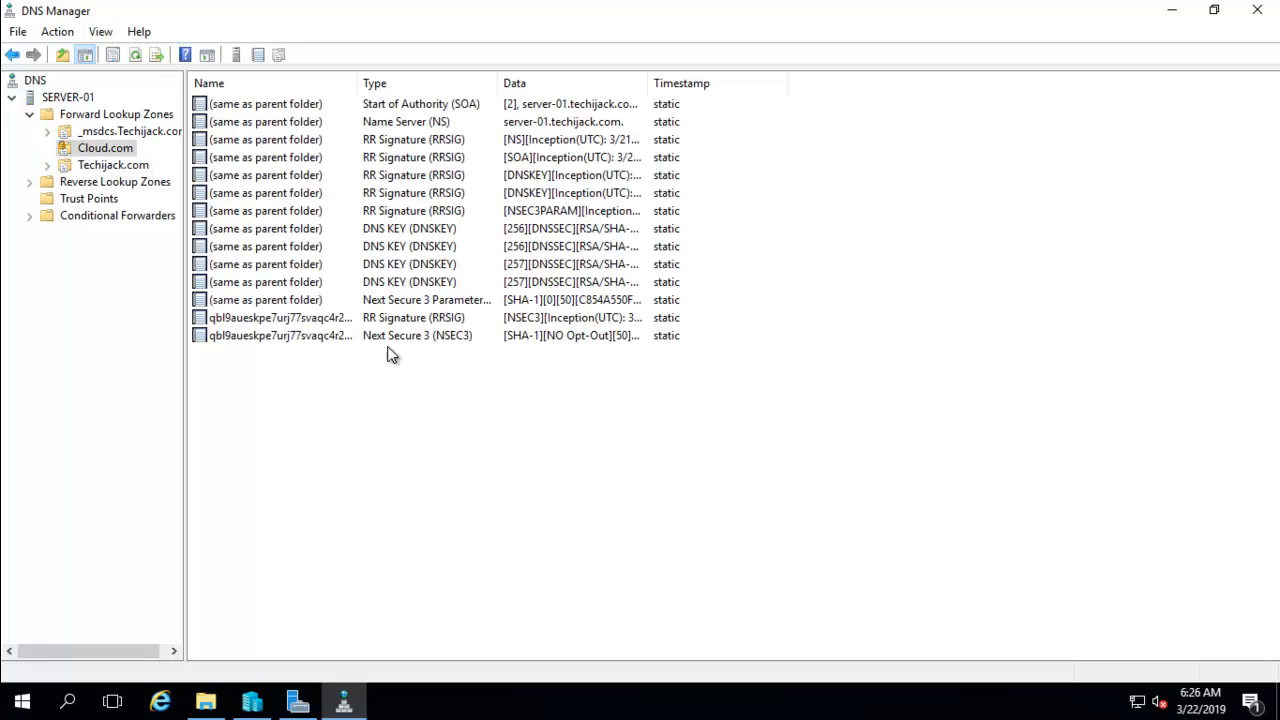
mouse_move(400, 300)
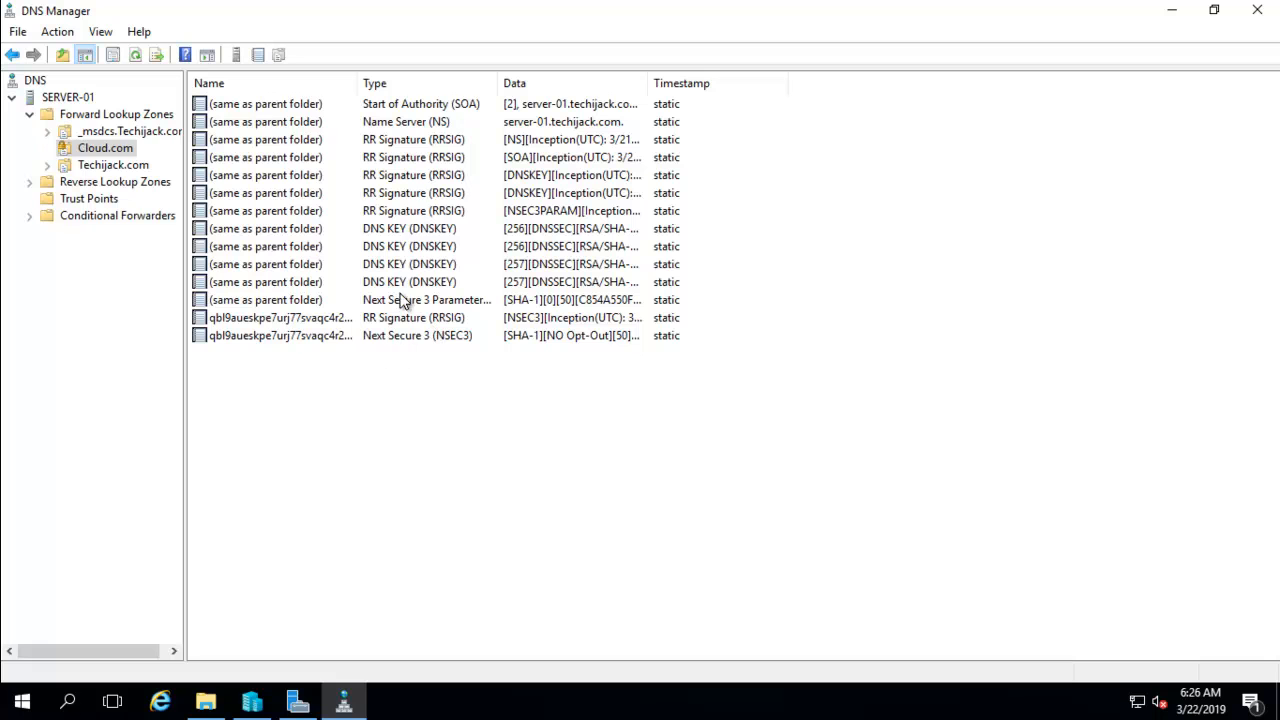
click(104, 148)
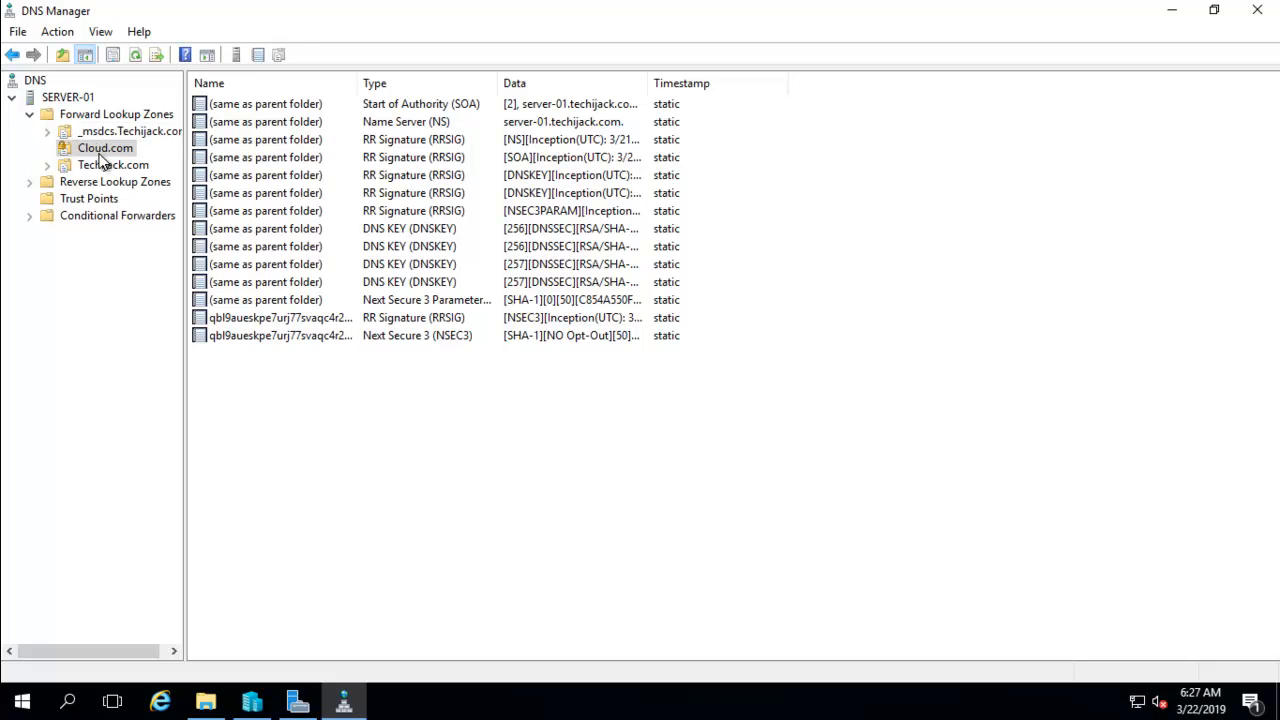
Enable distribution of trust anchors in Cloud.com's DNSSEC properties and confirm the change.
right_click(104, 148)
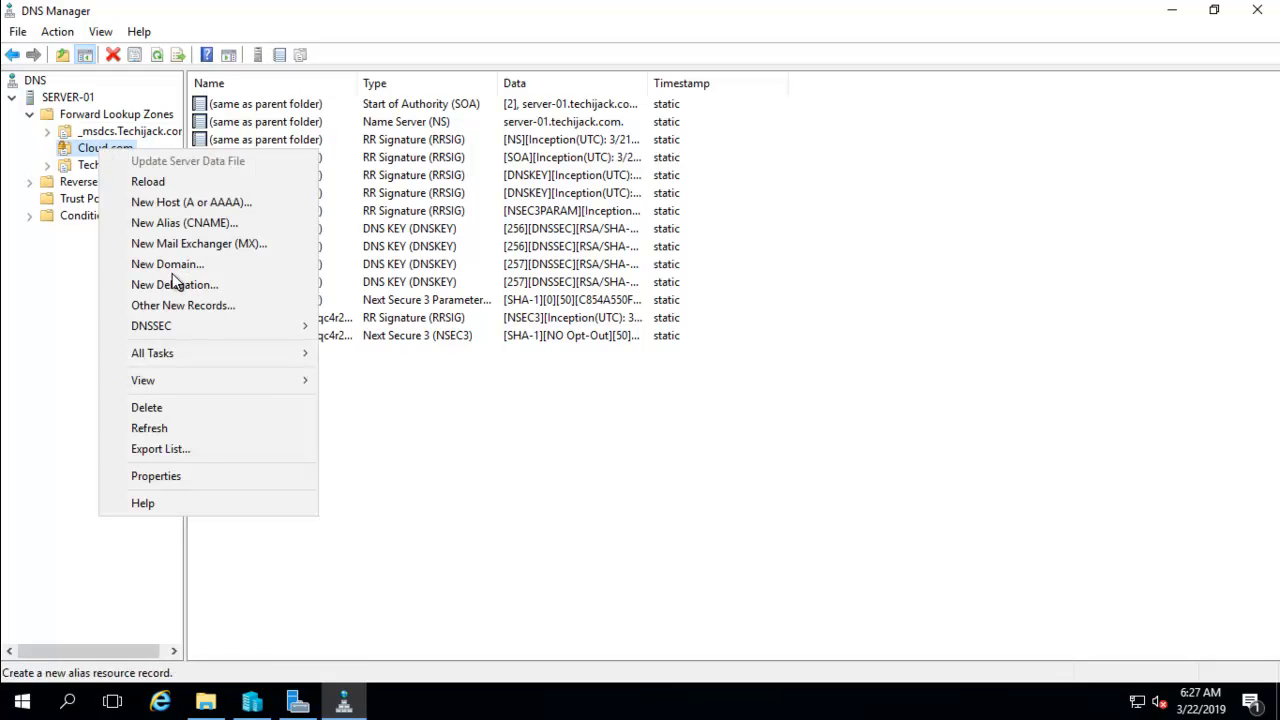
mouse_move(208, 476)
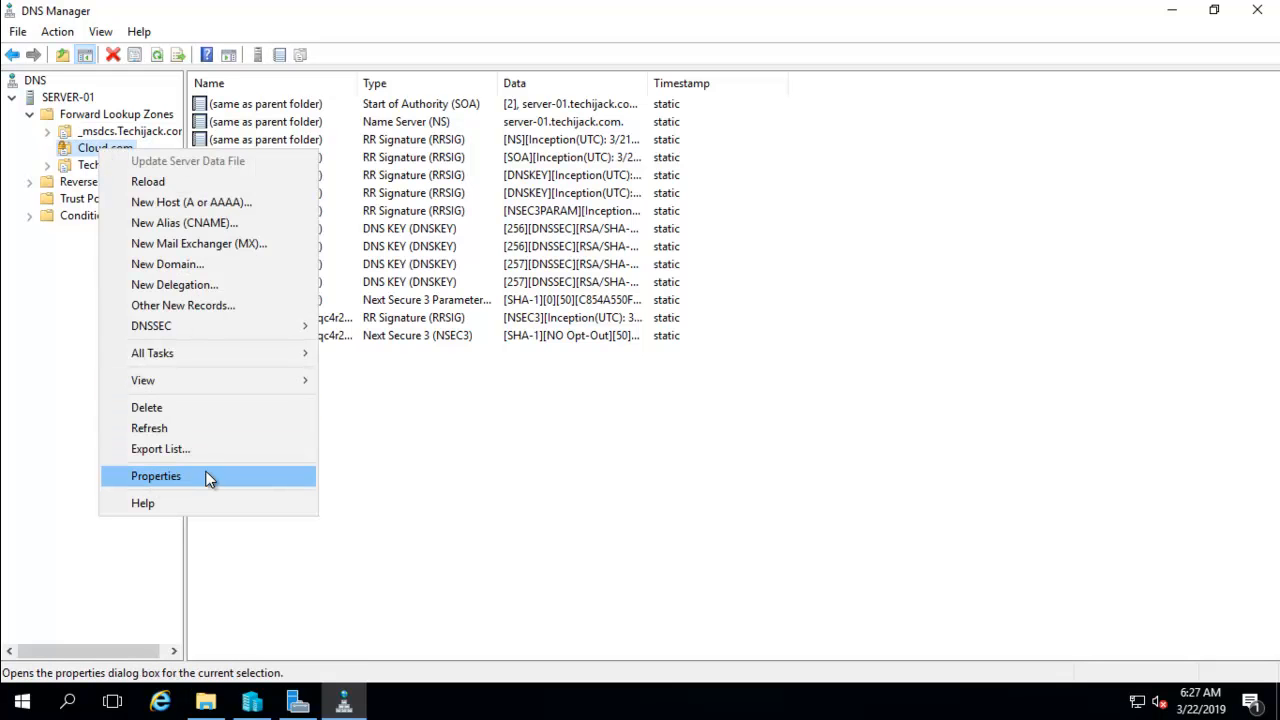
mouse_move(180, 326)
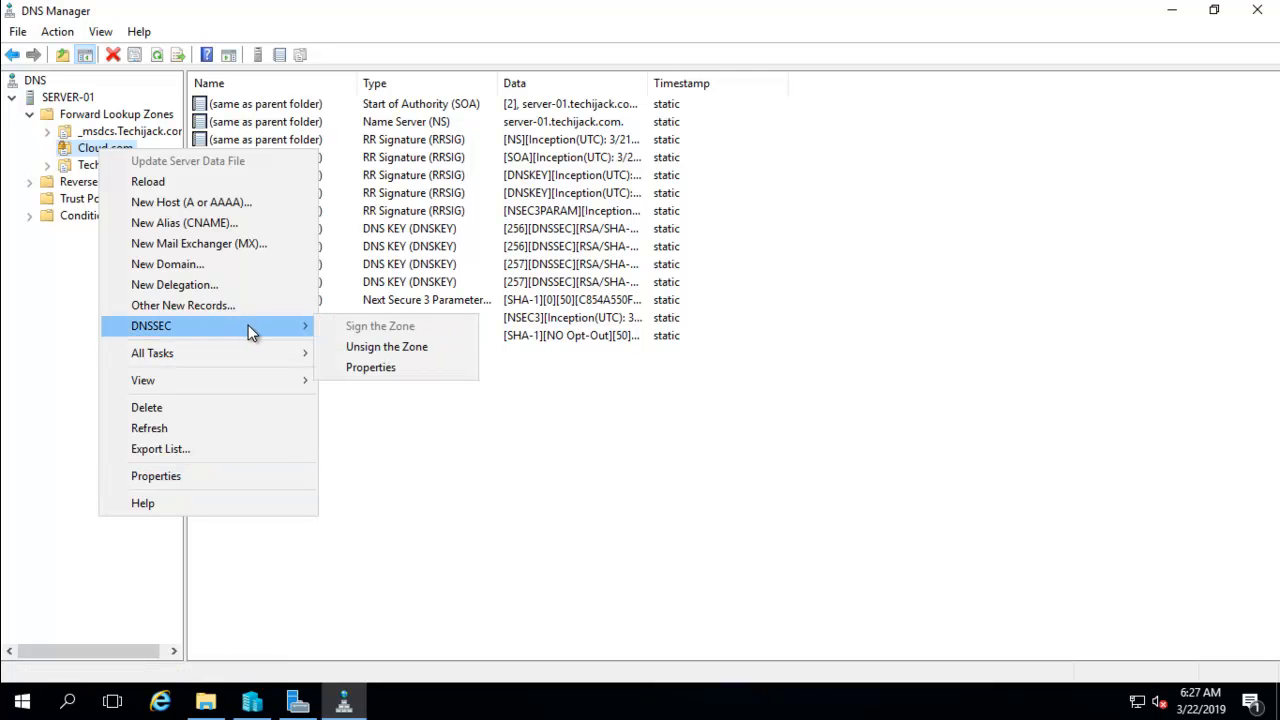
click(370, 368)
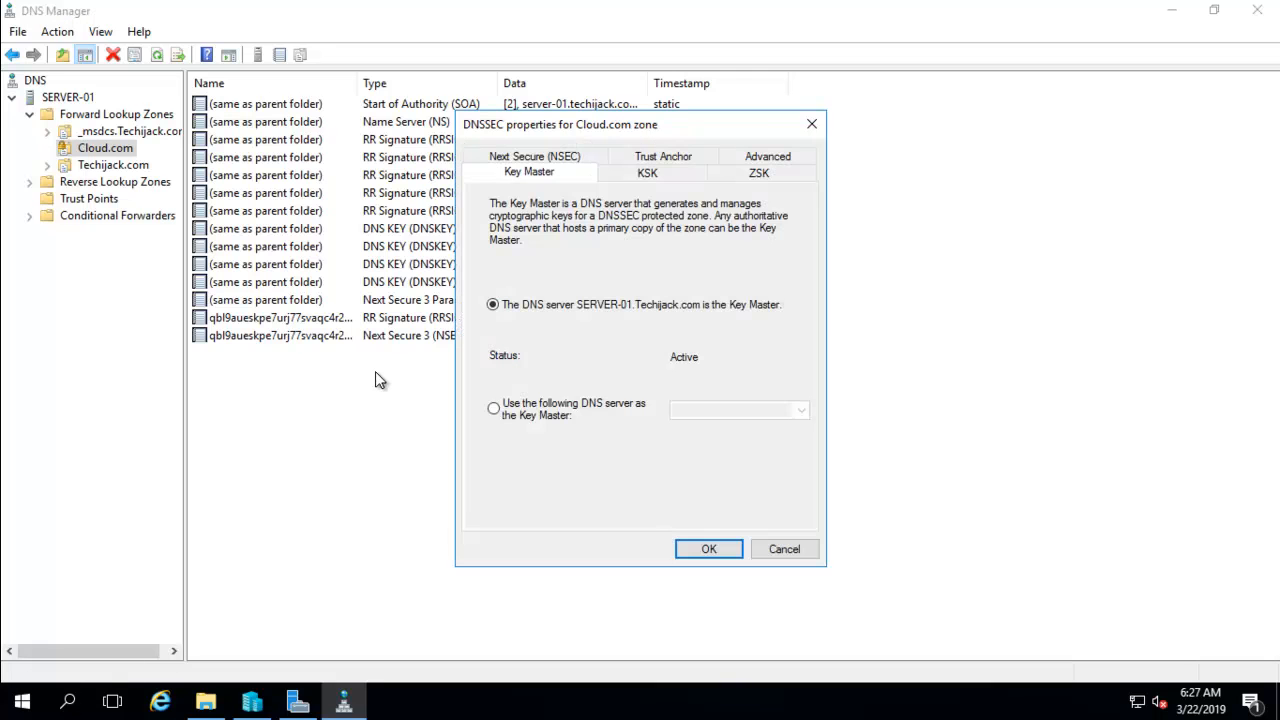
mouse_move(372, 362)
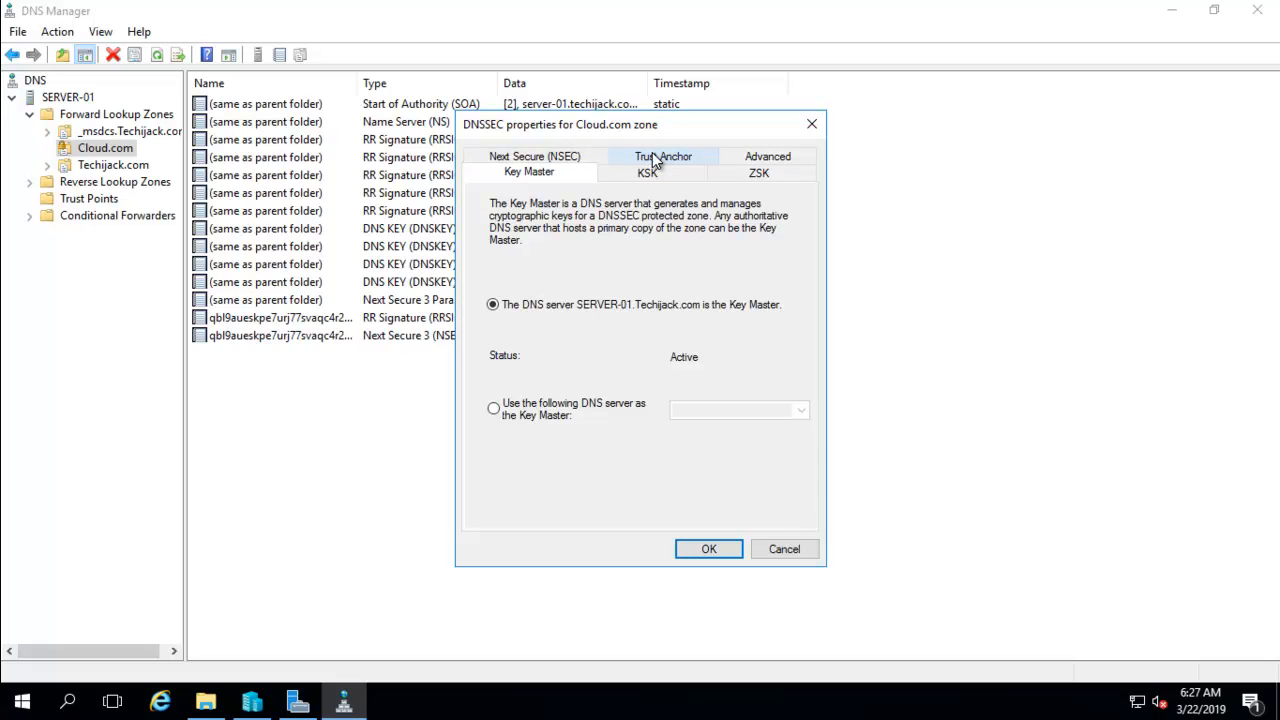
click(662, 156)
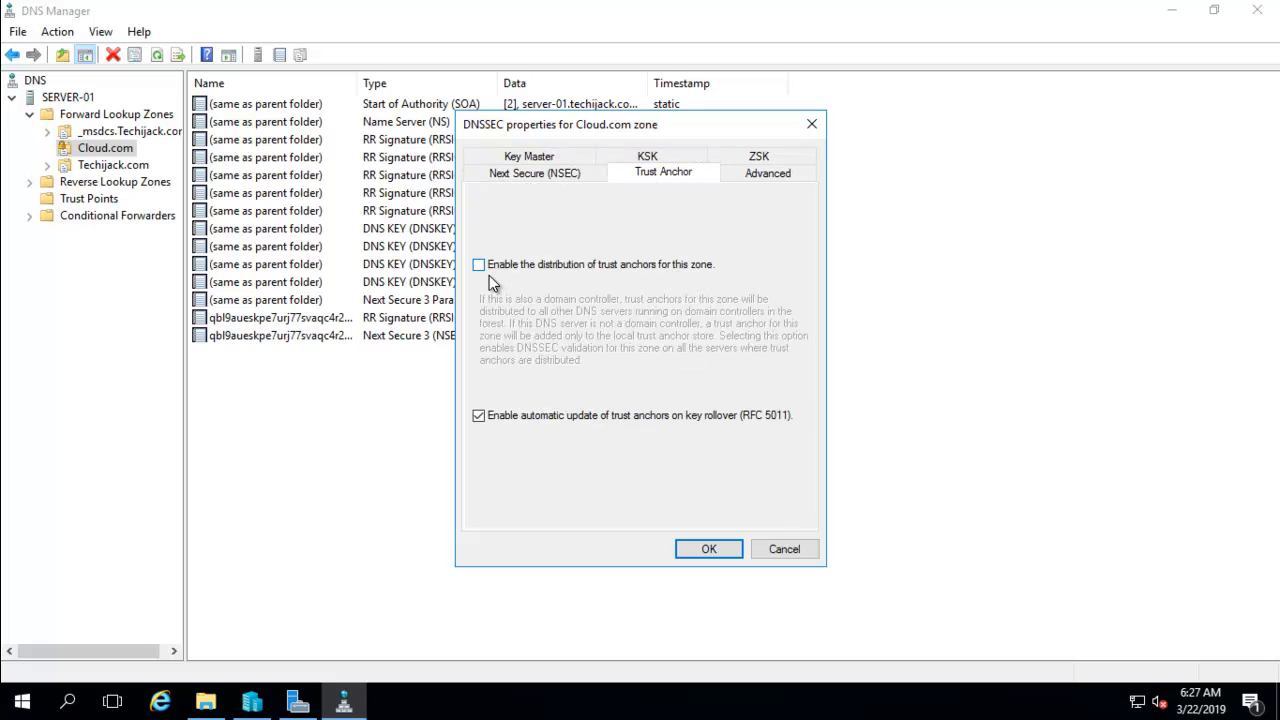
mouse_move(612, 276)
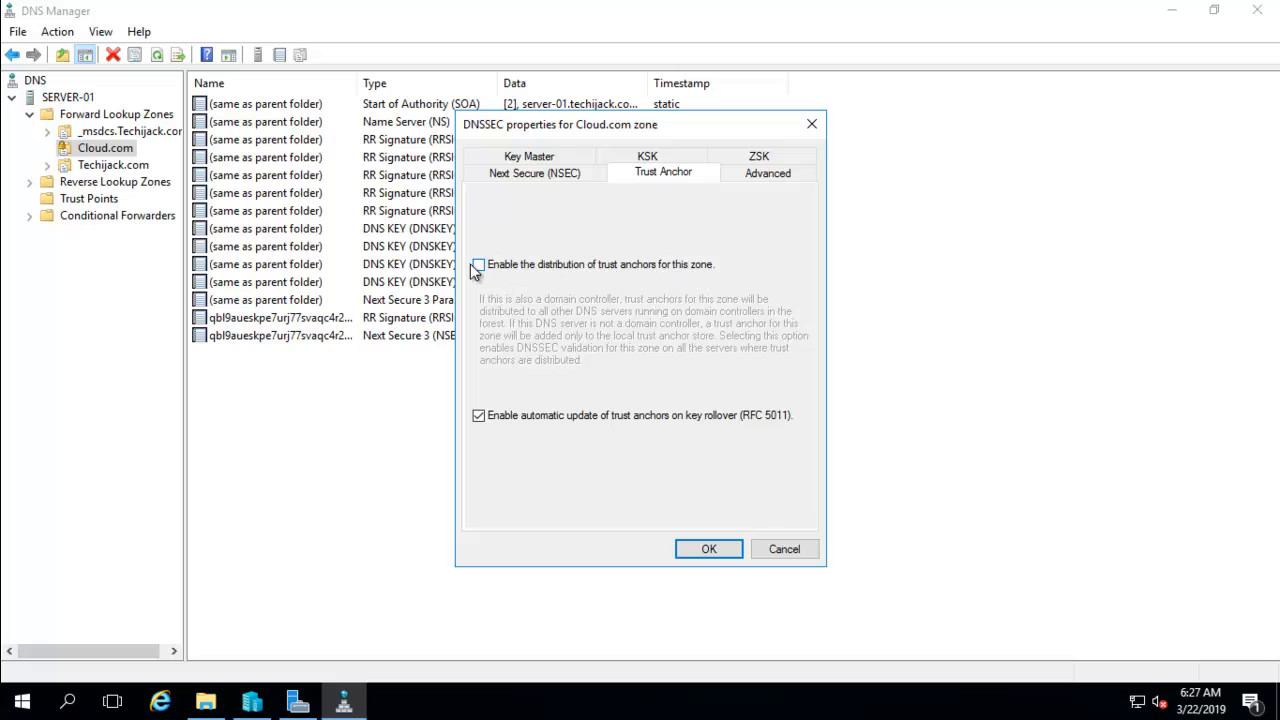
click(478, 264)
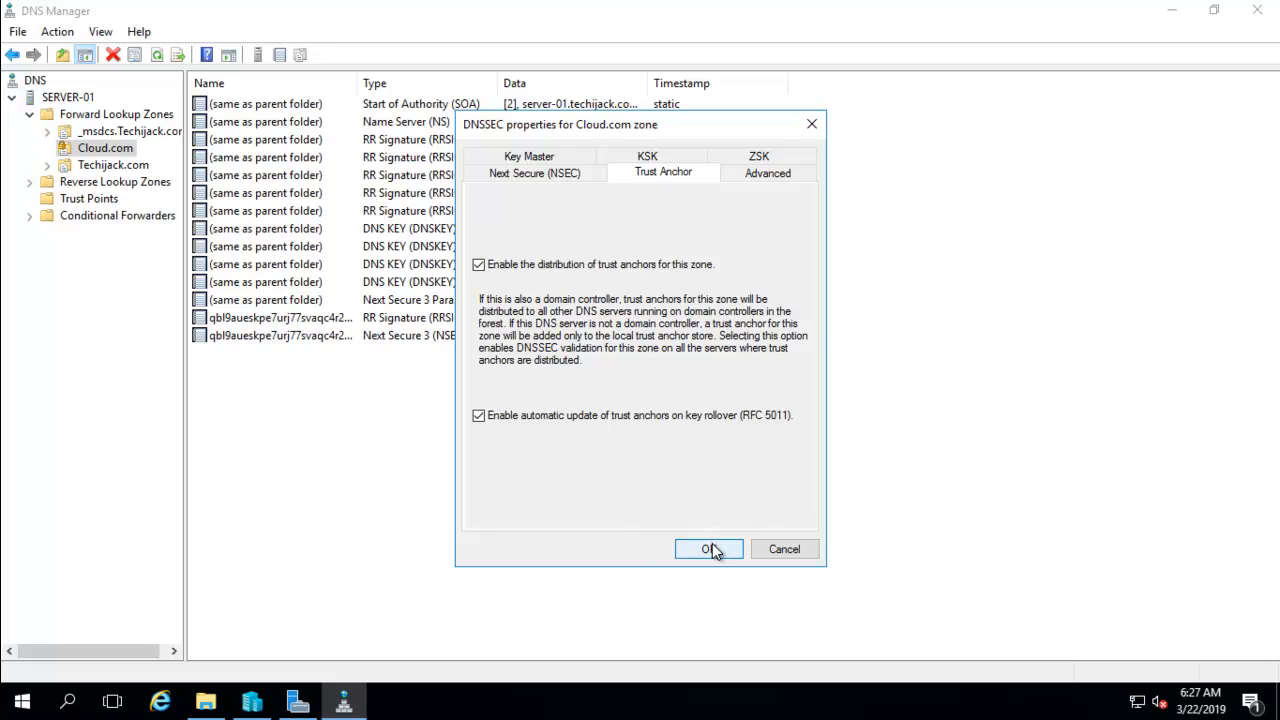
click(708, 548)
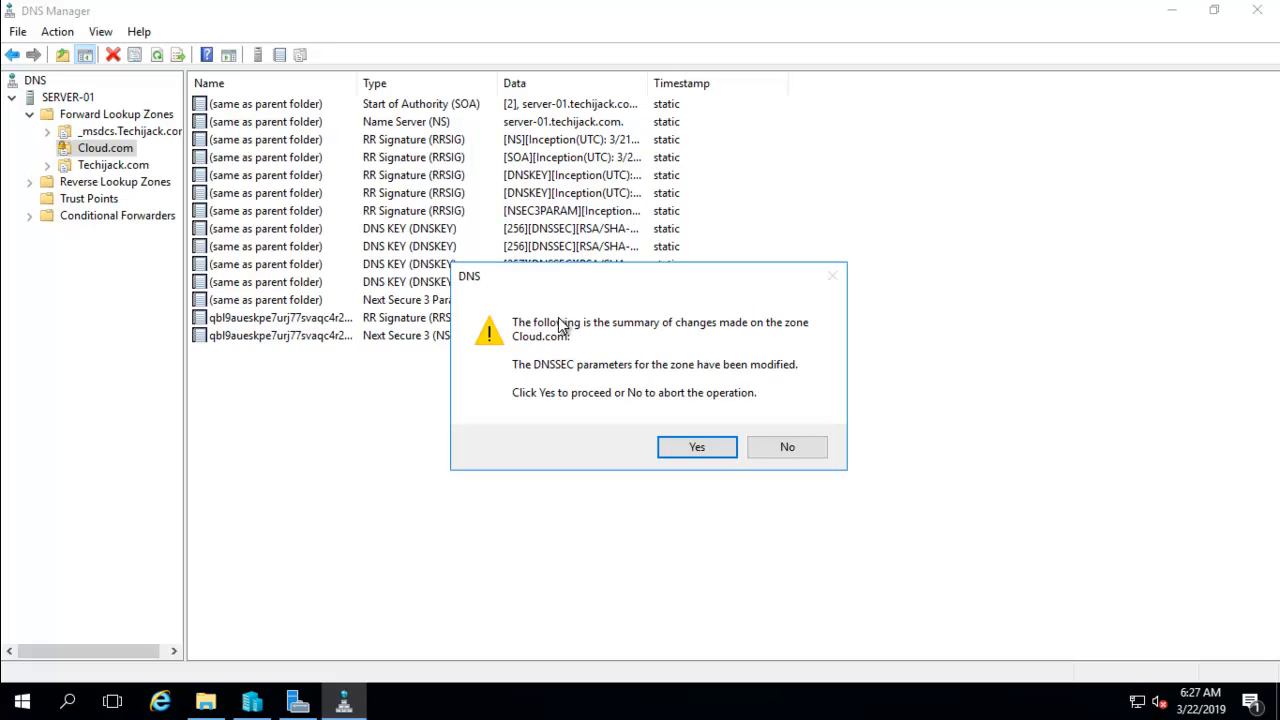
mouse_move(648, 378)
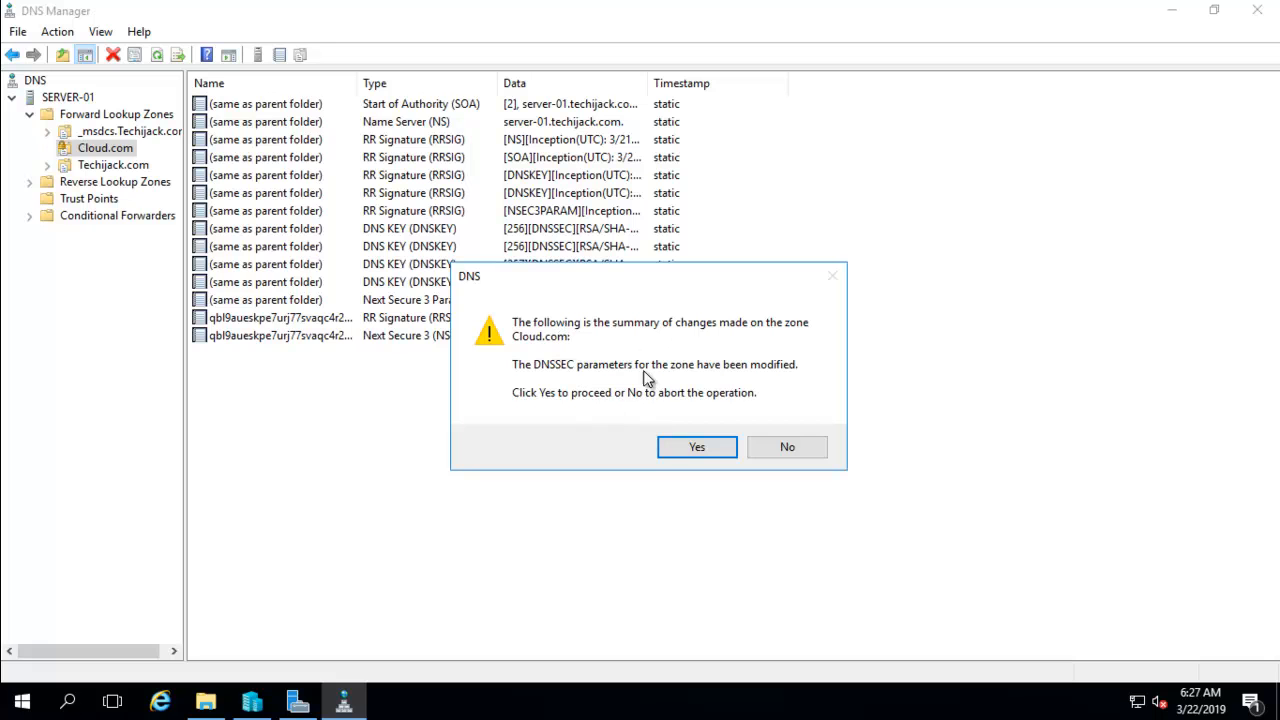
mouse_move(744, 376)
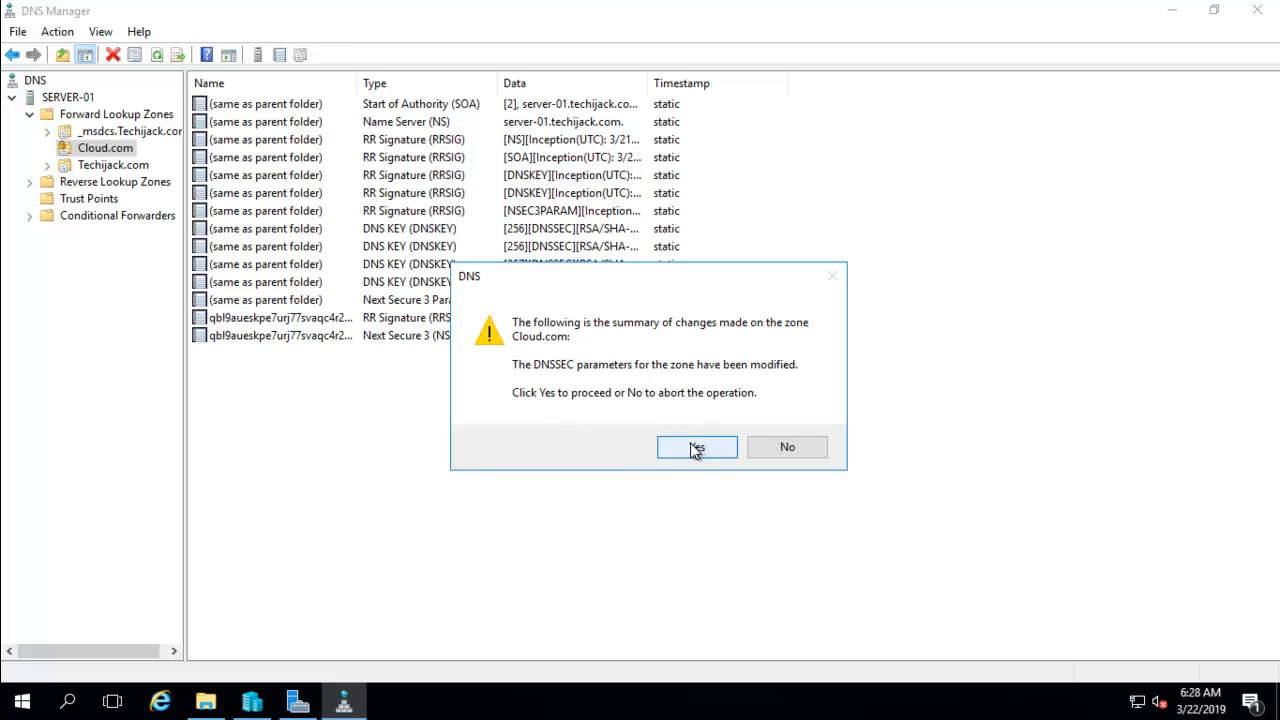
click(696, 448)
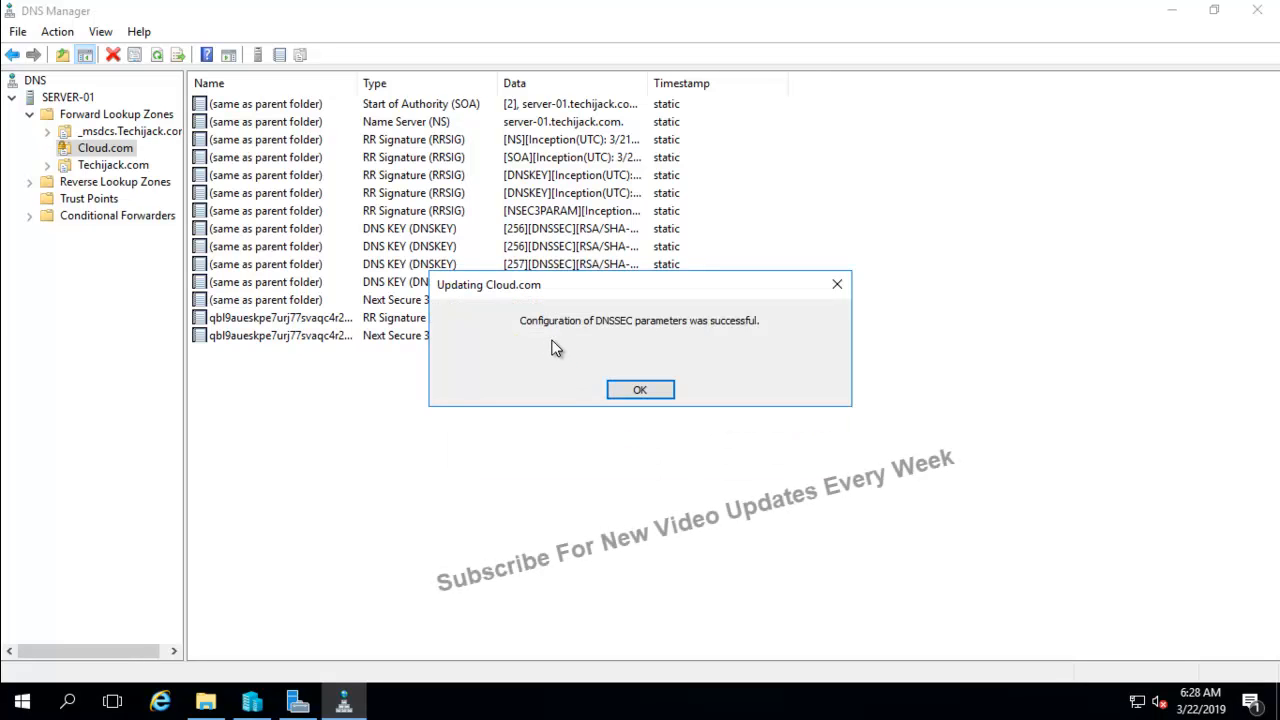
mouse_move(684, 338)
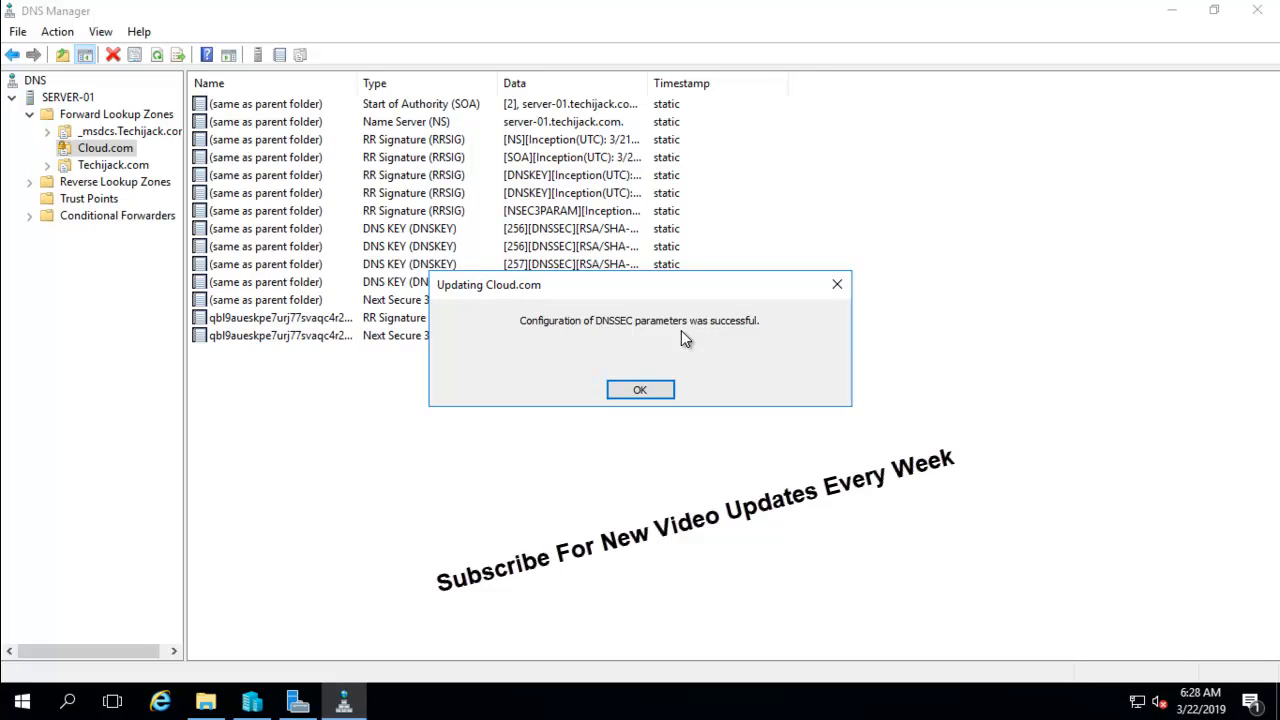
mouse_move(640, 388)
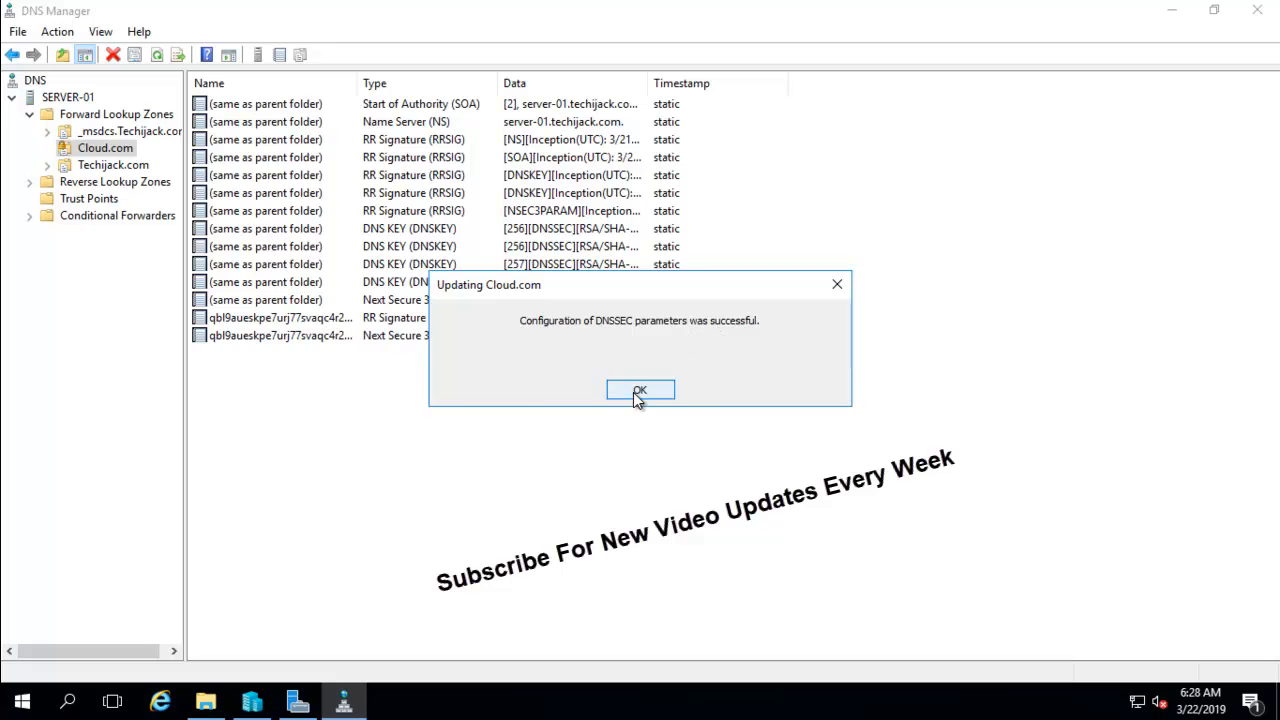
click(640, 390)
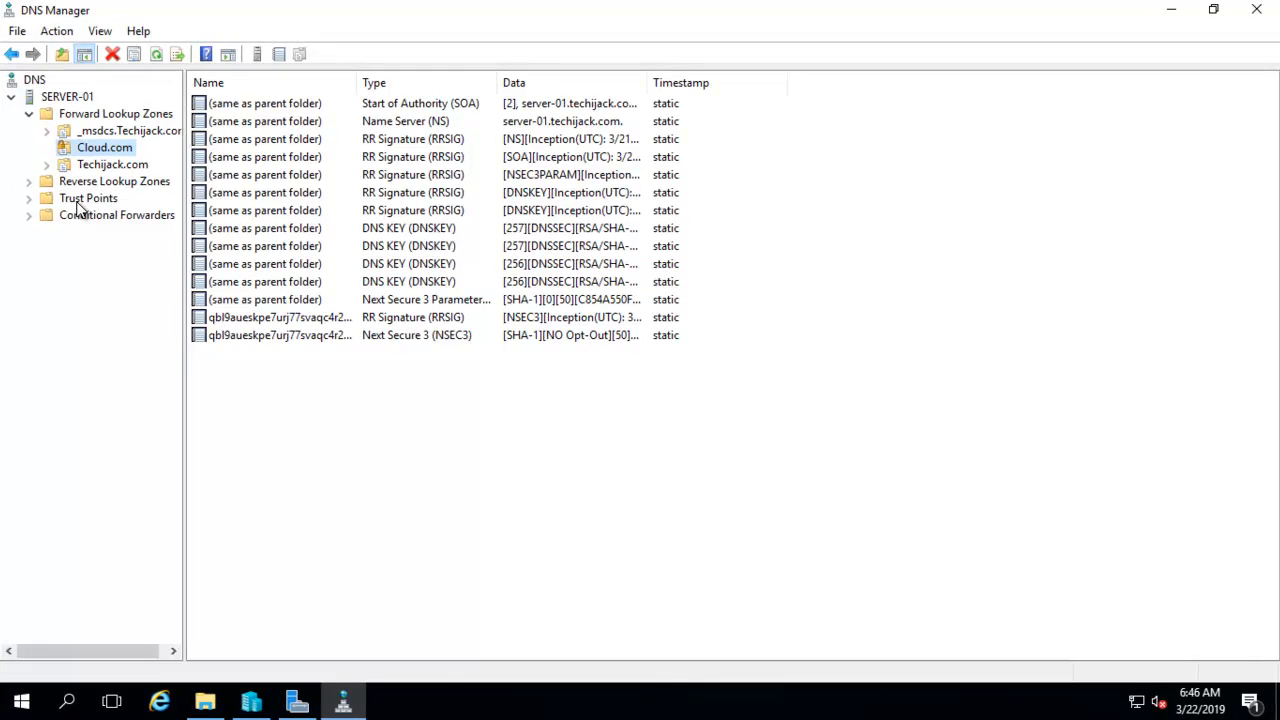
View the two Cloud DNSKEY trust anchors under Trust Points > com.
click(88, 198)
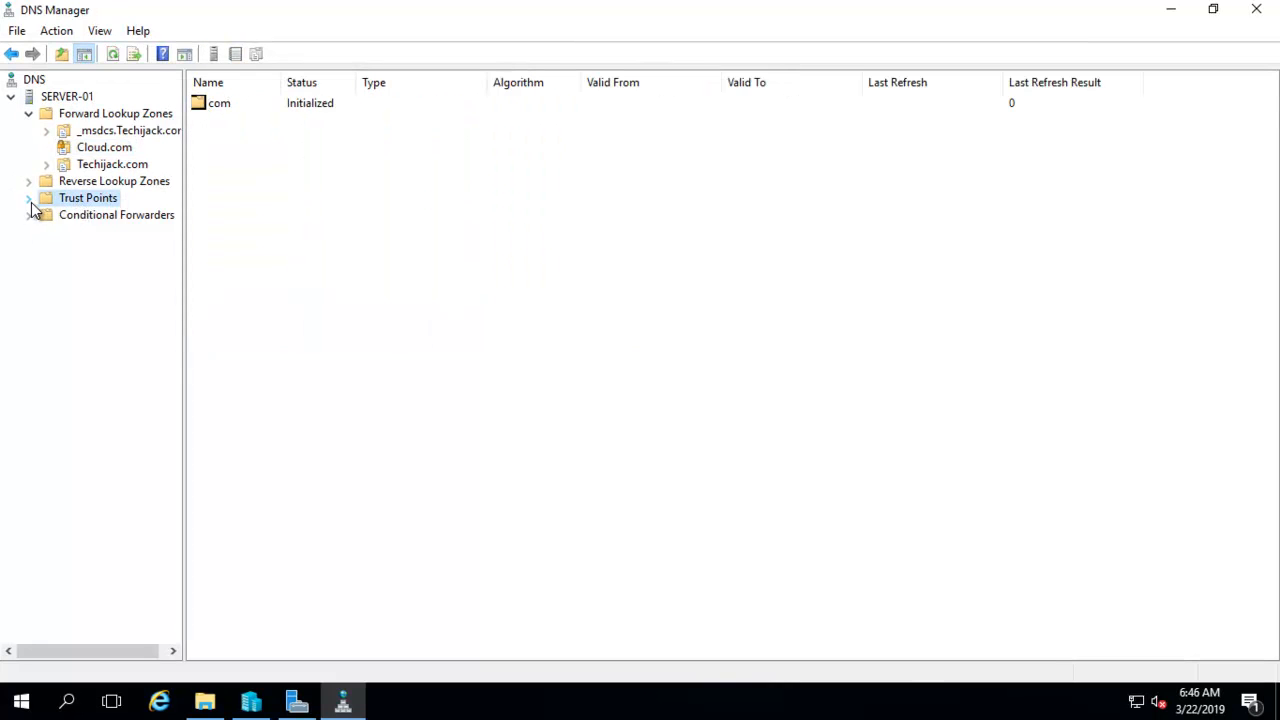
click(28, 198)
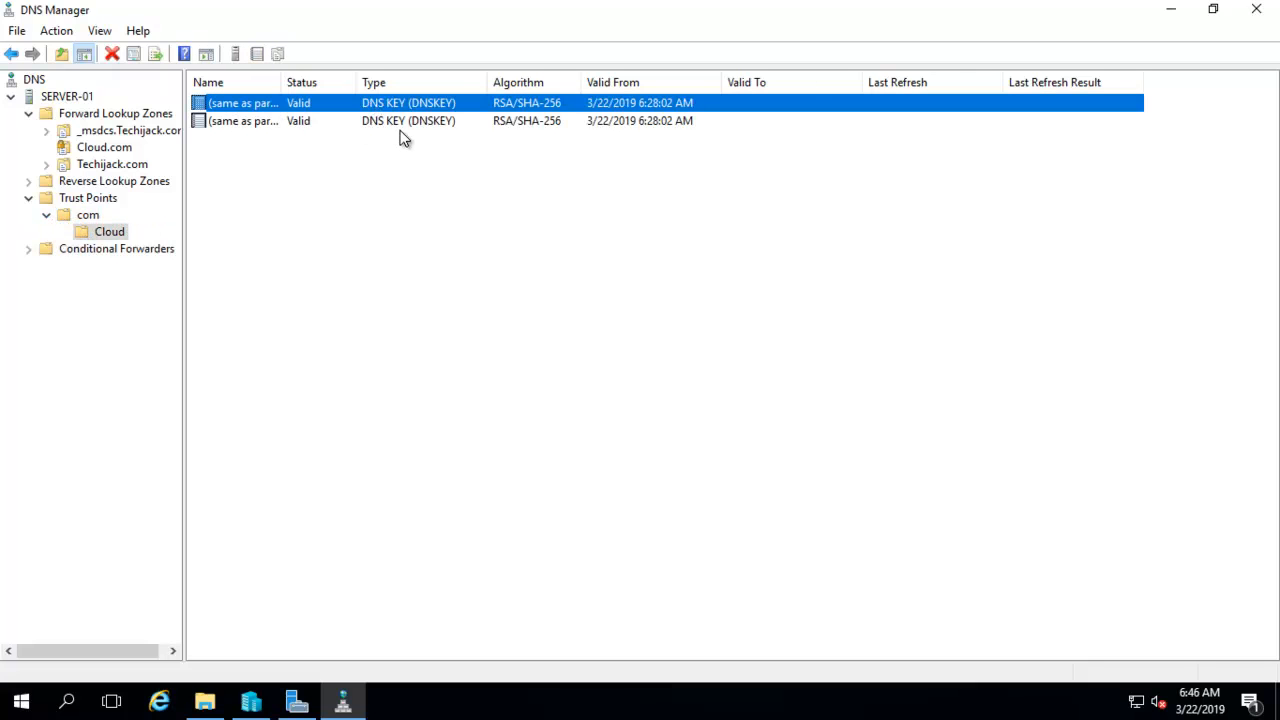
click(400, 120)
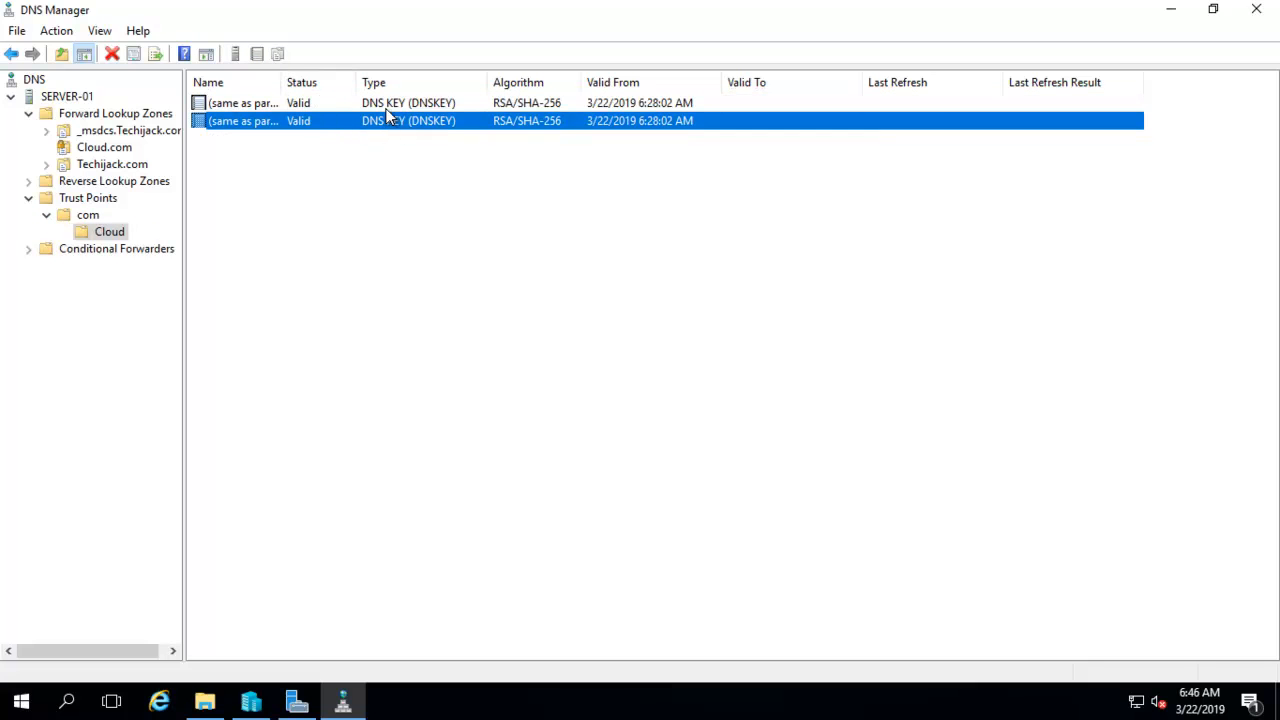
mouse_move(364, 124)
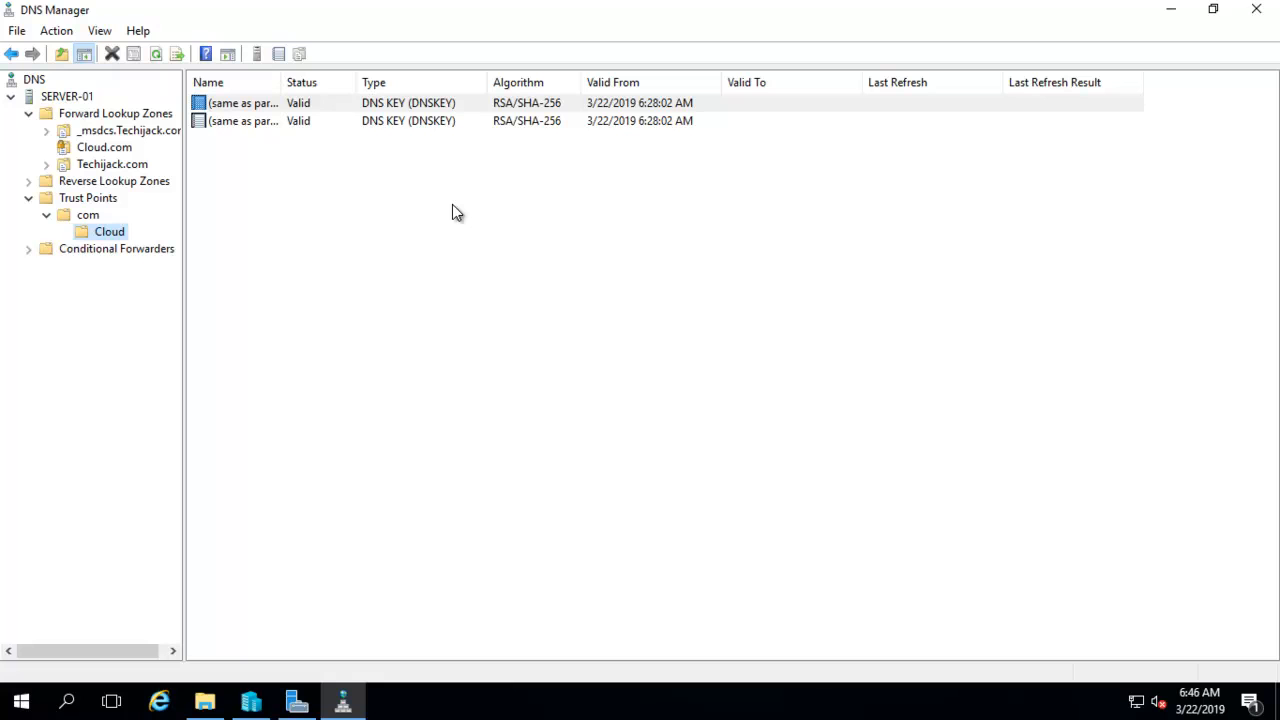
mouse_move(392, 278)
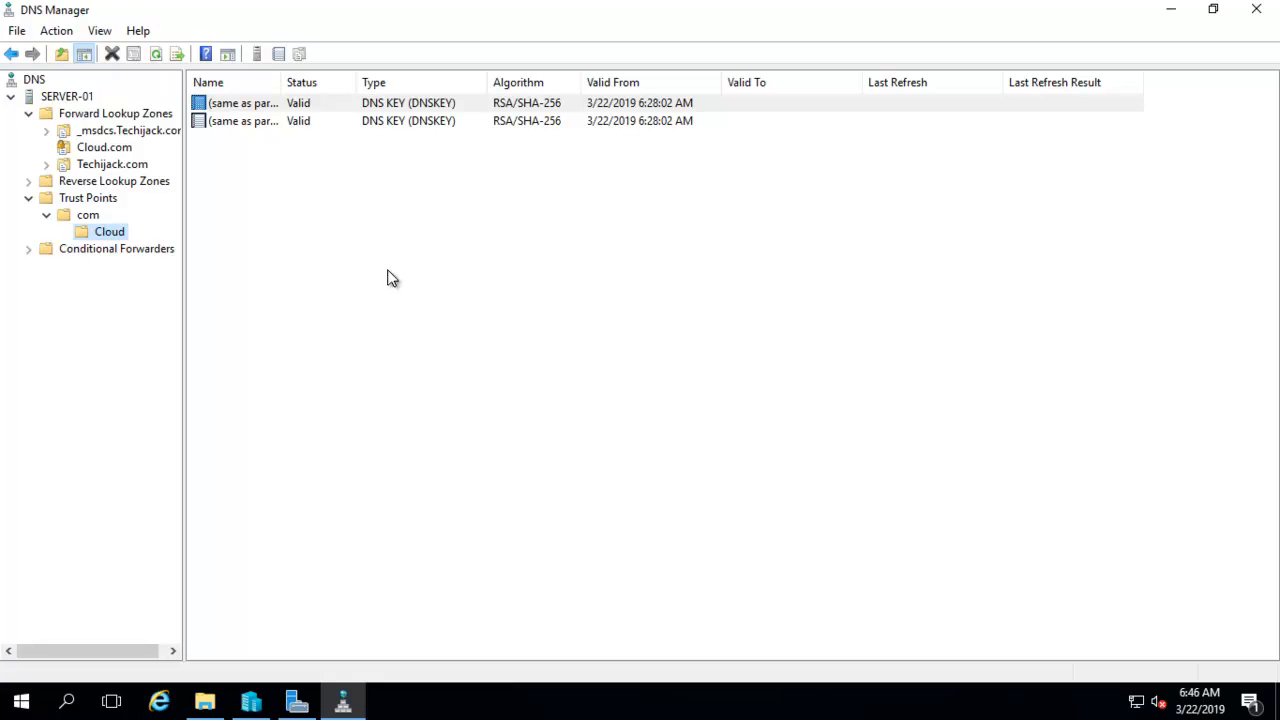
mouse_move(1256, 8)
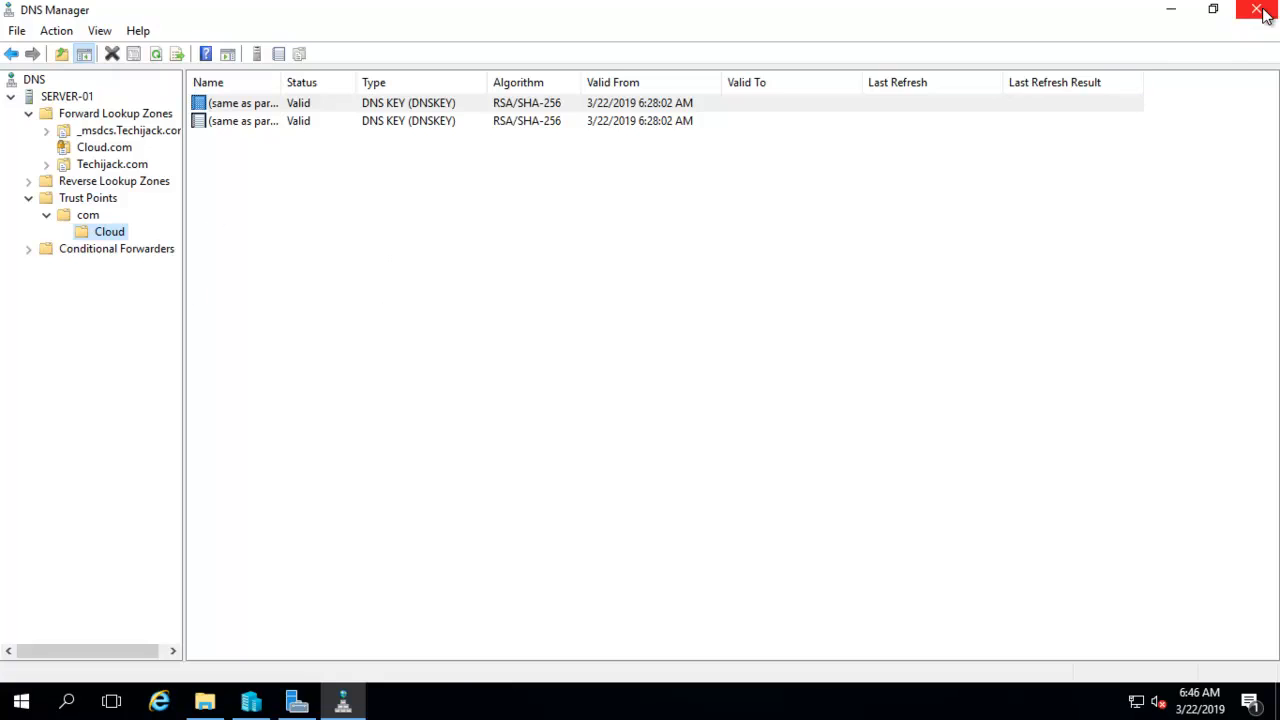
Close DNS Manager and select Default Domain Policy in Group Policy Management, dismissing the link warning.
click(1256, 8)
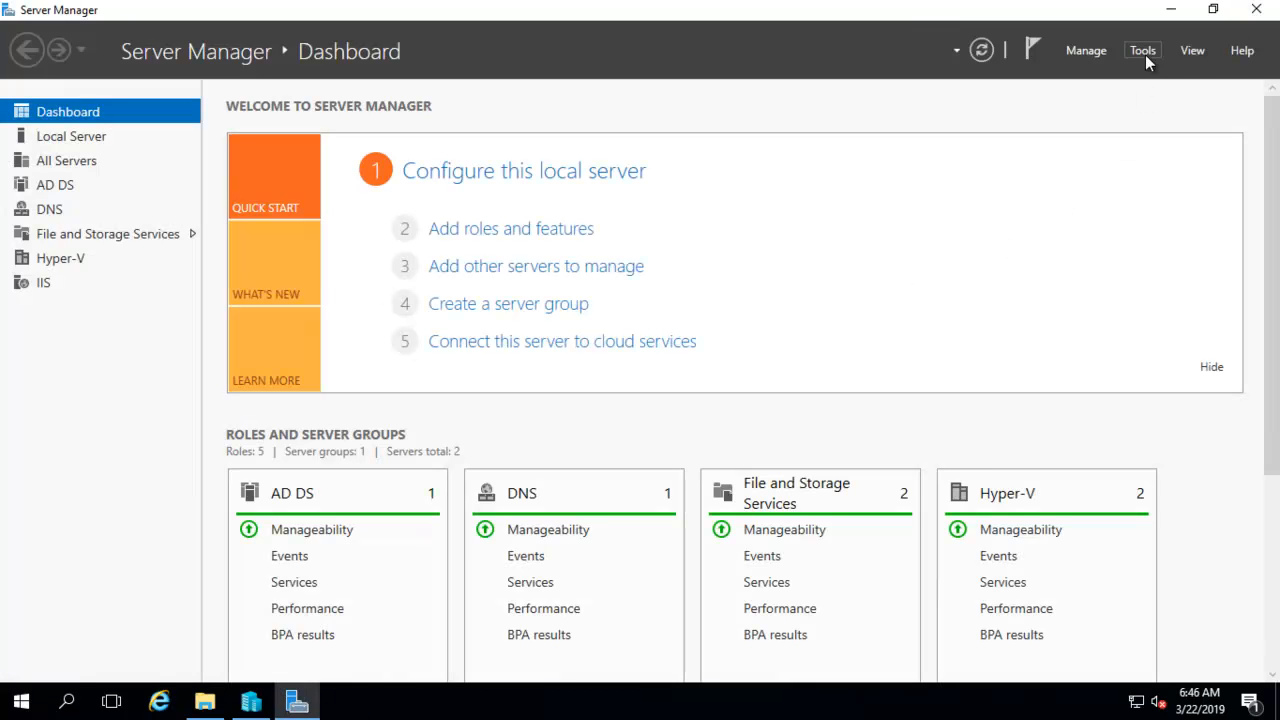
mouse_move(1064, 350)
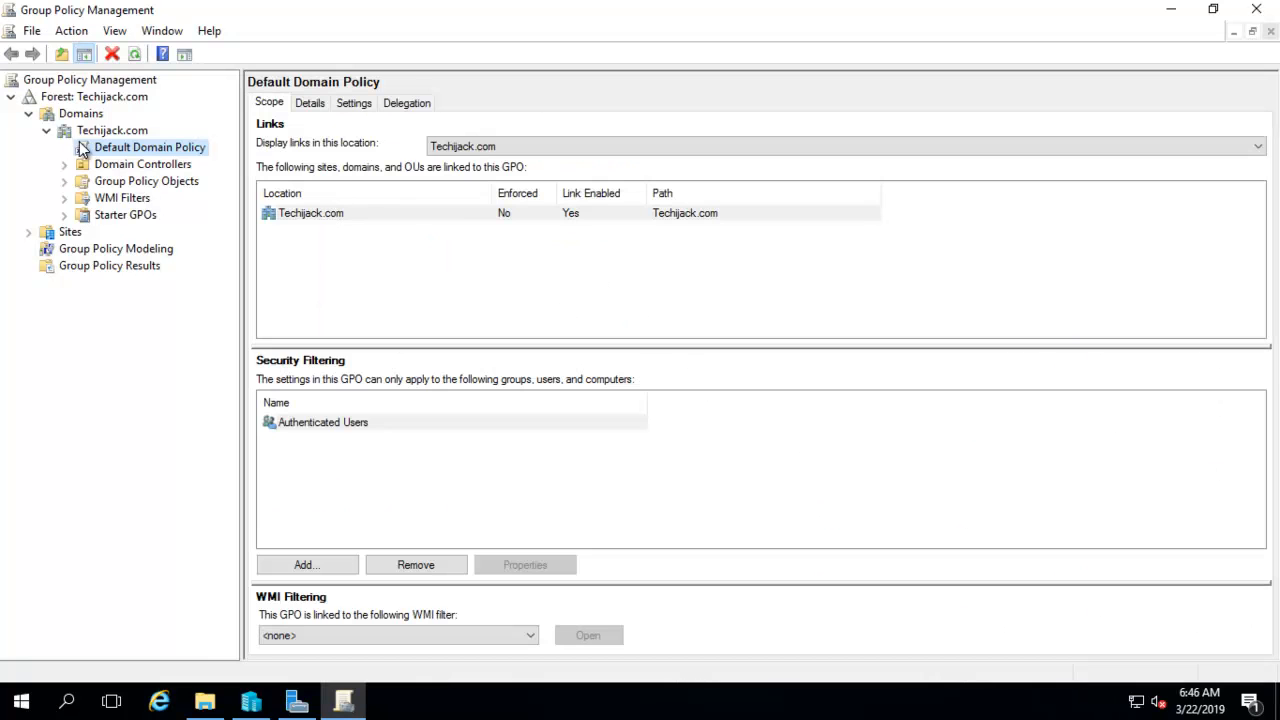
click(80, 112)
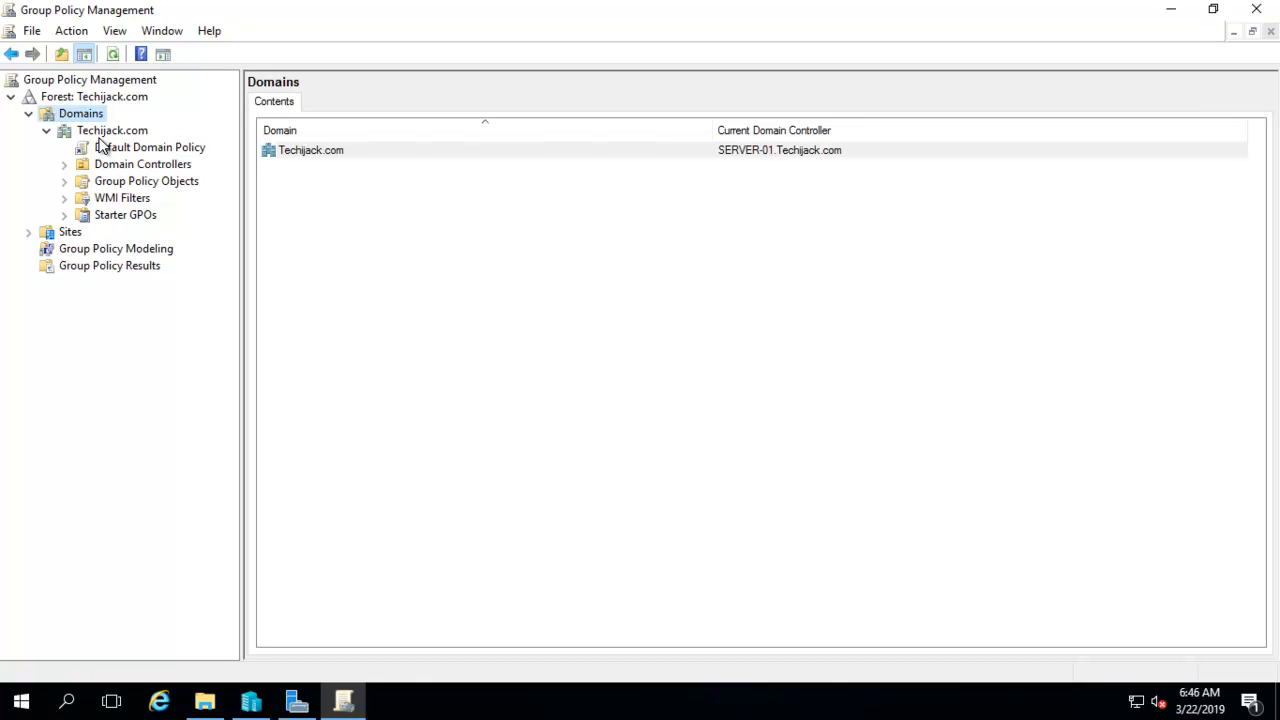
click(156, 148)
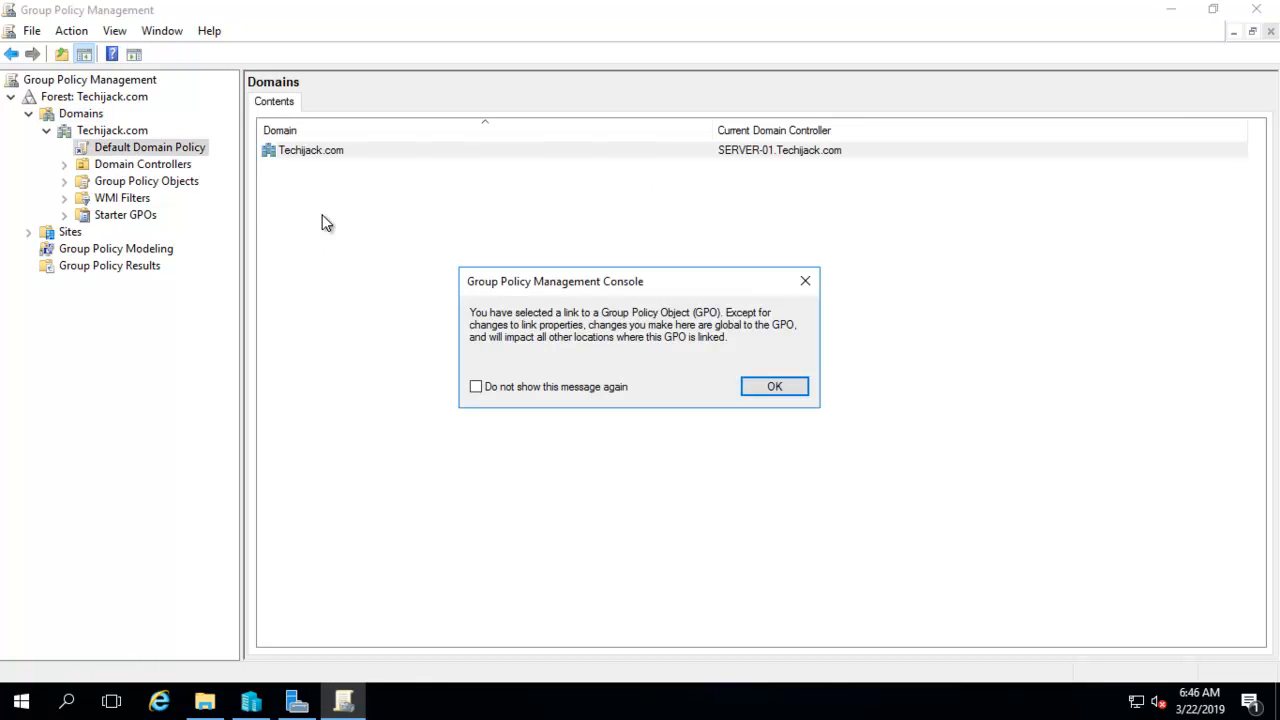
click(774, 386)
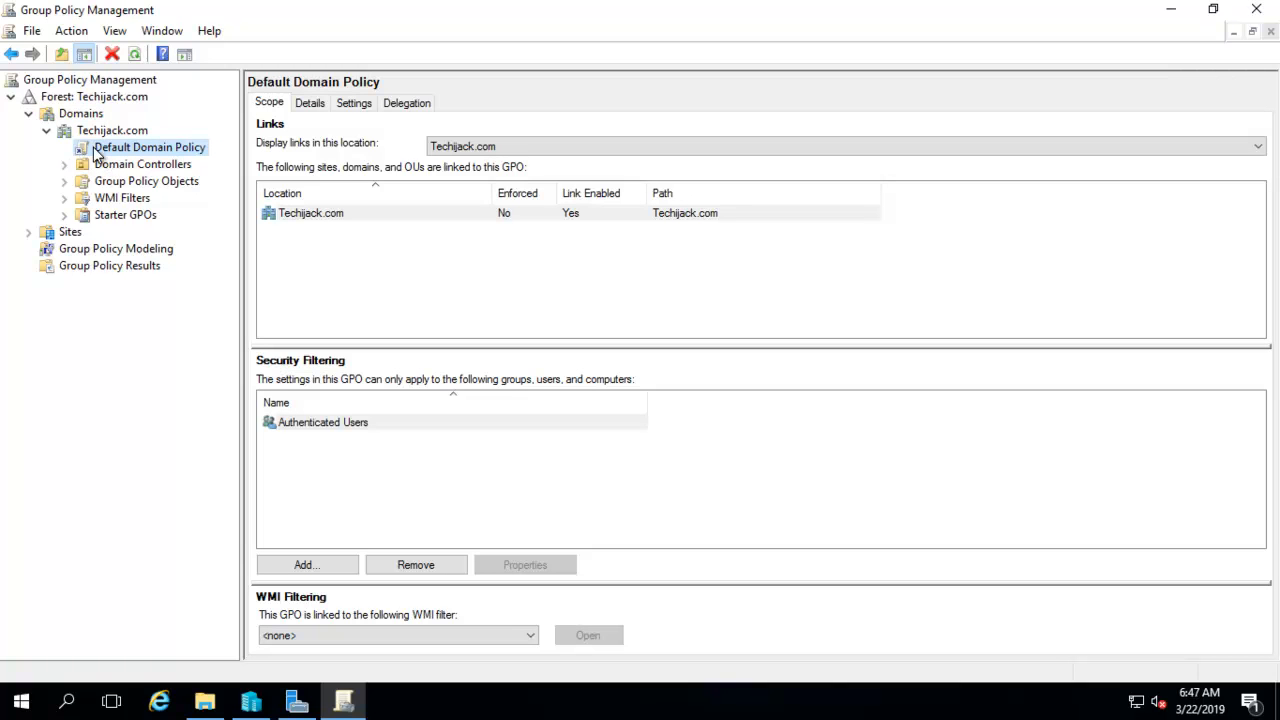
mouse_move(156, 170)
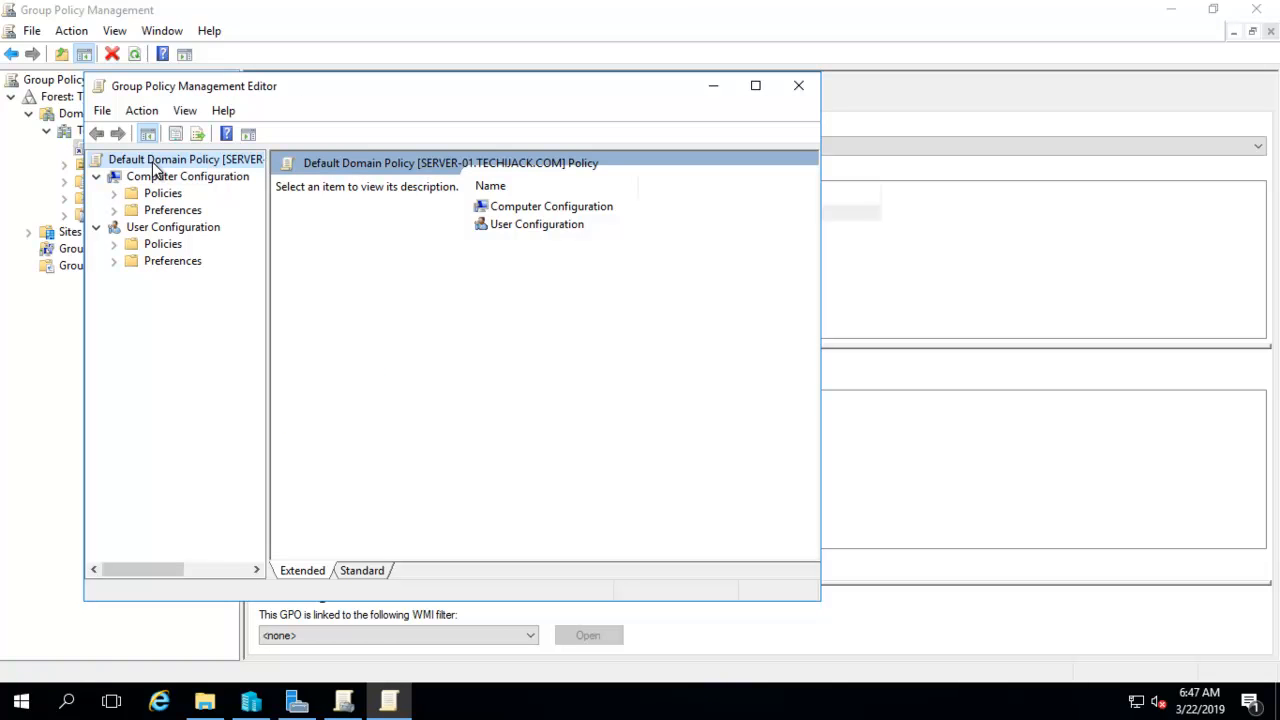
mouse_move(140, 192)
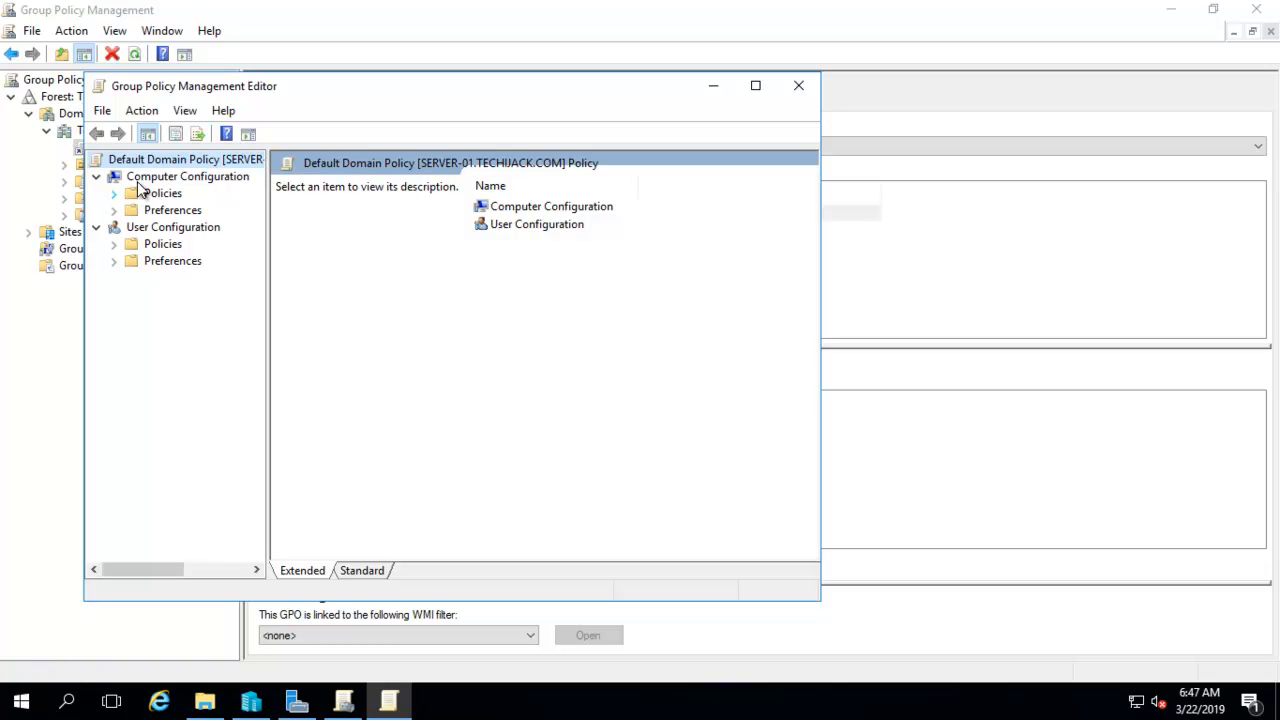
Navigate Computer Configuration > Policies > Windows Settings to Name Resolution Policy.
click(114, 192)
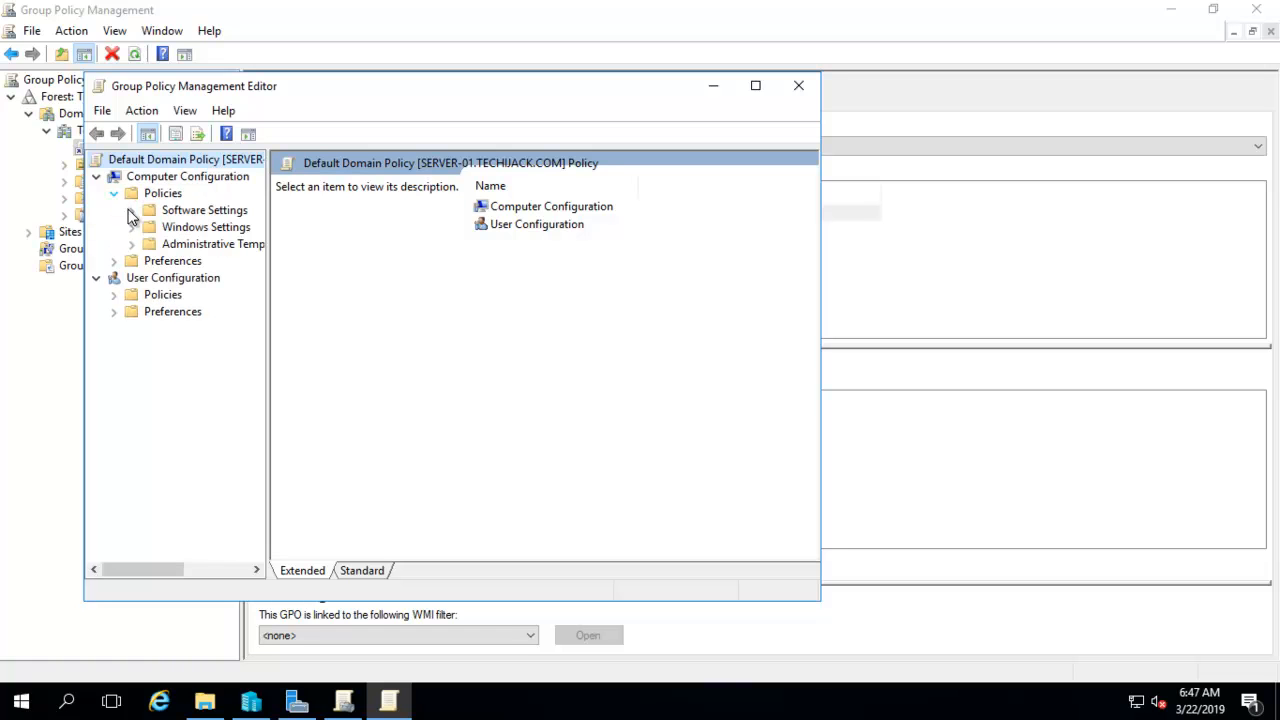
click(206, 226)
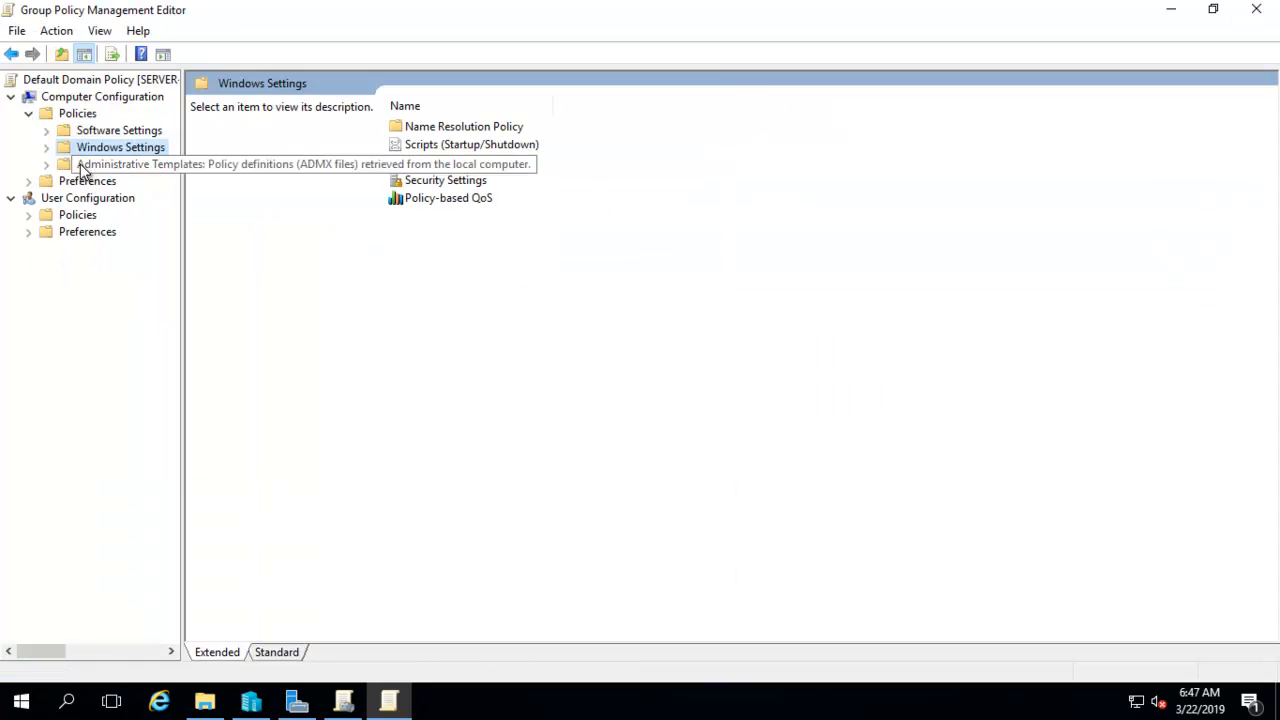
click(46, 148)
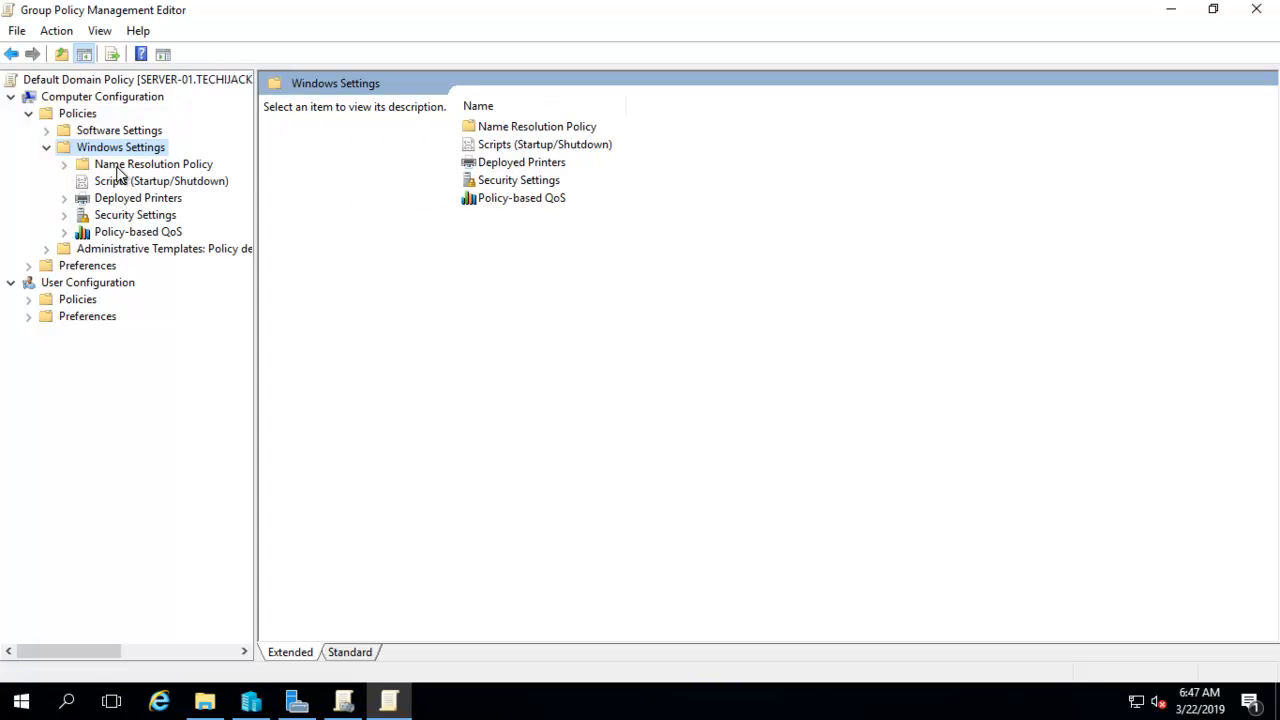
click(152, 164)
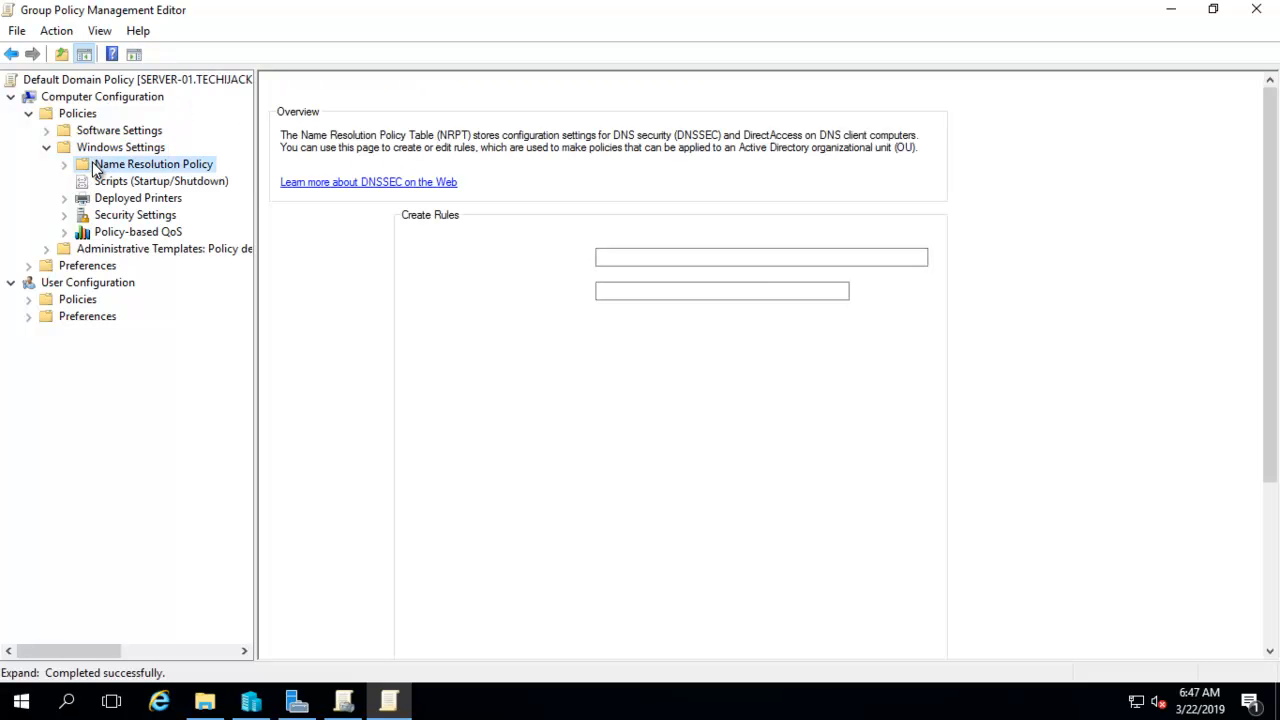
Enter suffix Techijack.com with DNSSEC enabled and client validation required.
click(152, 164)
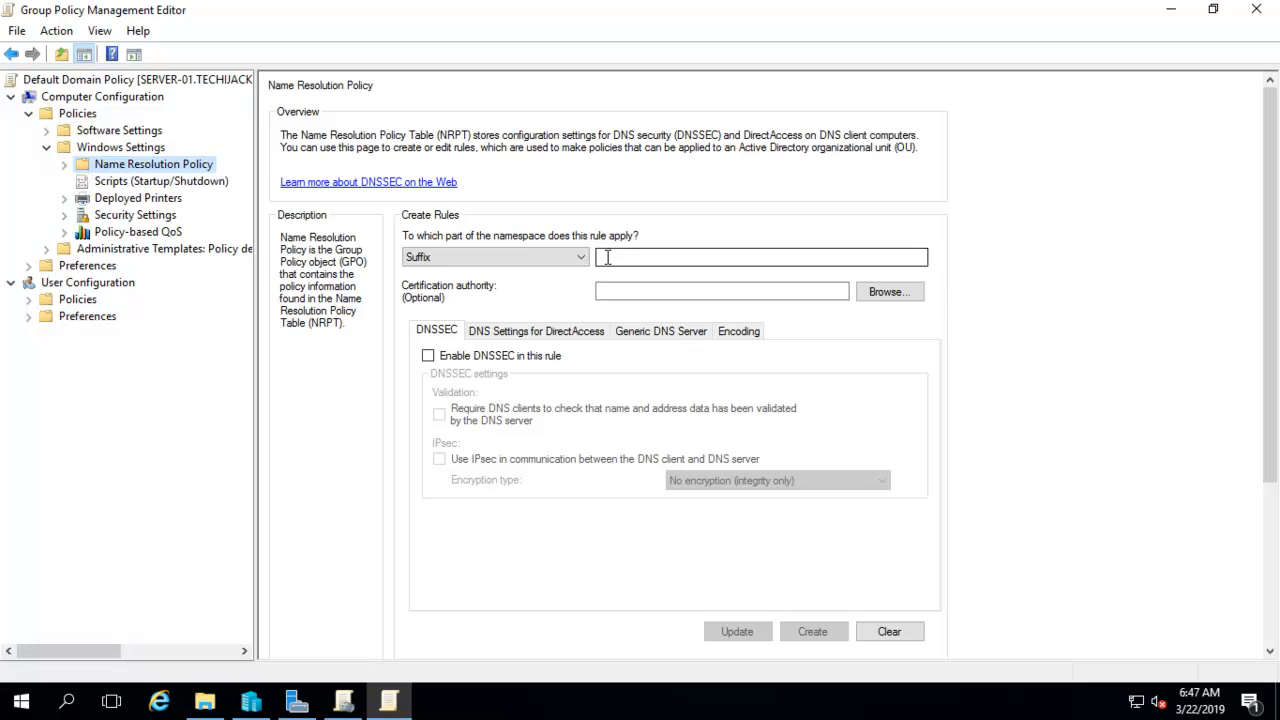
click(760, 256)
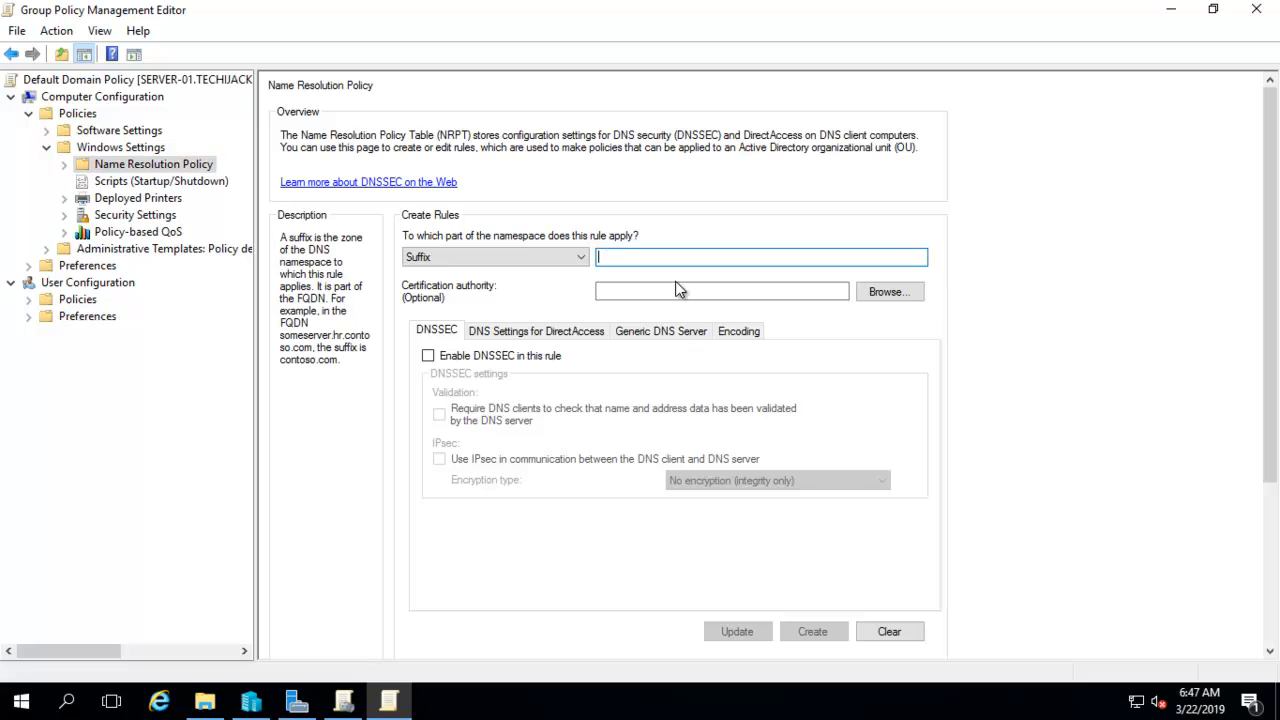
text(Tec)
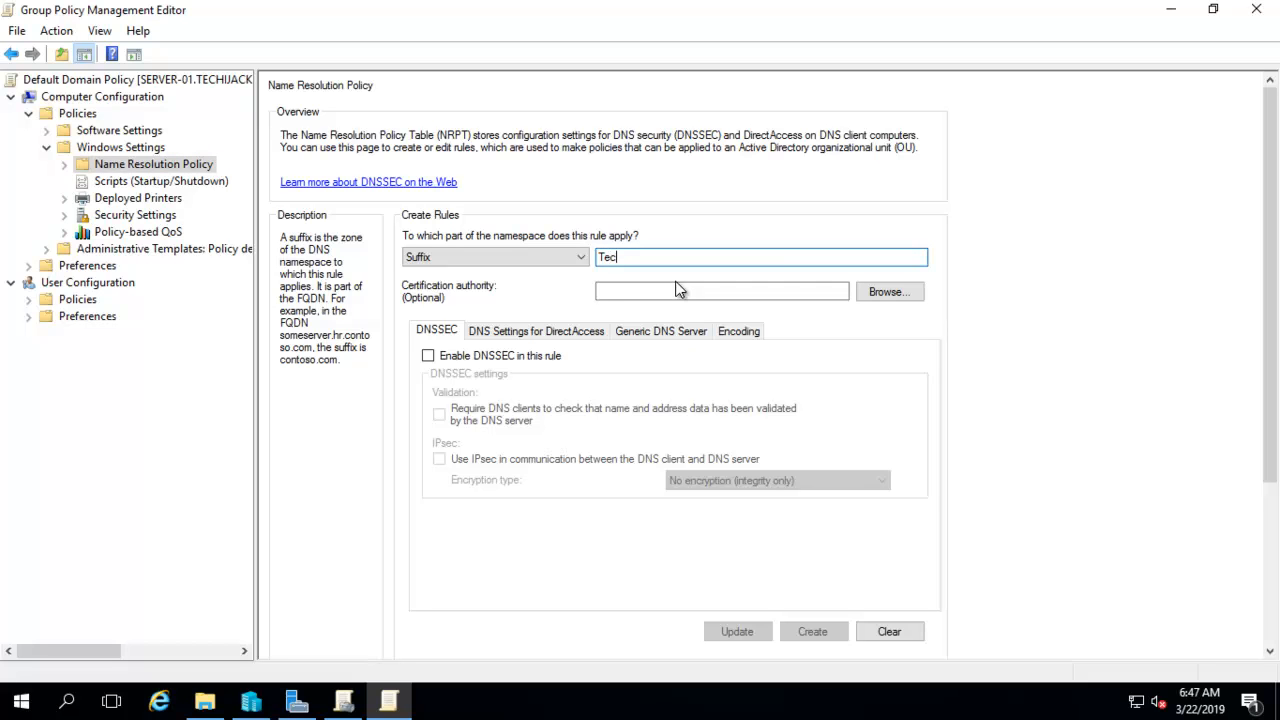
text(hijac)
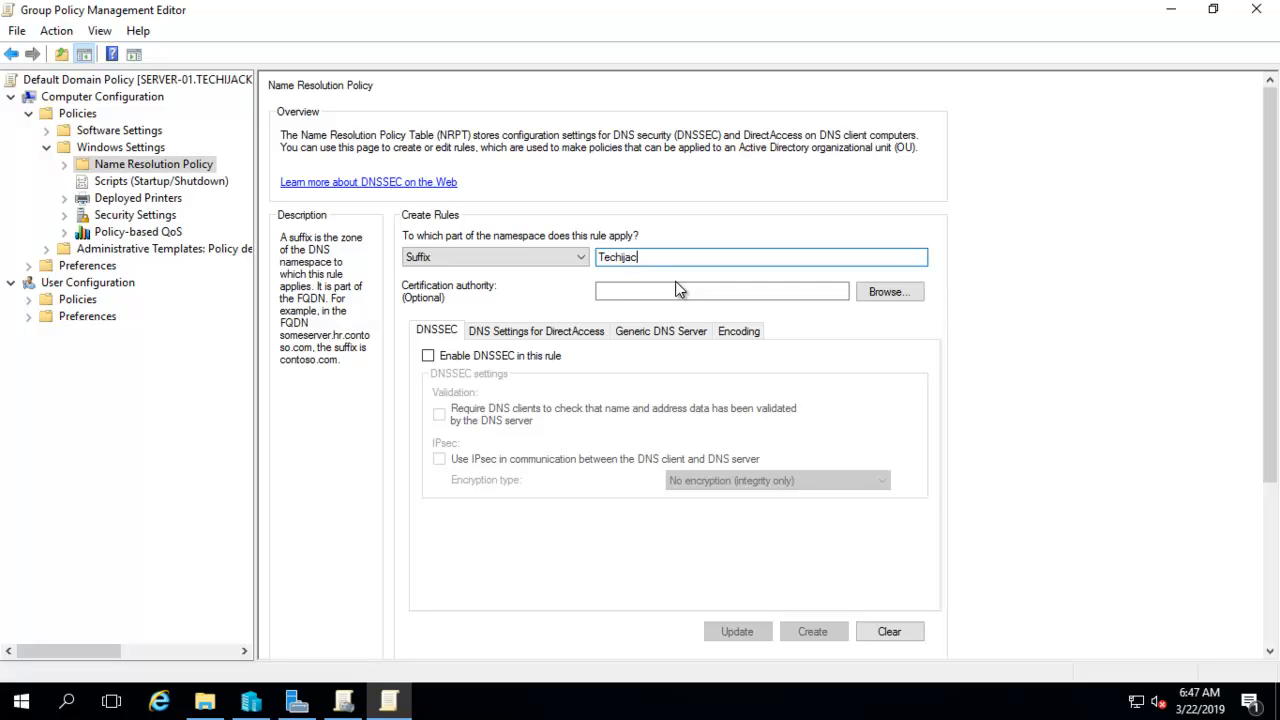
text(k.com)
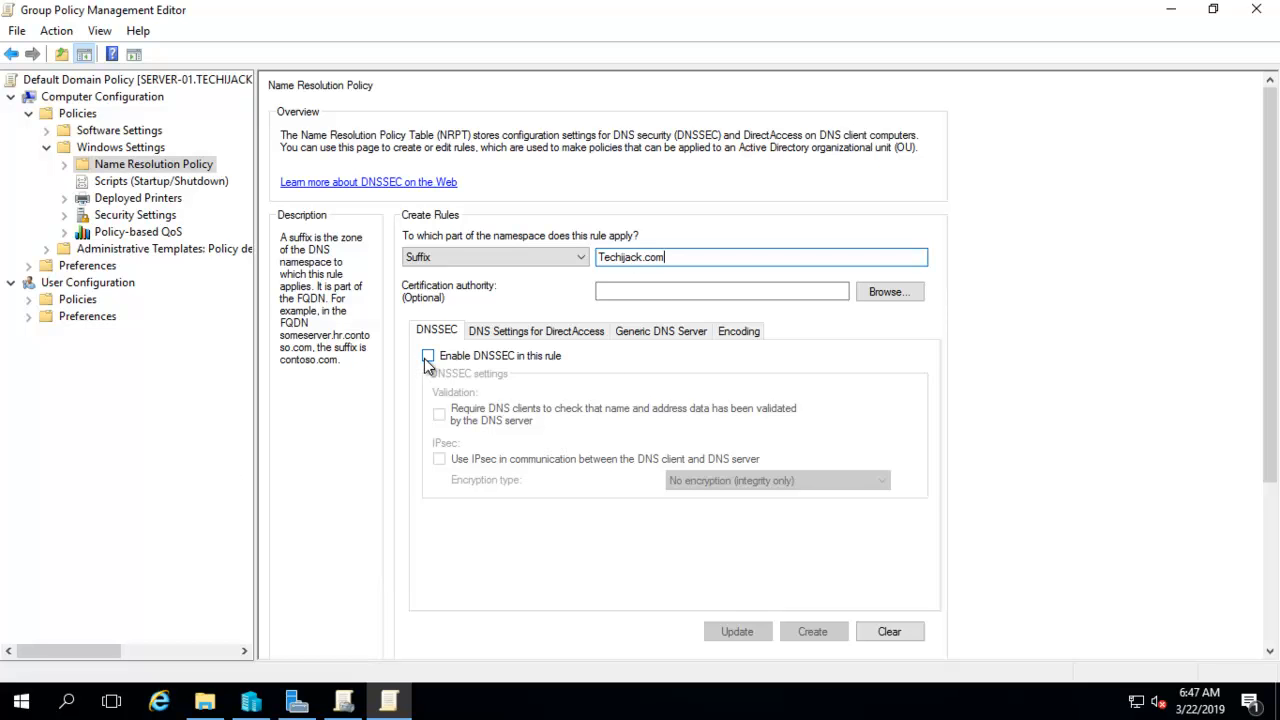
click(428, 356)
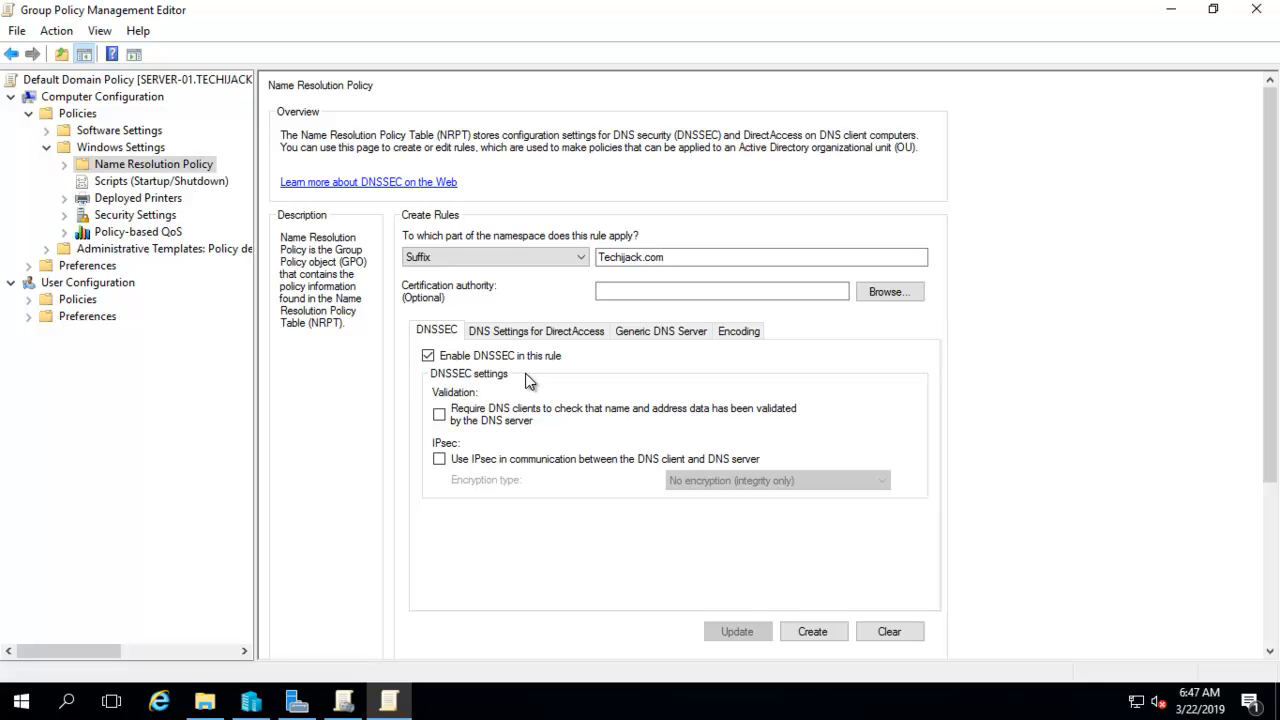
mouse_move(510, 404)
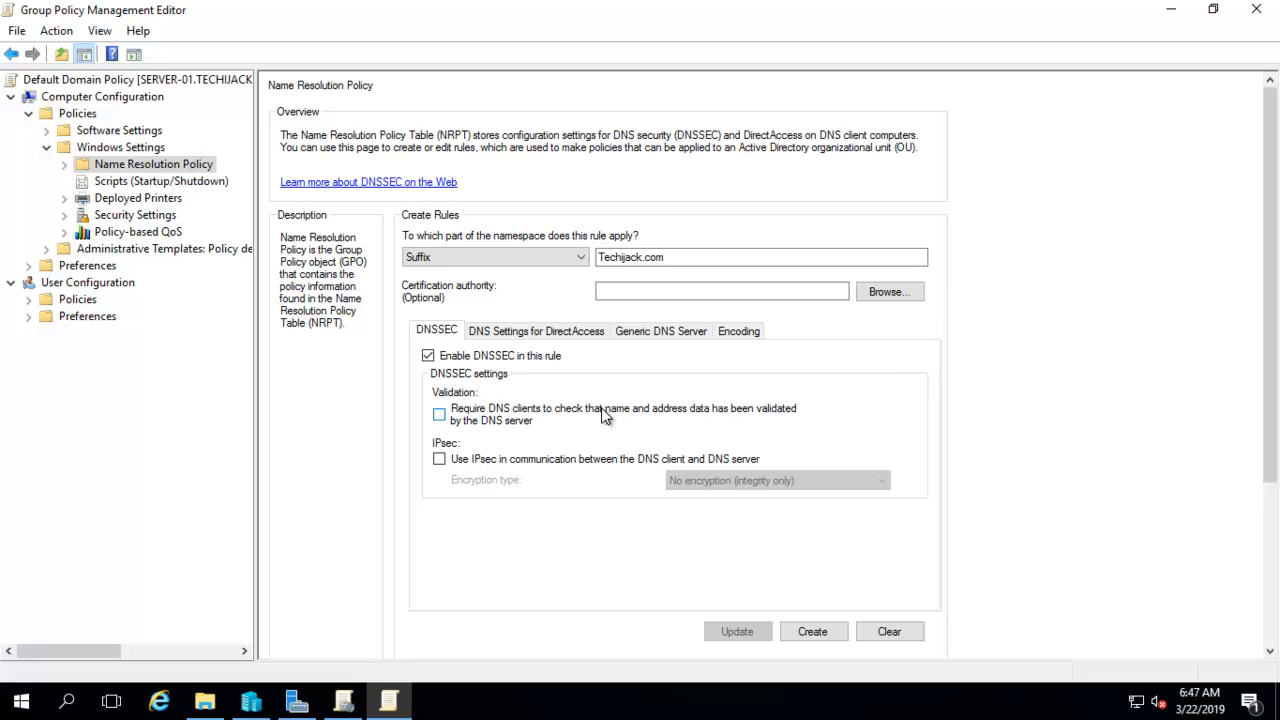
mouse_move(772, 416)
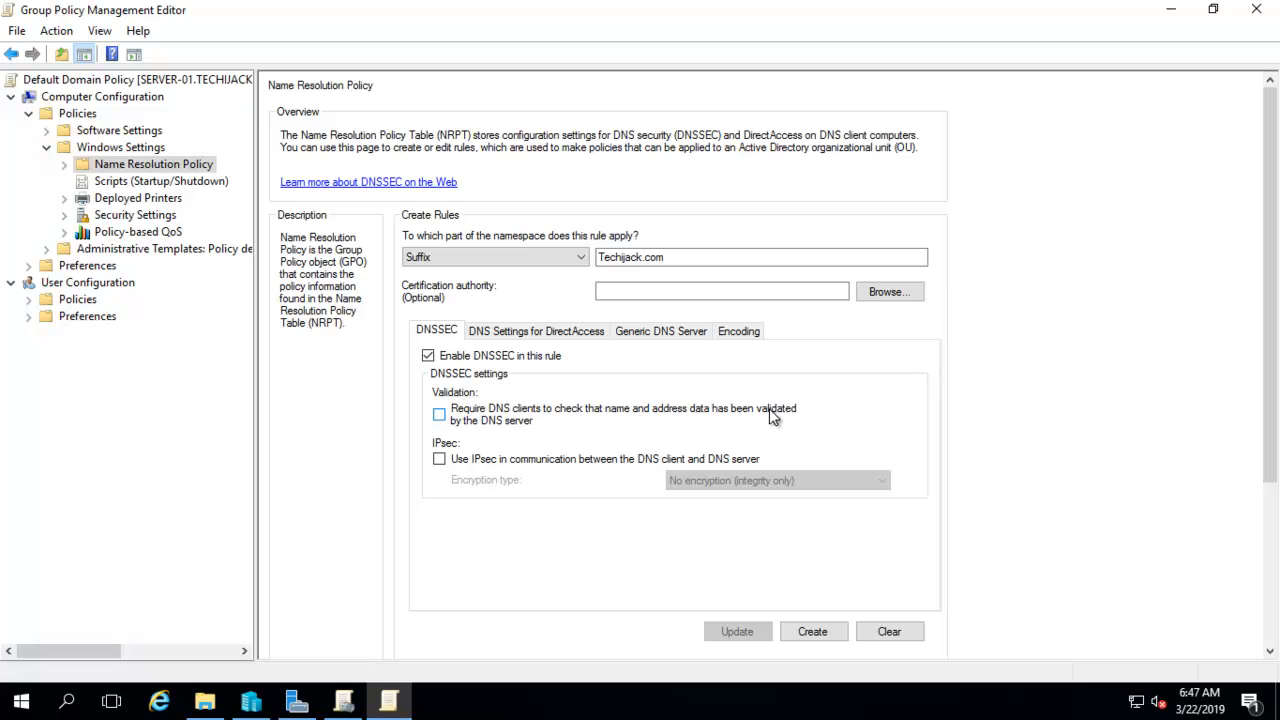
mouse_move(422, 444)
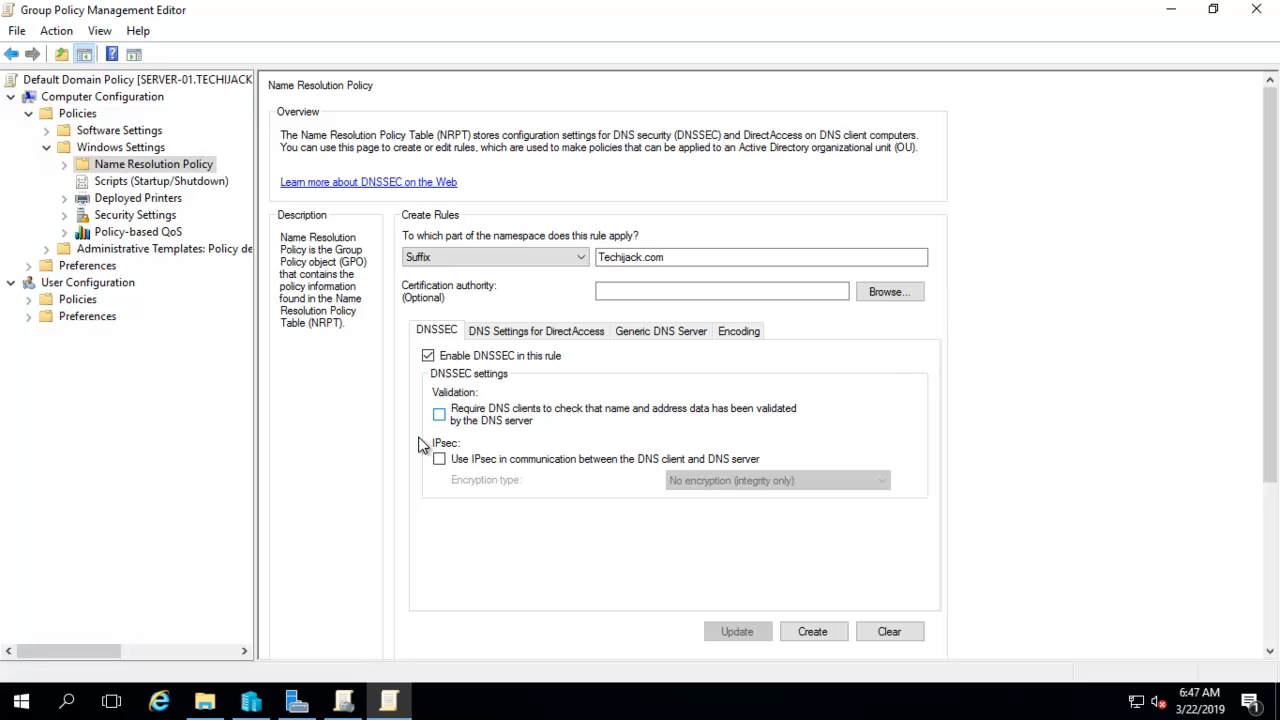
click(438, 414)
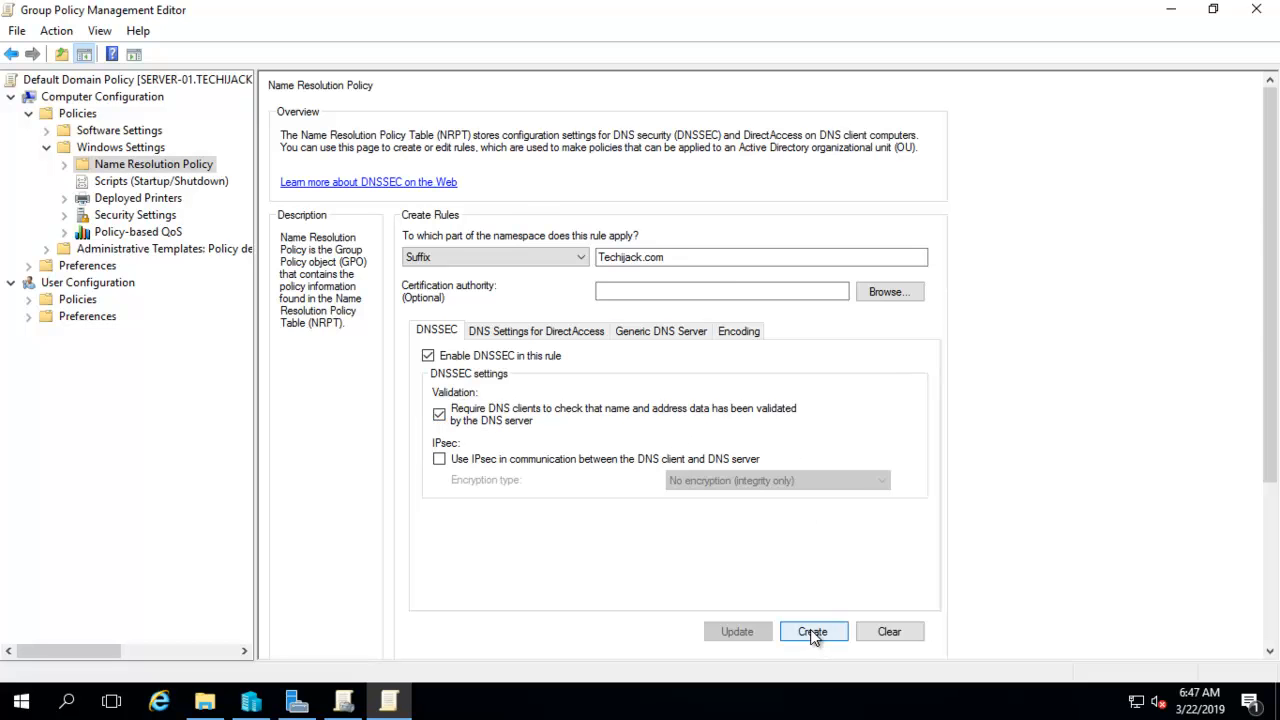
Create the Techijack.com DNSSEC rule in the Name Resolution Policy Table.
click(812, 632)
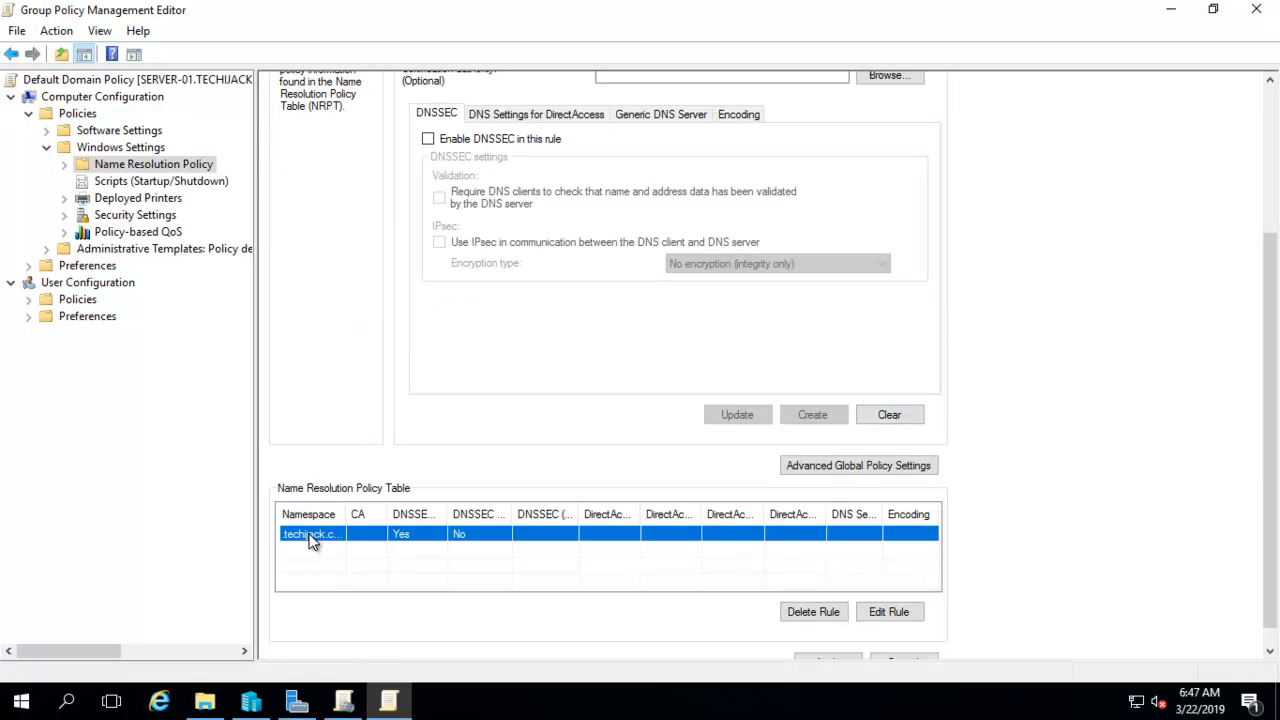
mouse_move(344, 540)
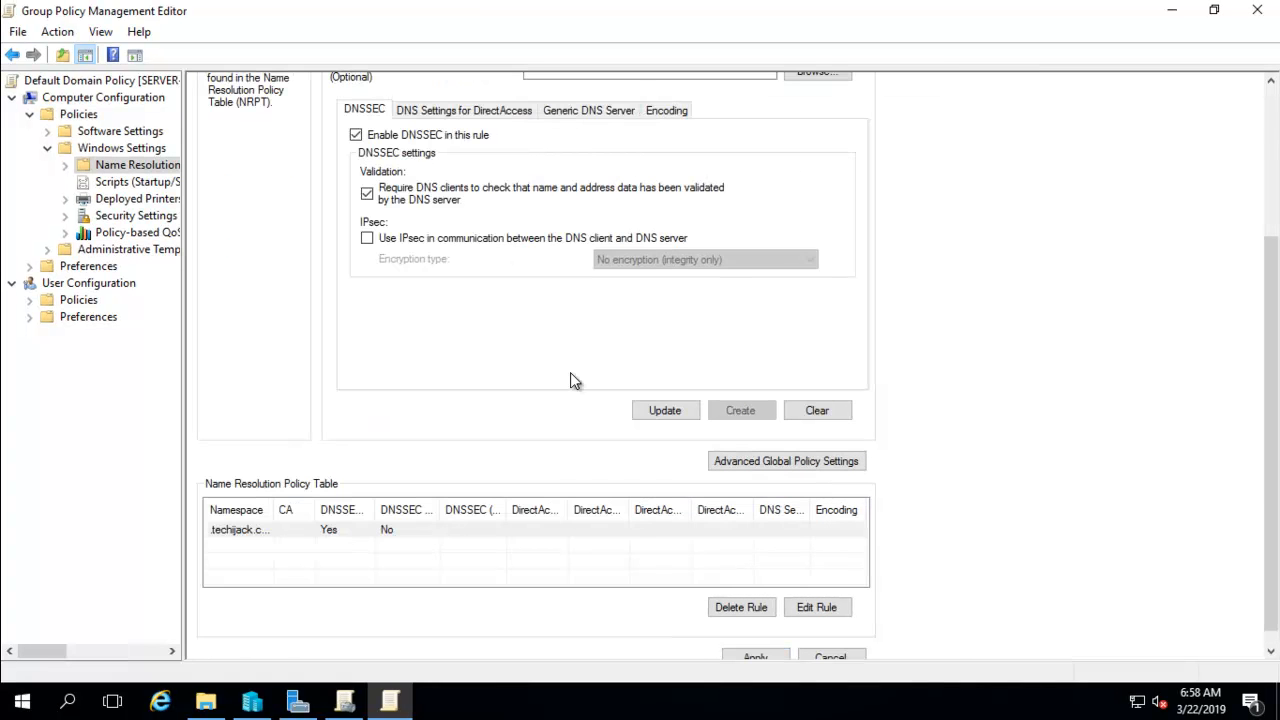
mouse_move(780, 324)
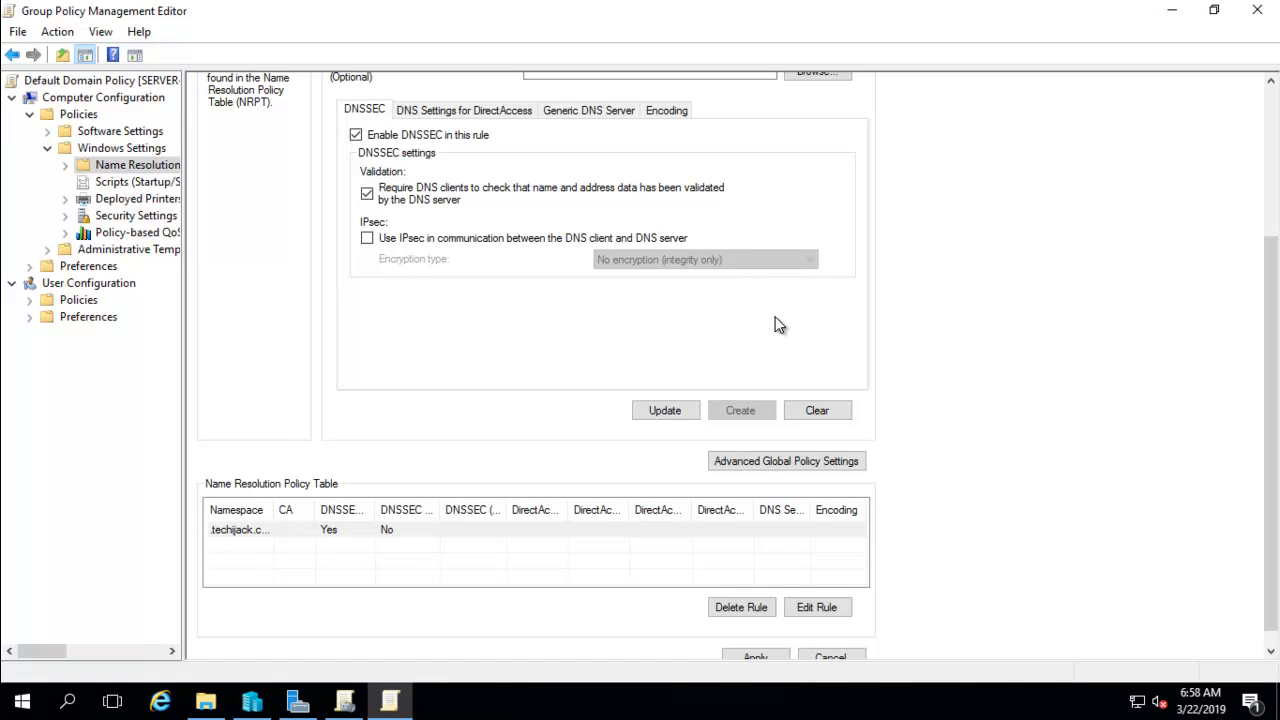